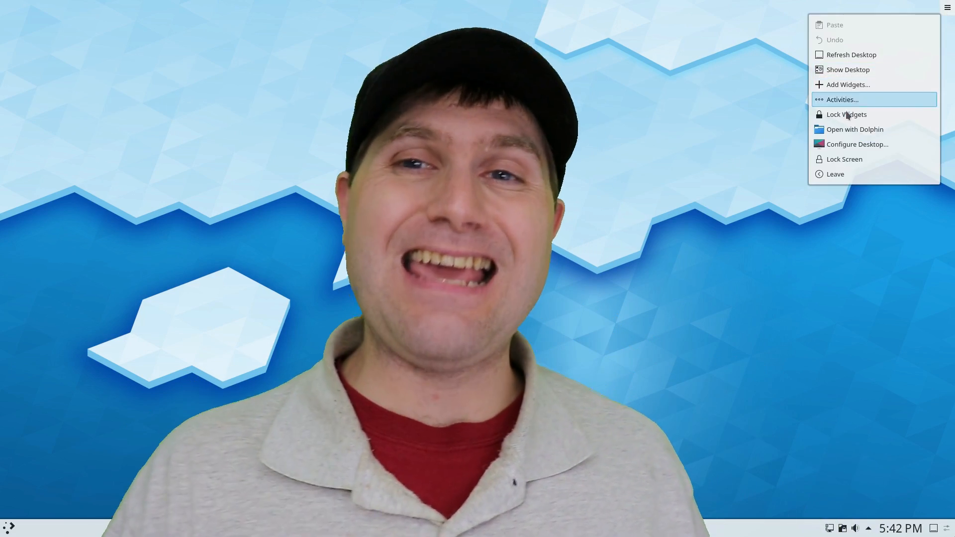
mouse_move(847, 84)
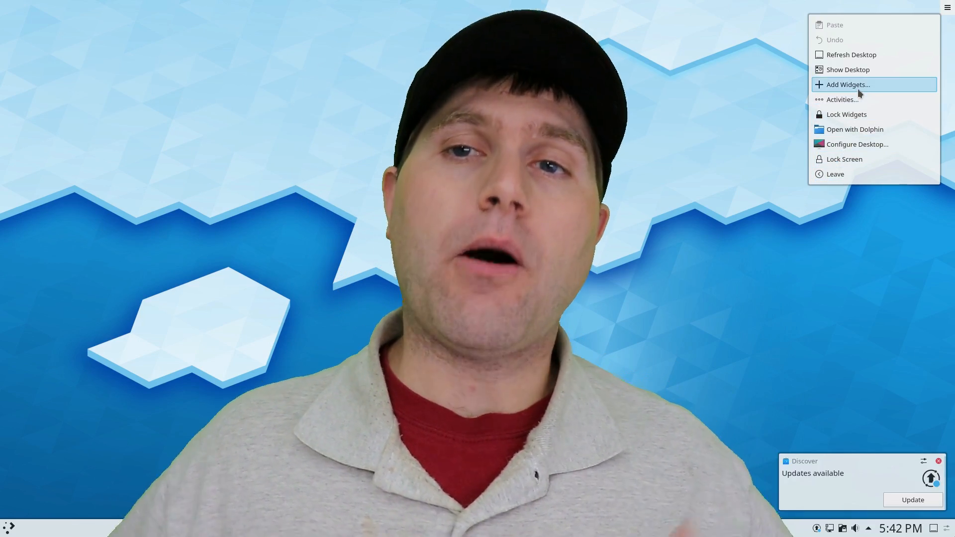
Open the widget gallery to add analog clock, binary clock and CPU load monitor widgets.
left_click(847, 84)
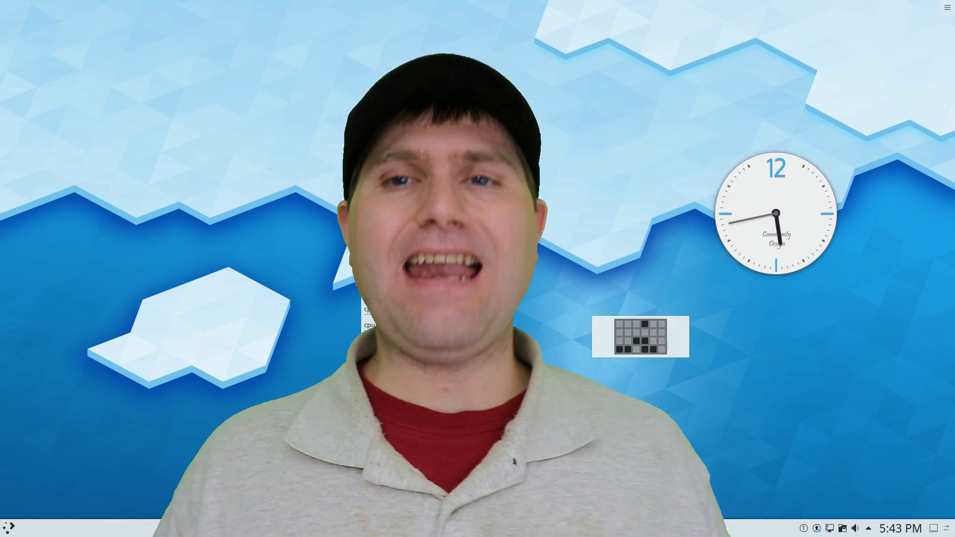
Remove the binary clock, swap the analog clock for Fuzzy Clock, then browse its alternatives.
right_click(640, 337)
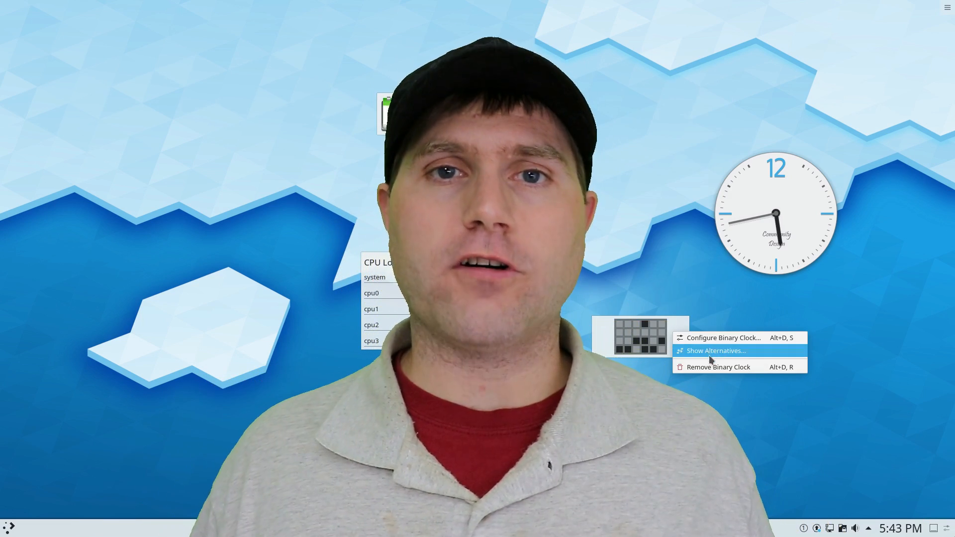
left_click(719, 366)
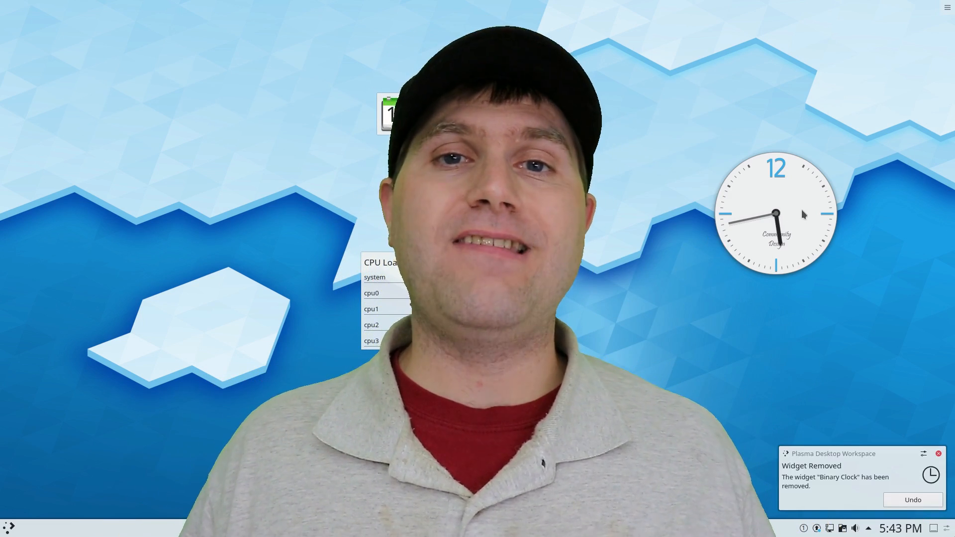
right_click(777, 214)
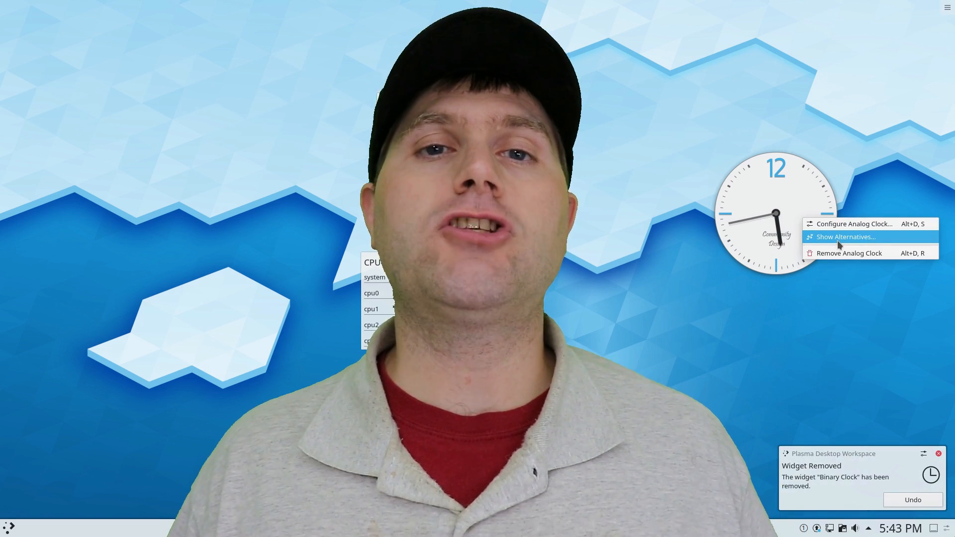
left_click(845, 237)
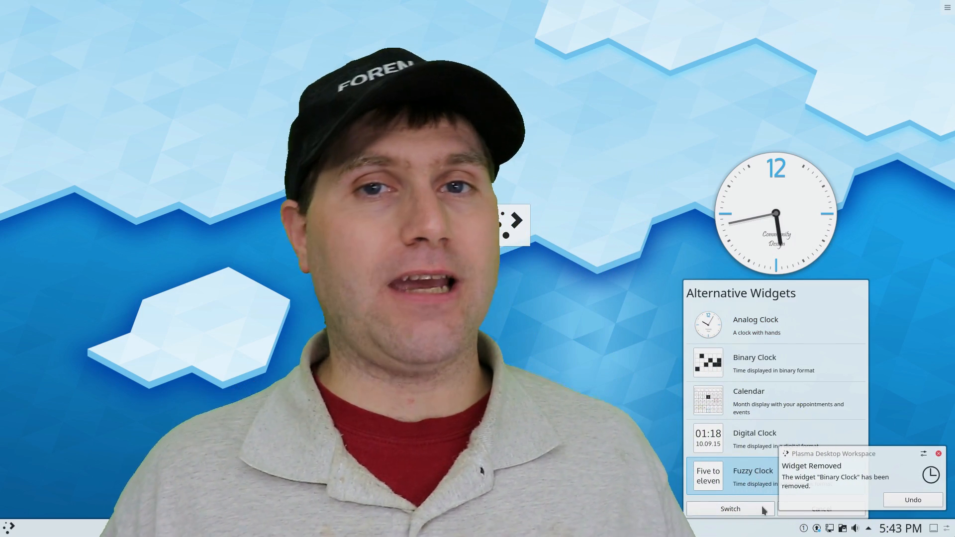
left_click(730, 509)
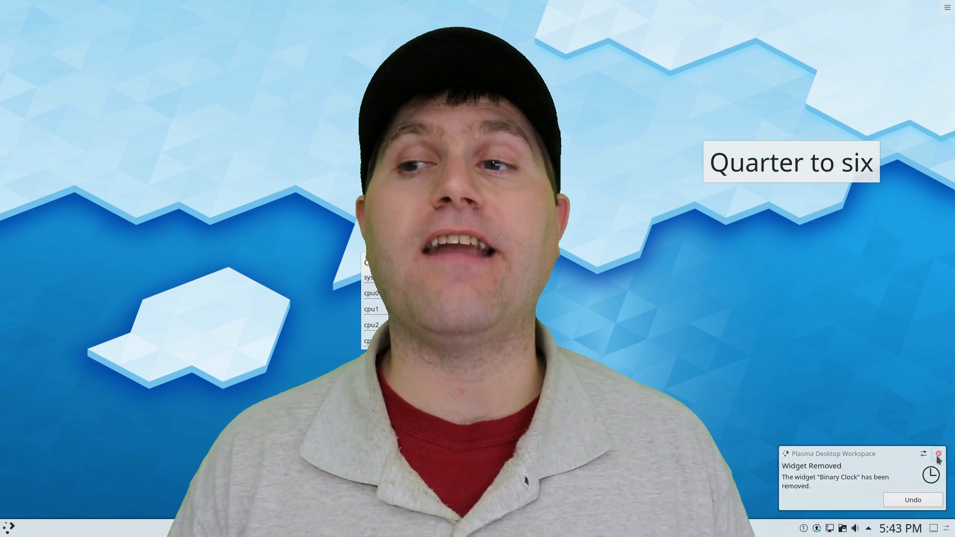
right_click(791, 161)
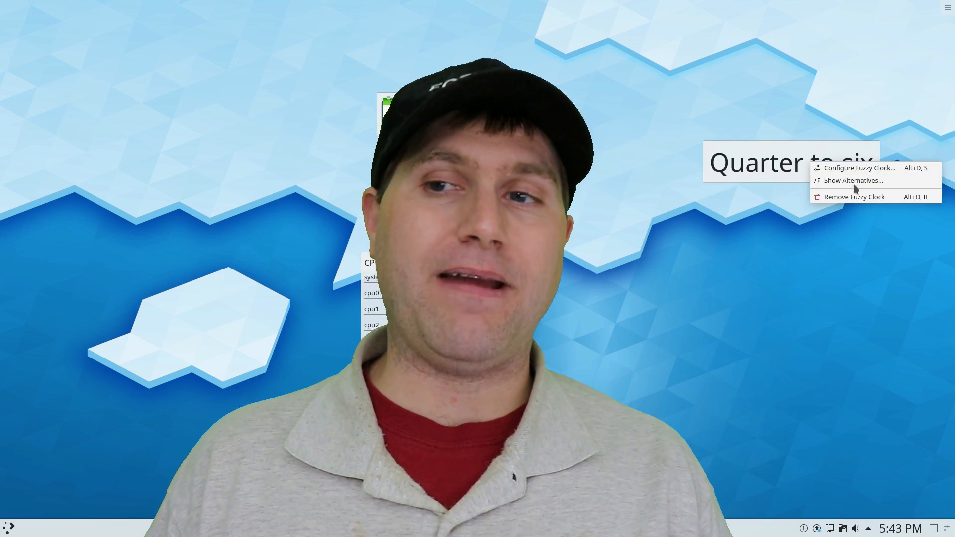
left_click(854, 180)
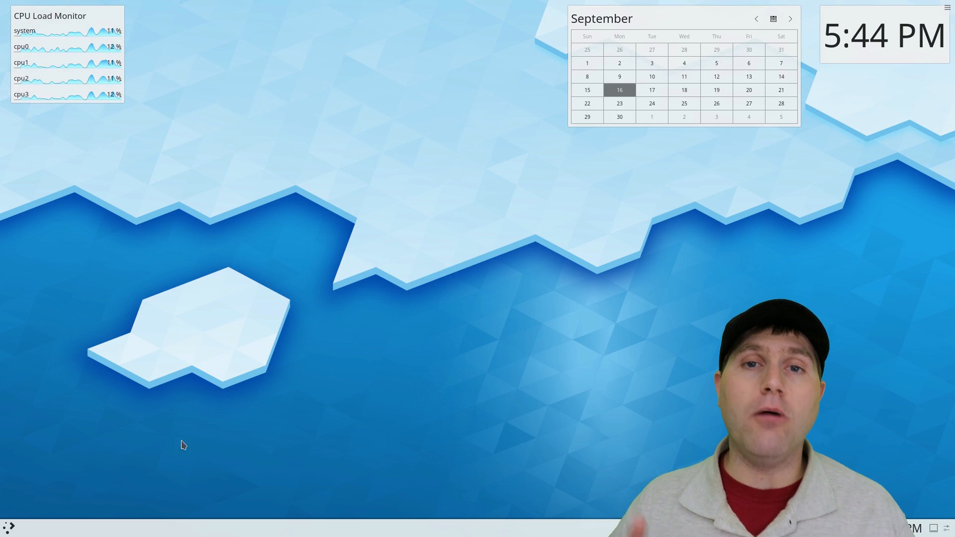
Switch the launcher to the full-screen Application Dashboard.
left_click(9, 526)
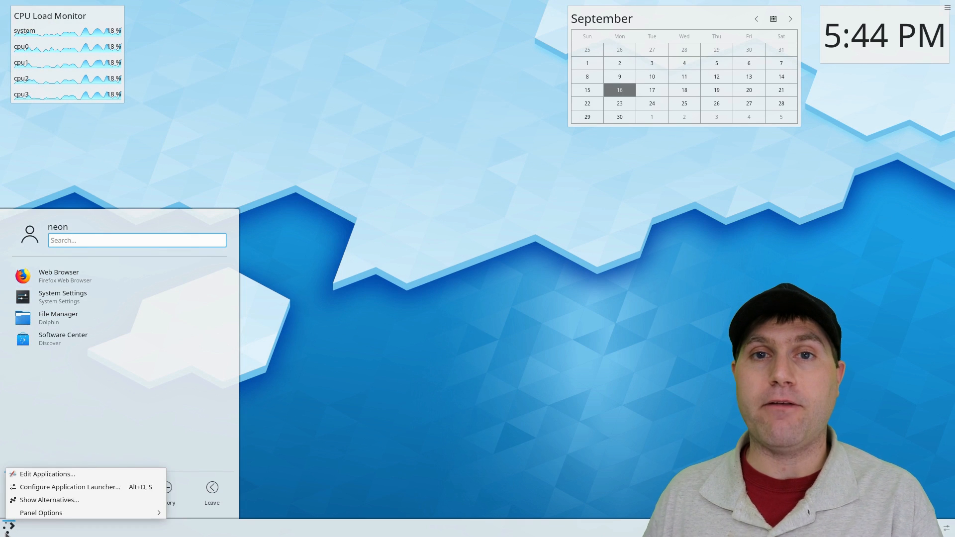
left_click(48, 499)
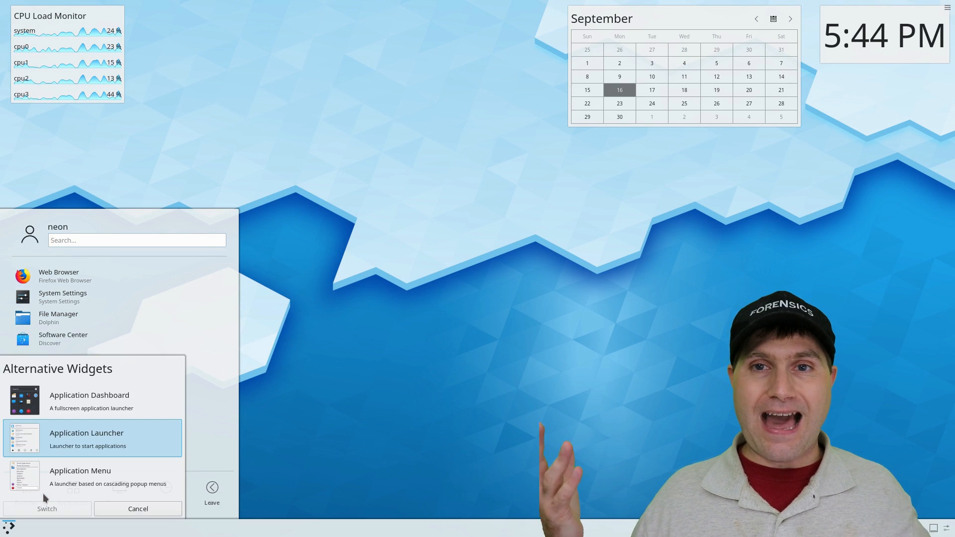
left_click(91, 400)
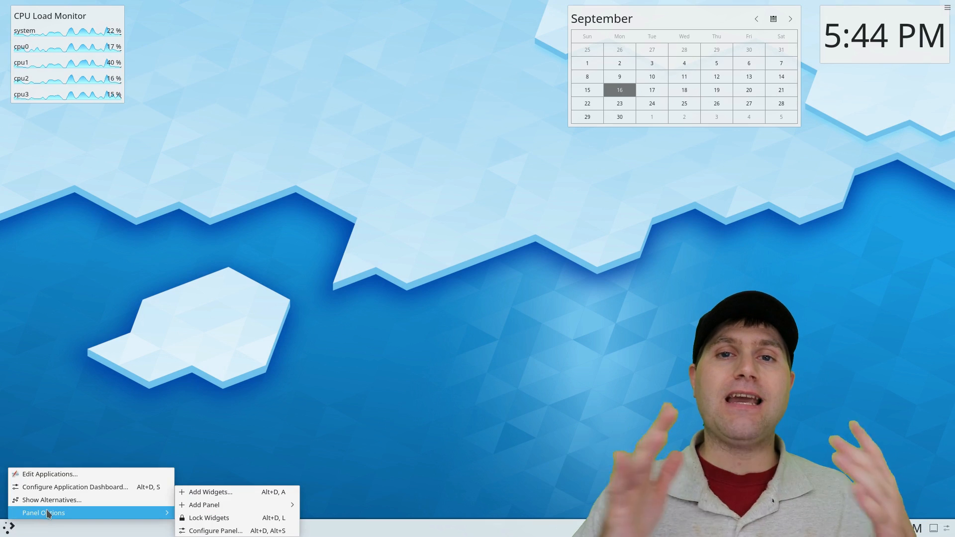
Switch the launcher to the cascading Application Menu.
left_click(52, 499)
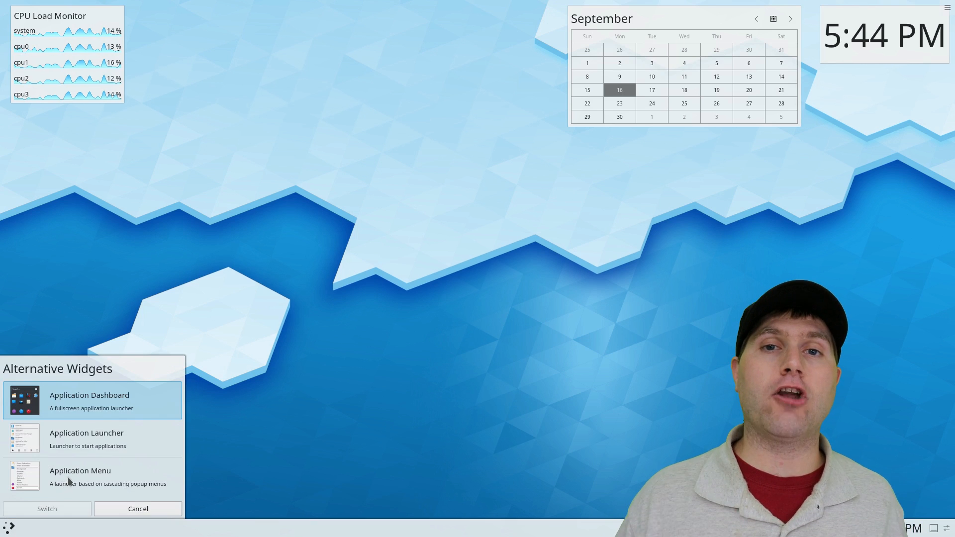
left_click(91, 475)
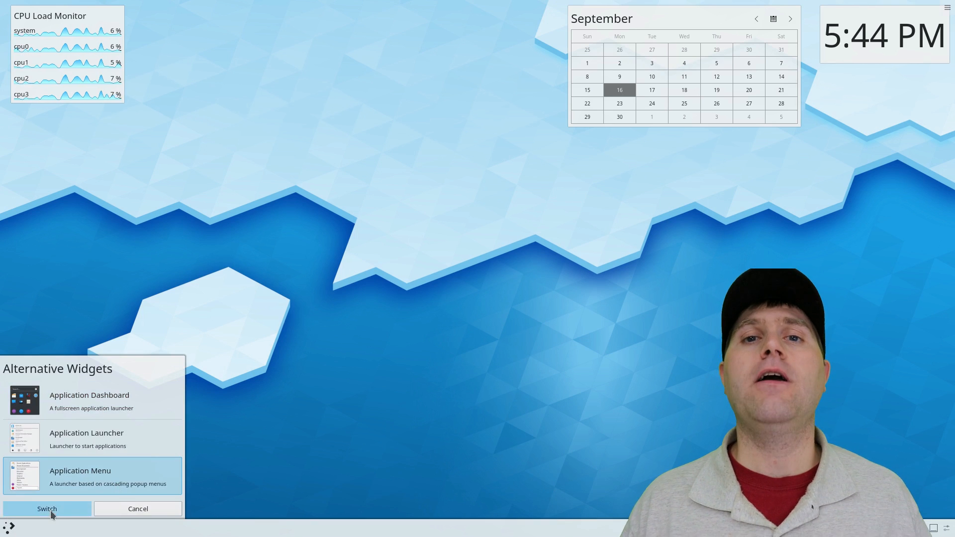
left_click(46, 508)
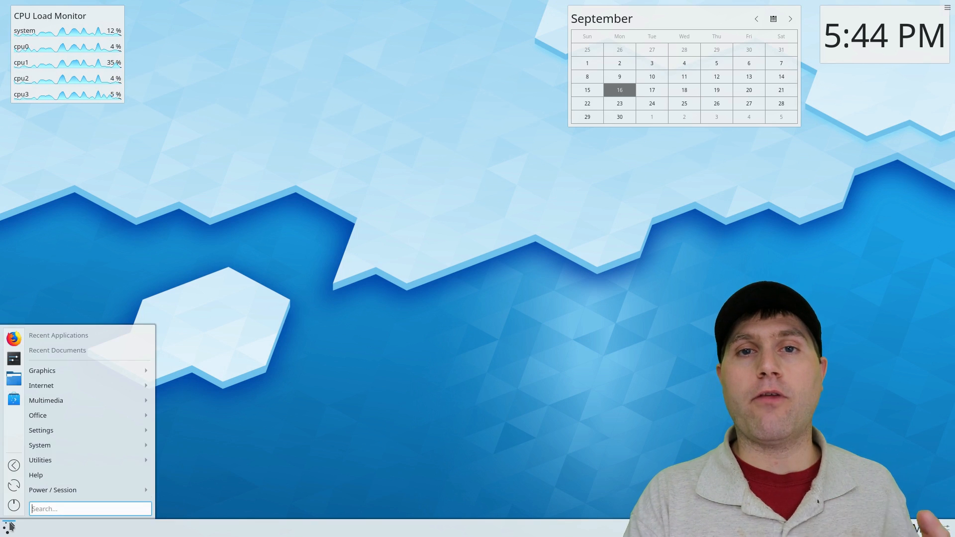
type("f")
type("ire")
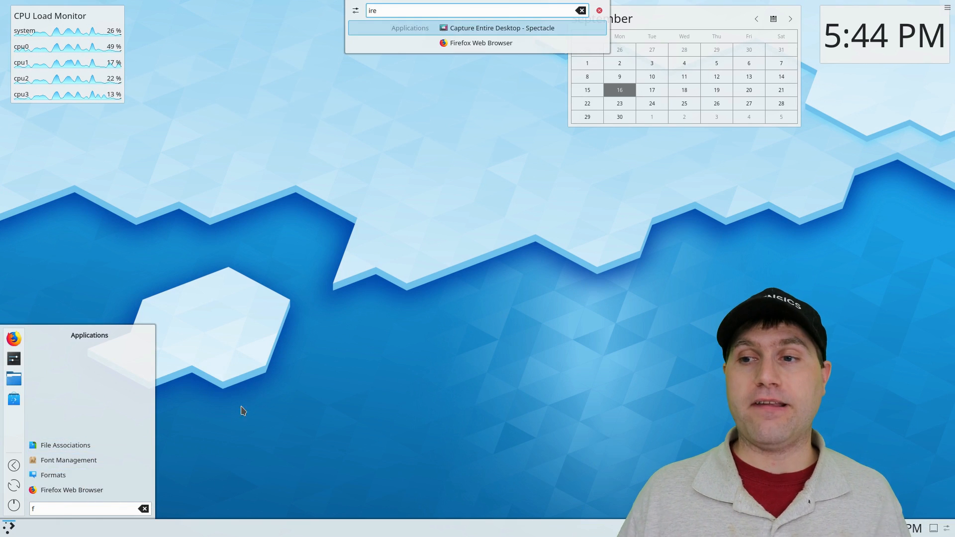
Restore the standard Application Launcher style.
right_click(9, 526)
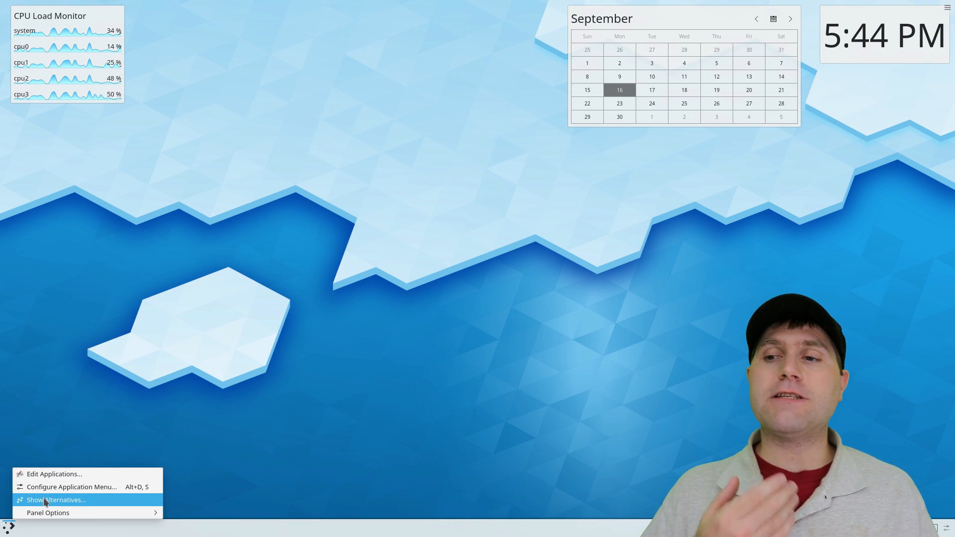
left_click(55, 499)
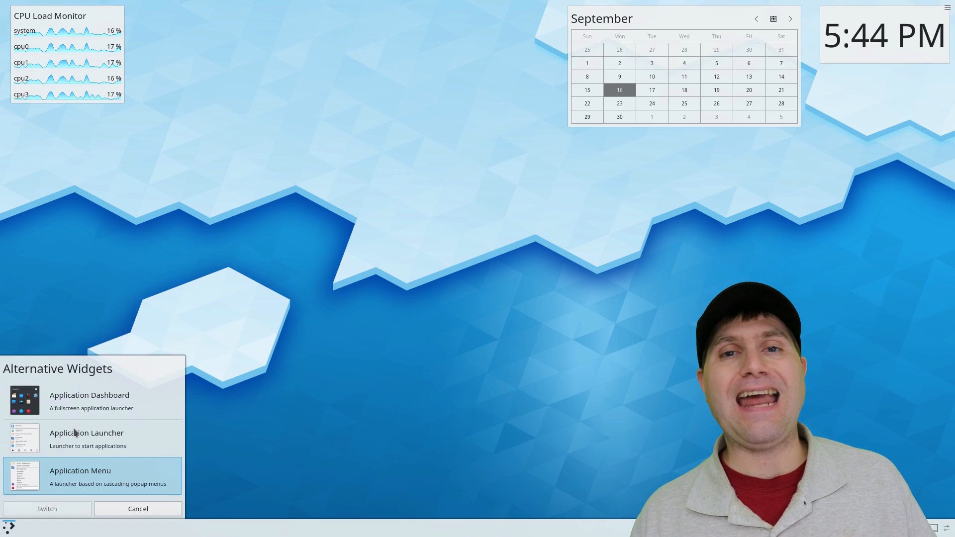
left_click(137, 508)
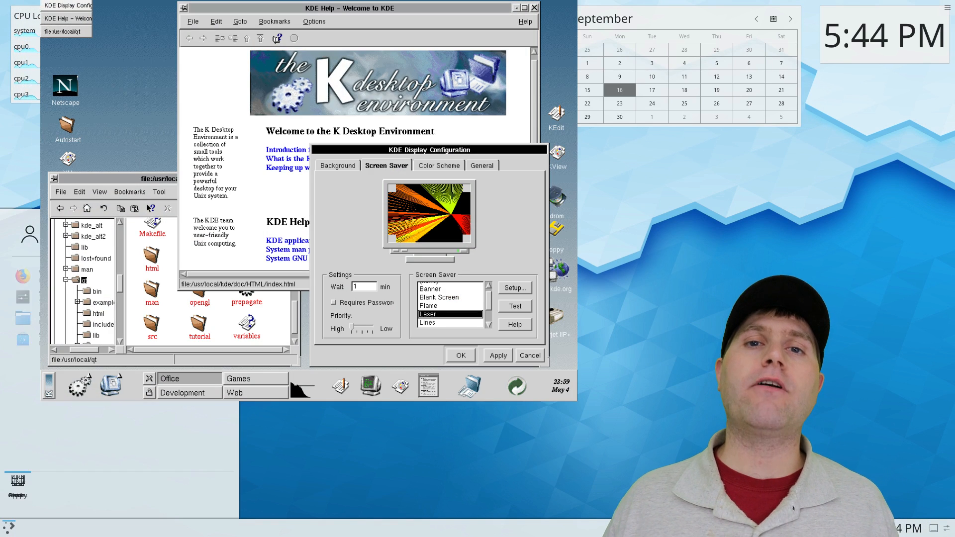
Launch System Settings from the application launcher to reach Look and Feel.
left_click(8, 527)
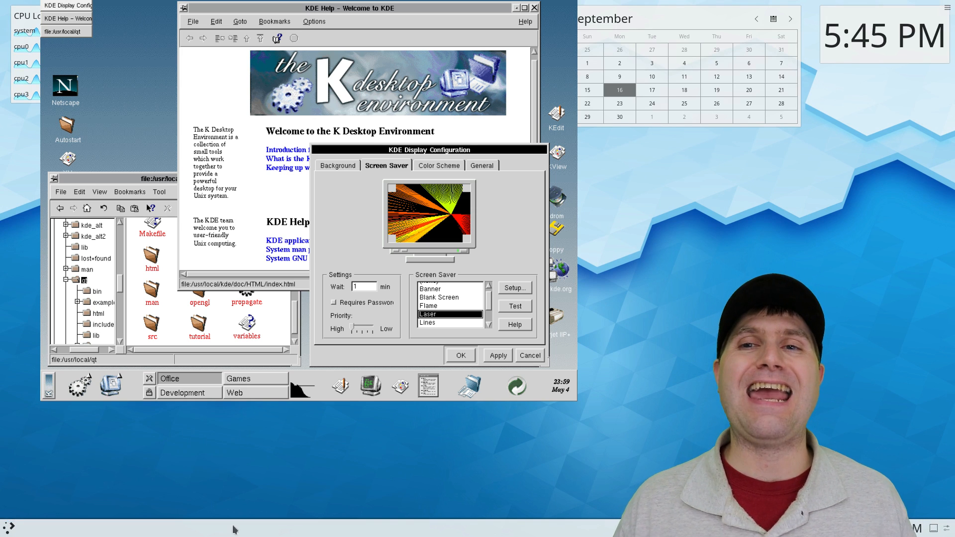
left_click(8, 529)
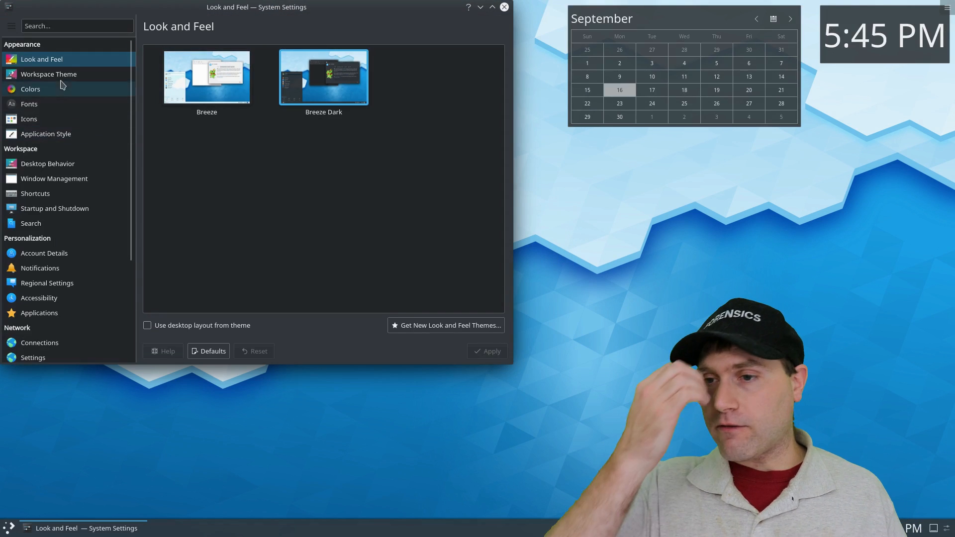
Apply the Air and Oxygen Plasma themes and preview Oxygen in the launcher.
left_click(49, 74)
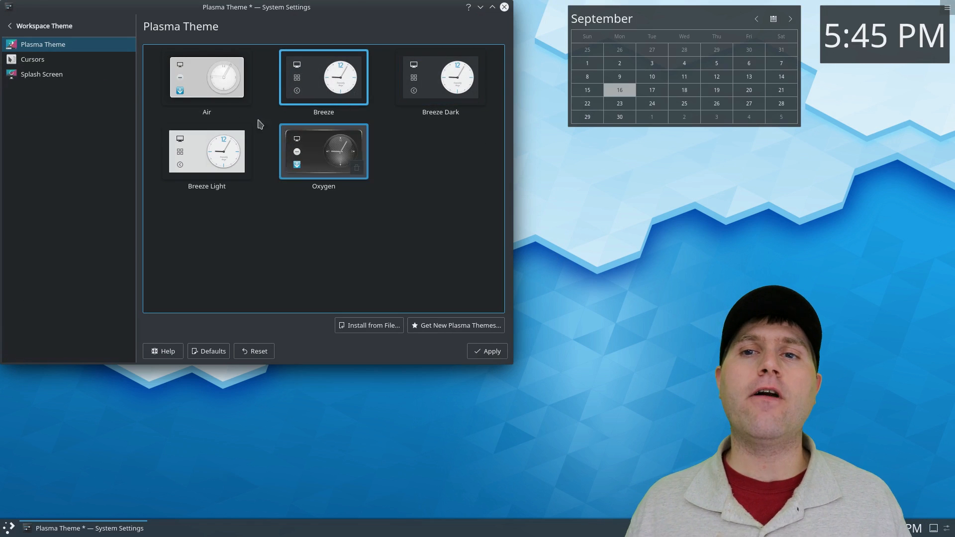
left_click(207, 77)
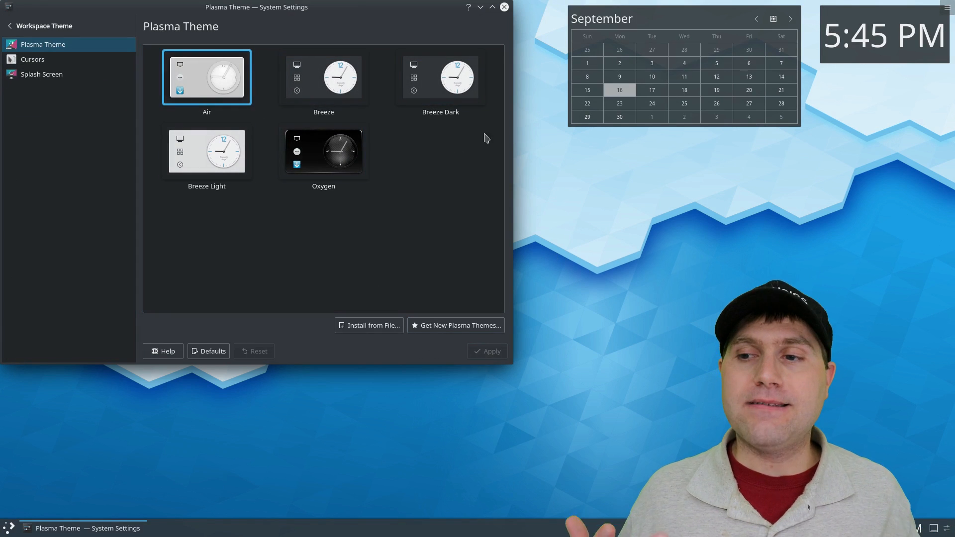
left_click(324, 151)
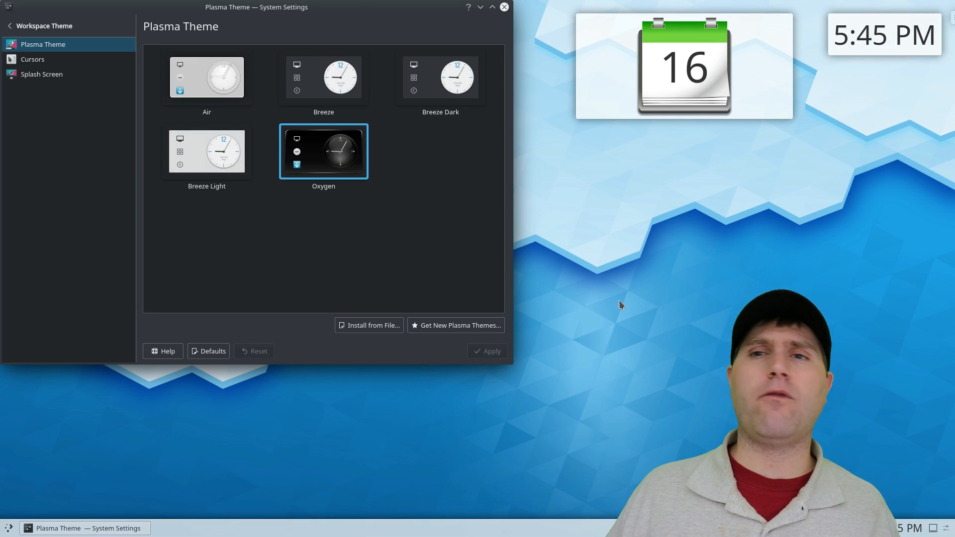
left_click(684, 66)
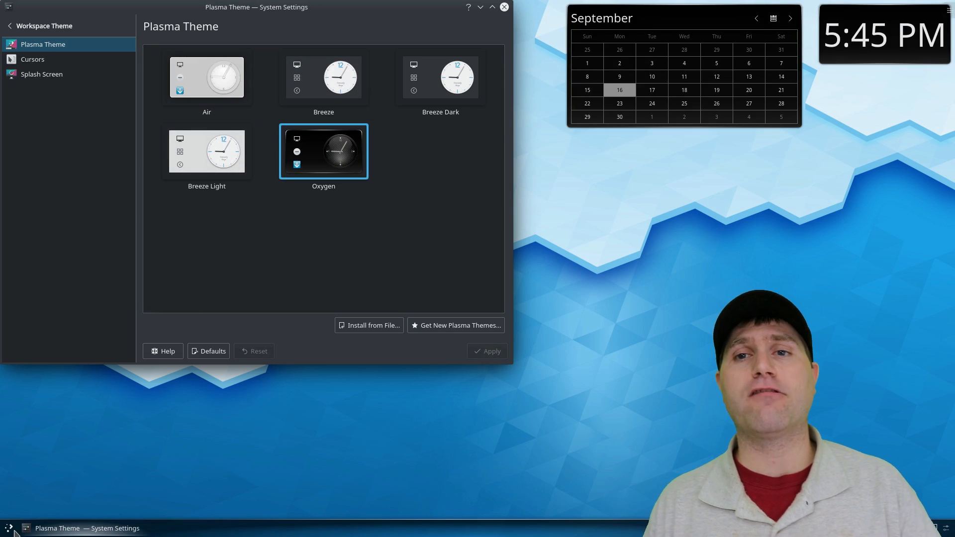
left_click(9, 527)
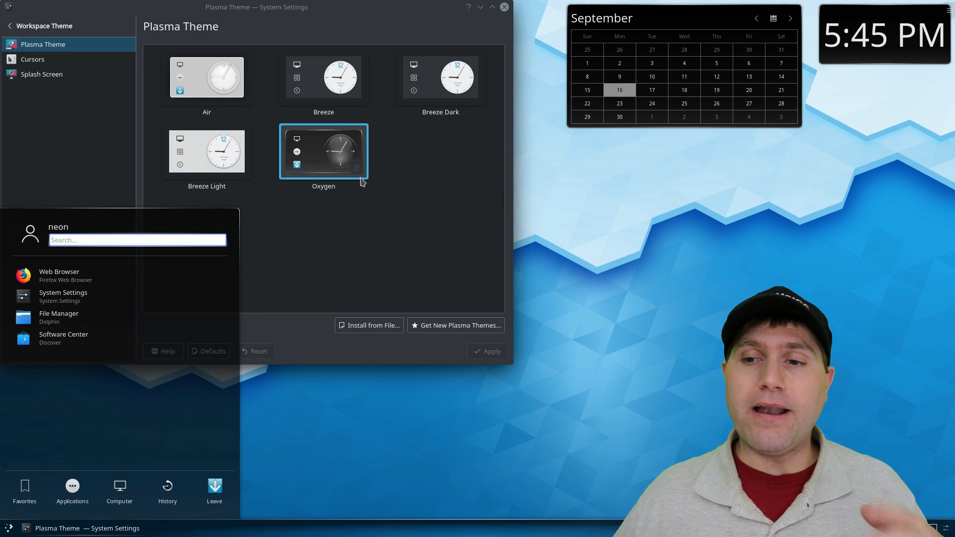
Preview Breeze Light in the launcher, then select and apply the Breeze theme.
left_click(206, 151)
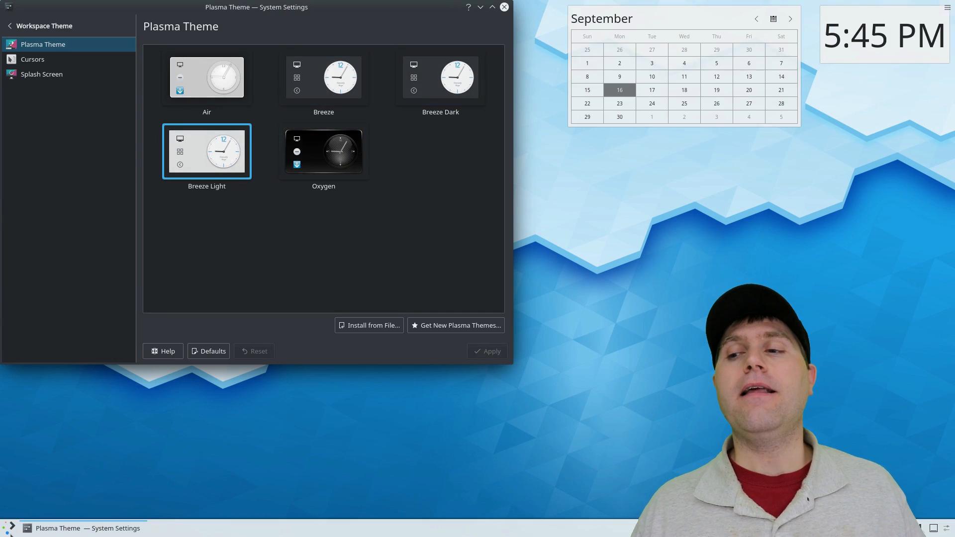
left_click(10, 527)
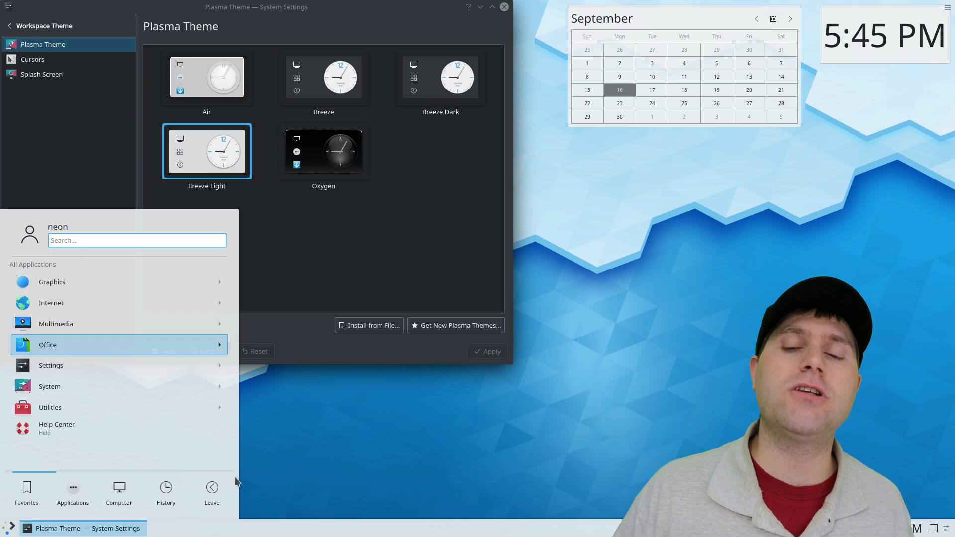
left_click(439, 76)
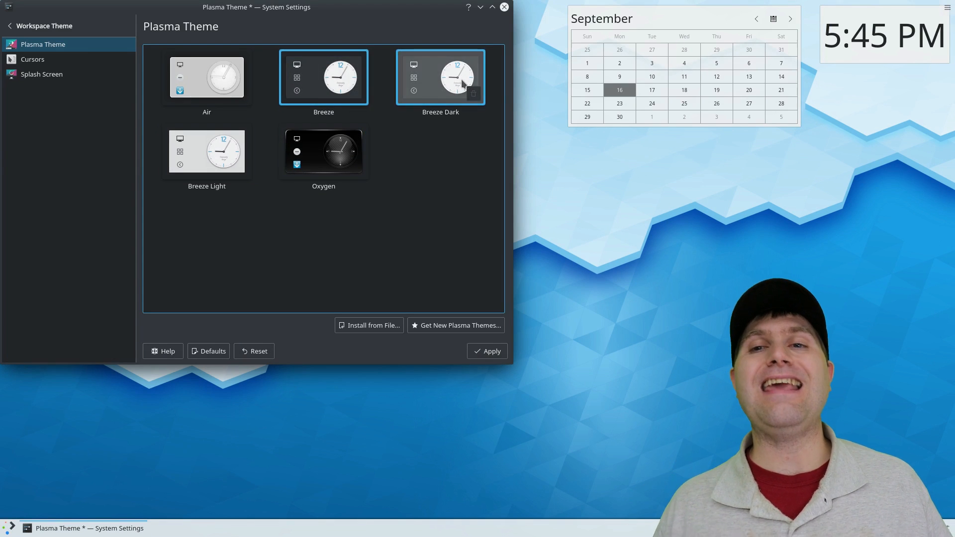
left_click(440, 76)
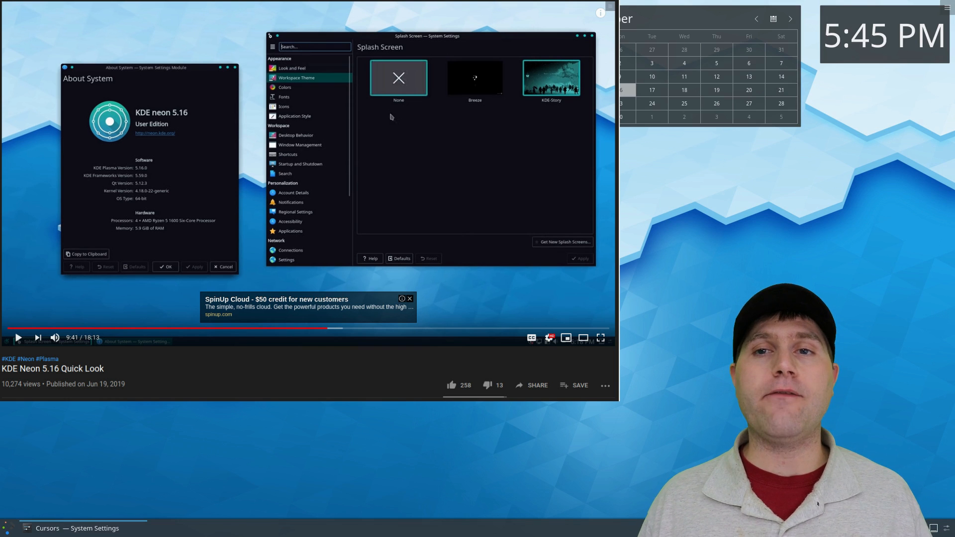
Show the Bibata cursor set's download choices in the cursor add-on installer.
left_click(561, 241)
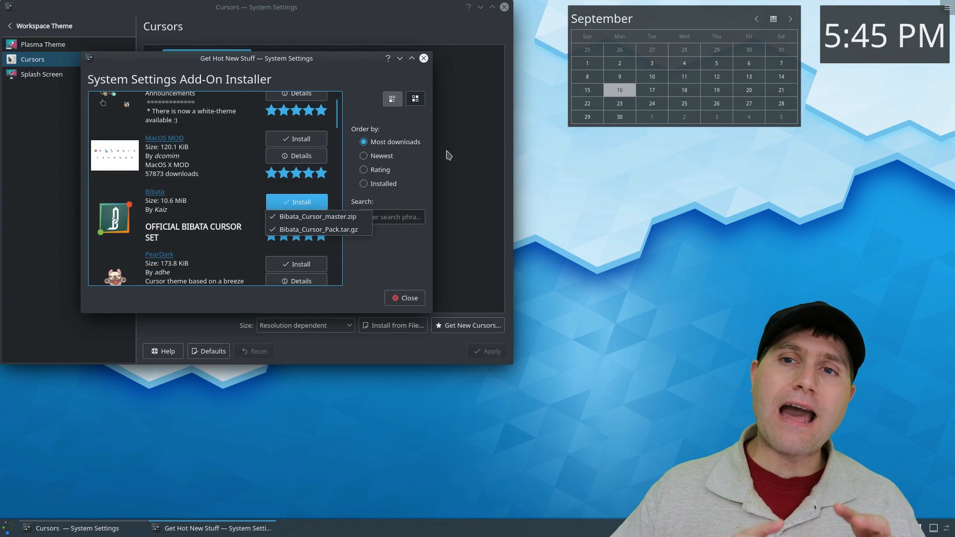
Pick Bibata_Cursor_master.zip and accept opening its download page in a browser.
left_click(296, 201)
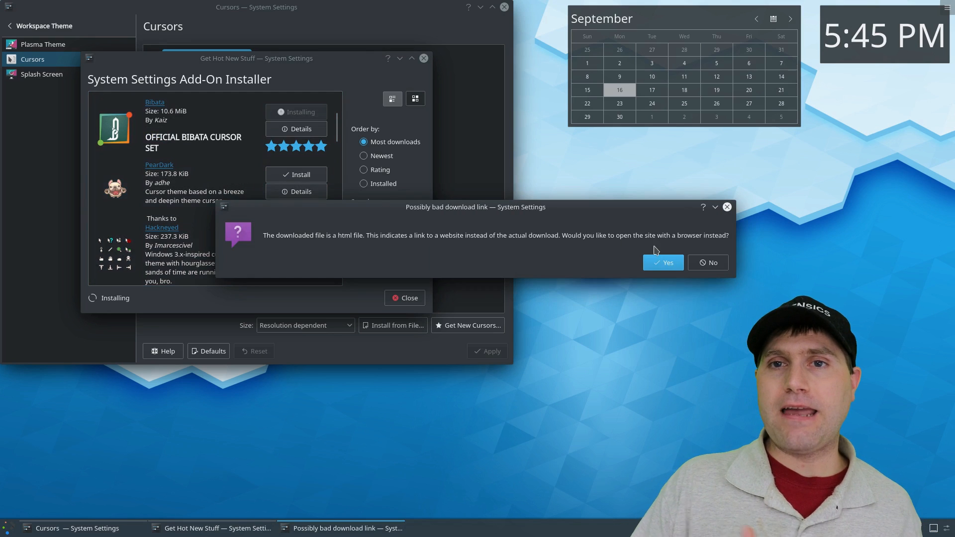
left_click(662, 263)
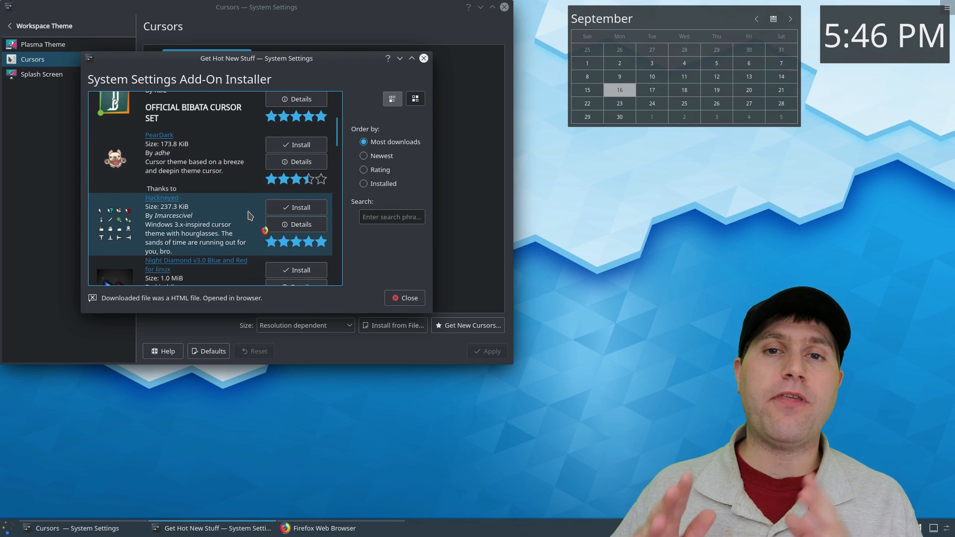
scroll("down", 3)
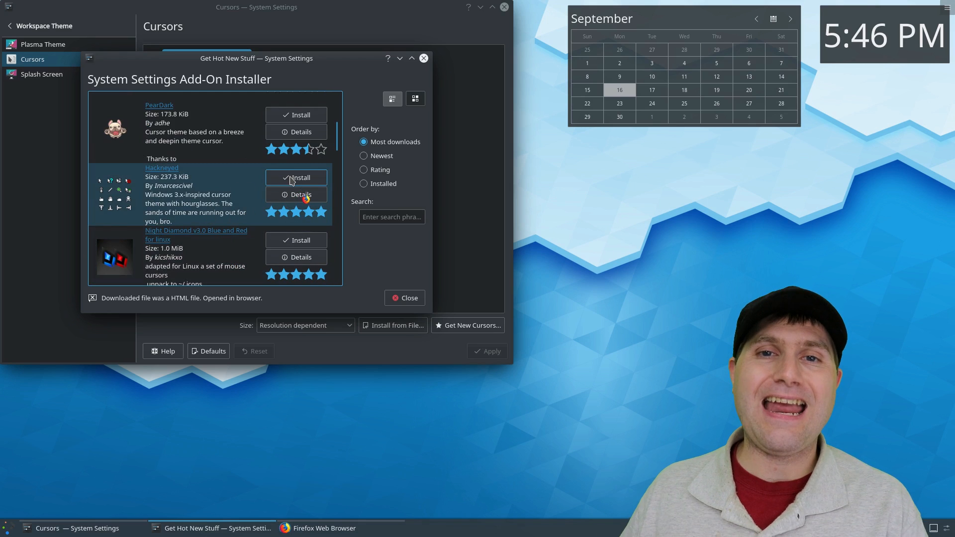
Install hackneyed-x11-cursors-0.7.3.tar.gz and close the Bibata page in Firefox.
left_click(299, 177)
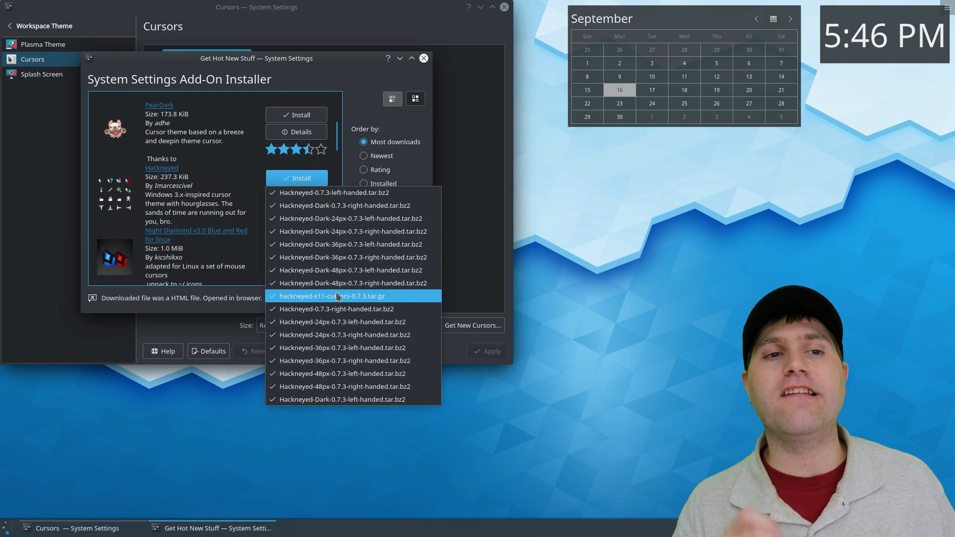
left_click(331, 296)
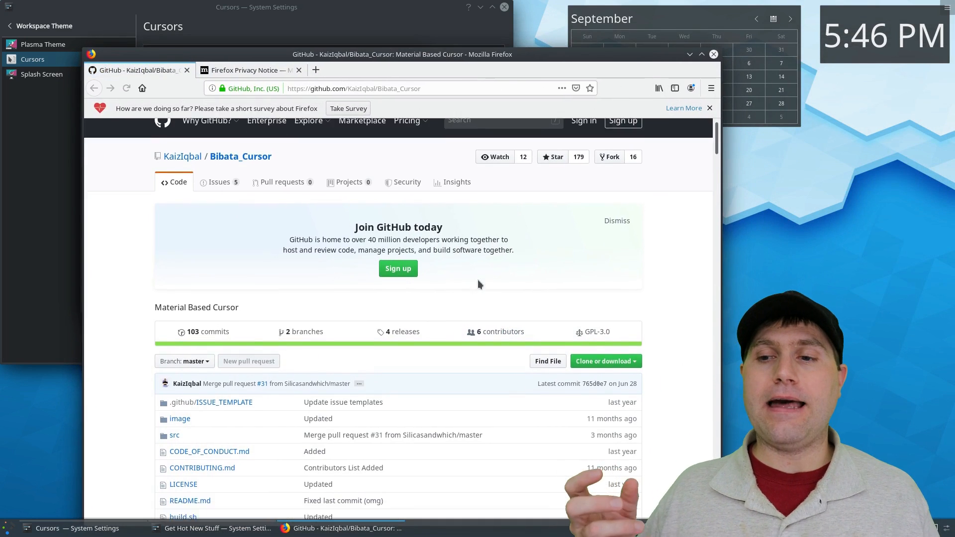
scroll("down", 3)
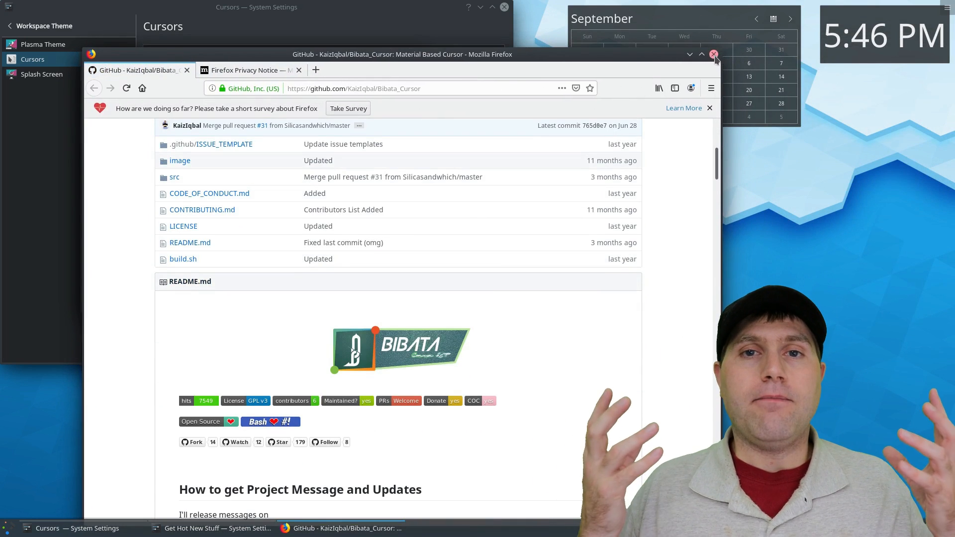
left_click(714, 54)
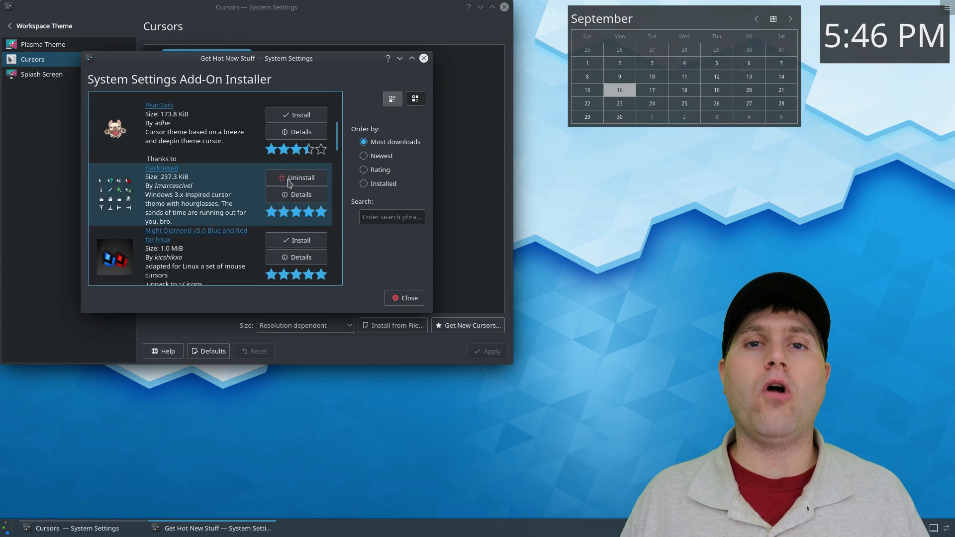
Try the Google Cursor set, decline its browser link, then move to Splash Screen.
scroll("down", 3)
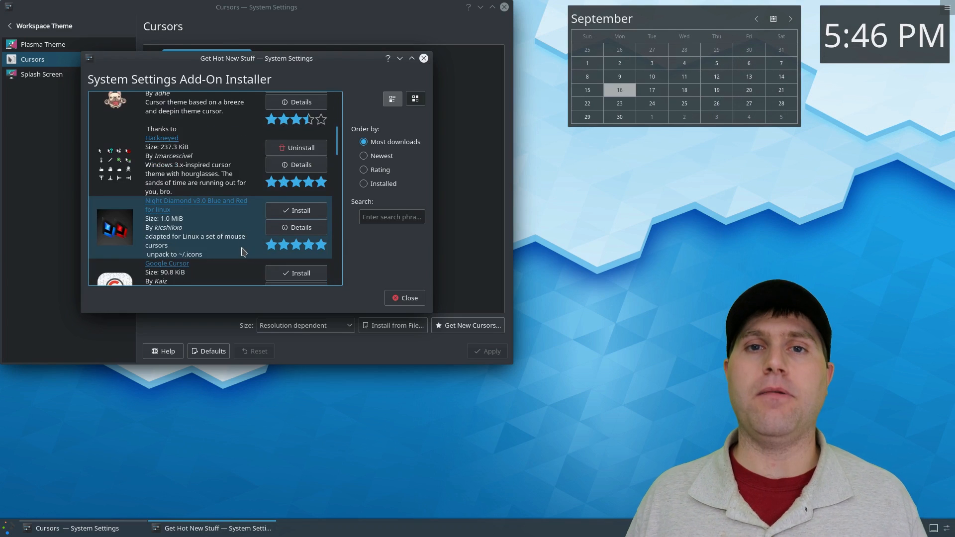
scroll("down", 3)
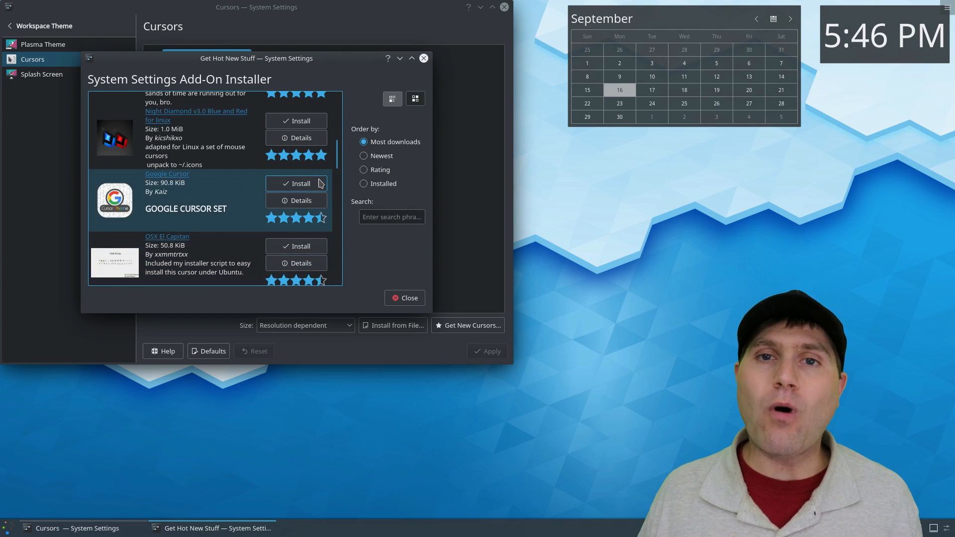
left_click(299, 183)
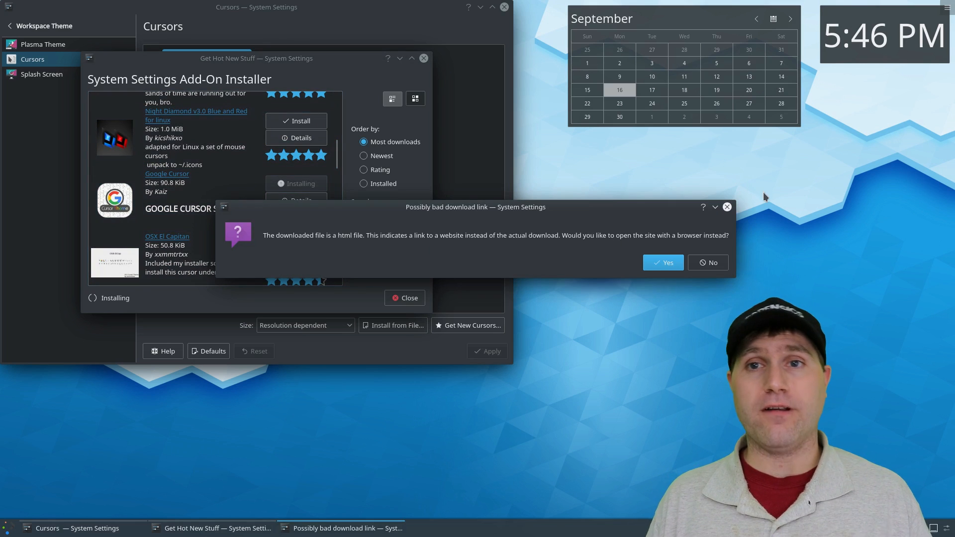
left_click(707, 263)
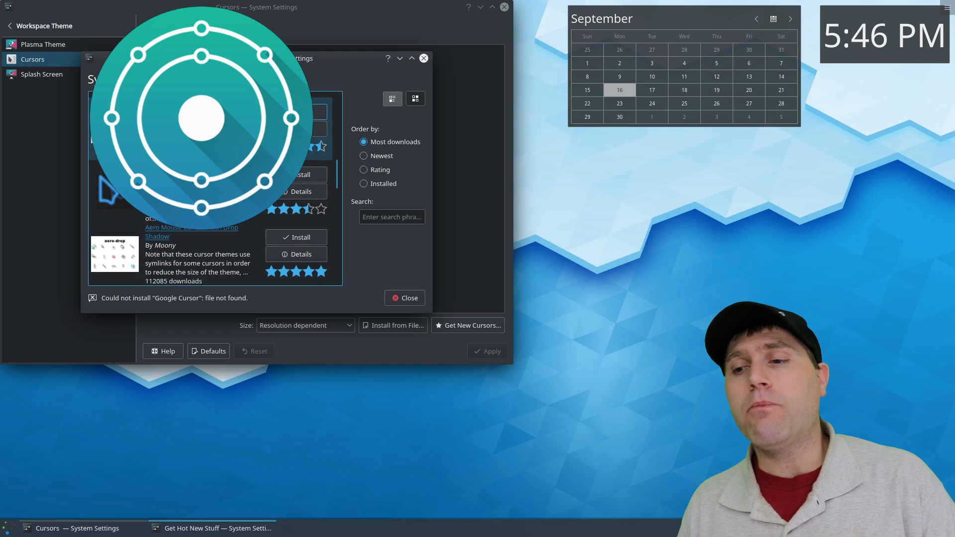
left_click(296, 237)
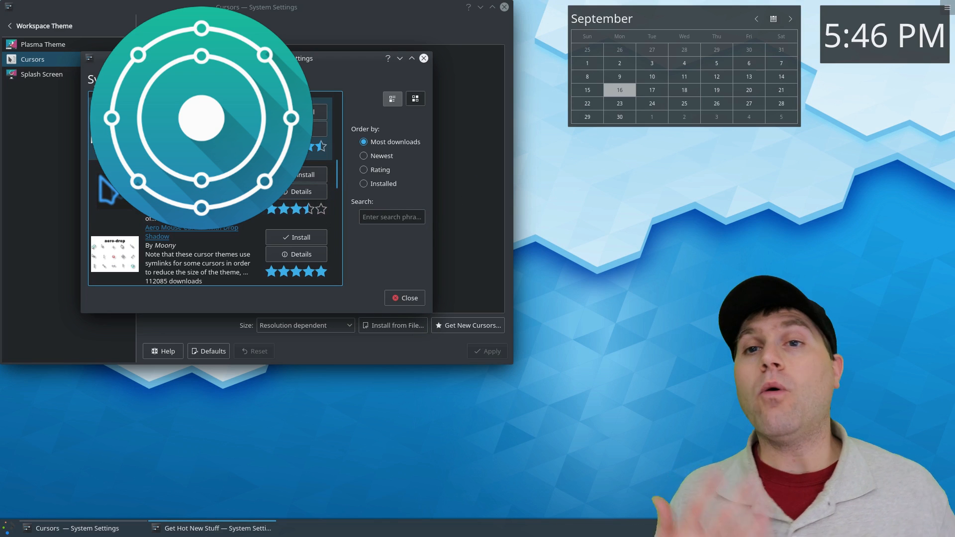
left_click(404, 298)
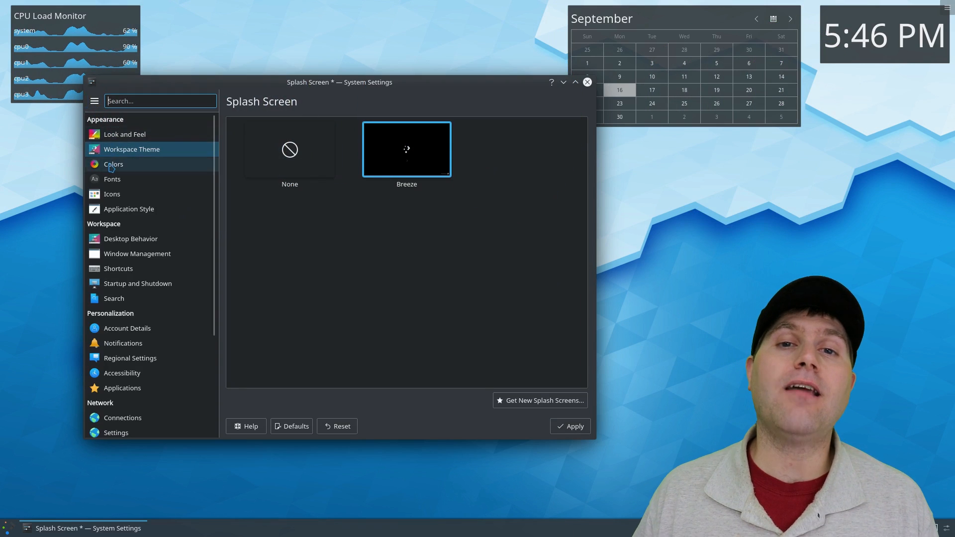
Open the Colors page and scroll through schemes like Breeze Dark, Honeycomb and Norway.
left_click(113, 164)
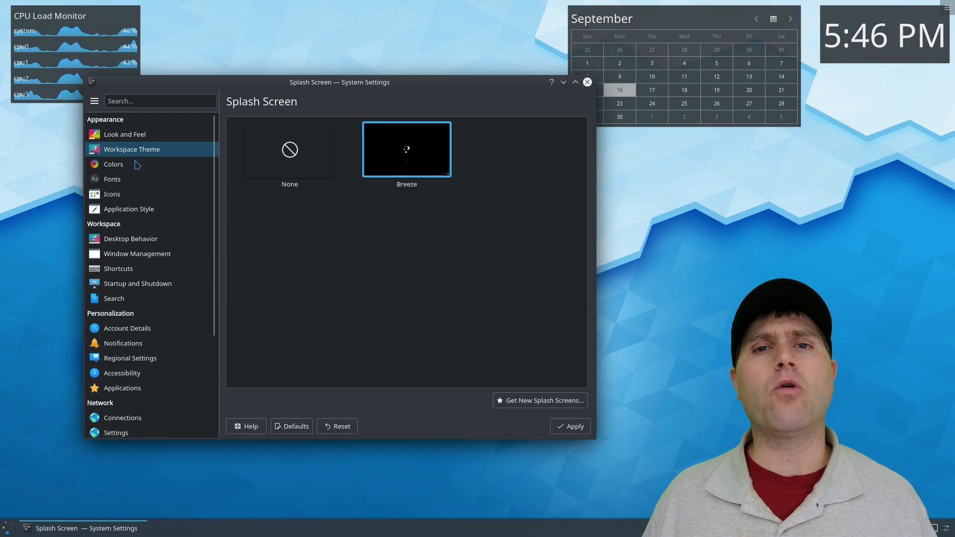
left_click(113, 163)
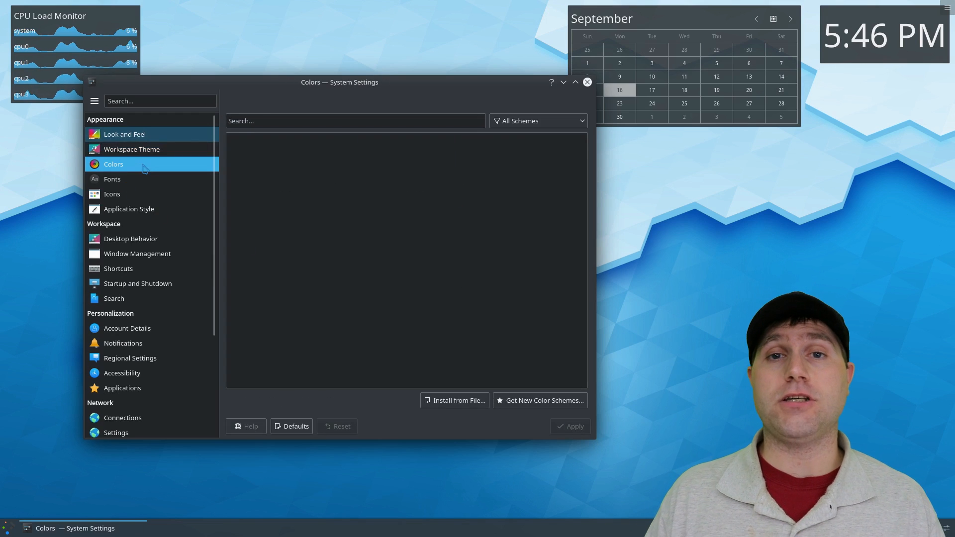
left_click(114, 163)
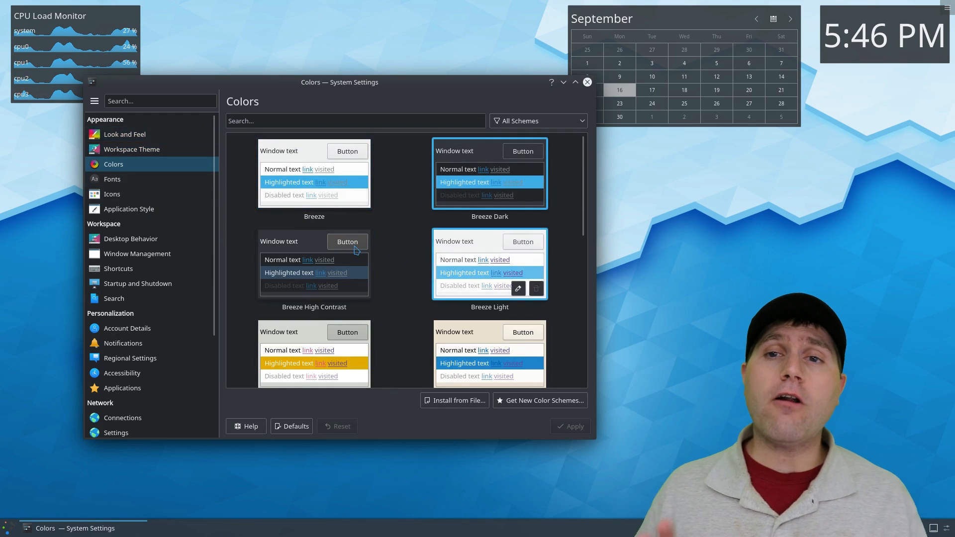
scroll("down", 3)
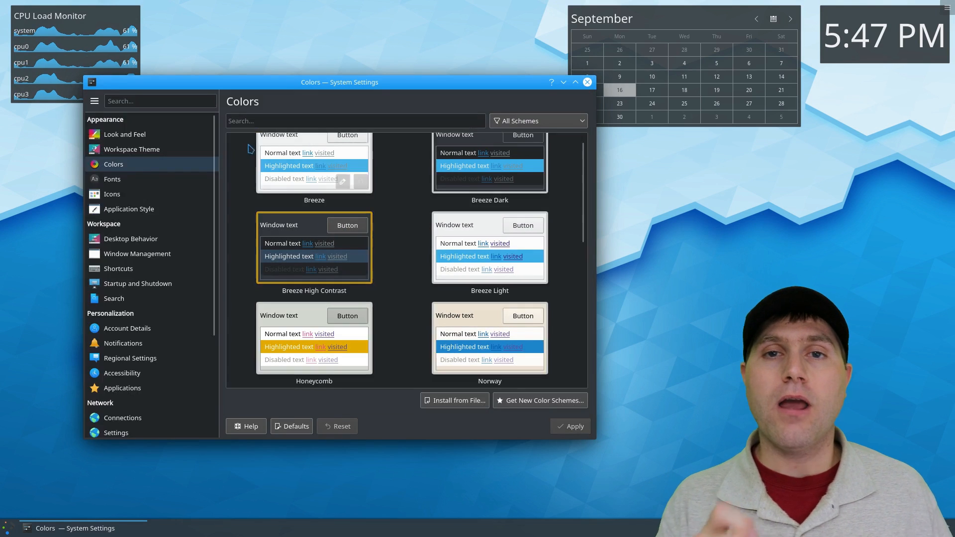
Go via Fonts to Icons and open Get New Icons listing McMojave-circle, Papirus, Tela.
left_click(111, 179)
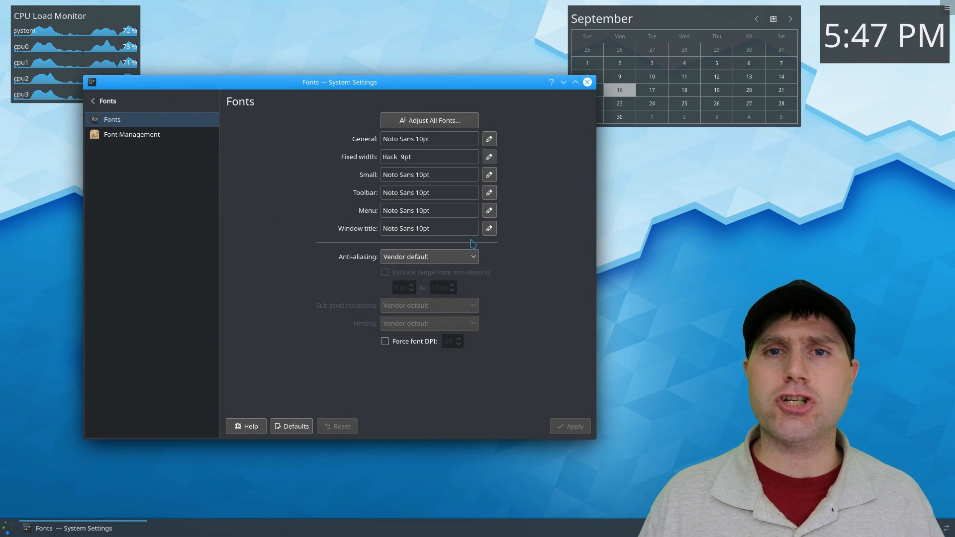
left_click(92, 100)
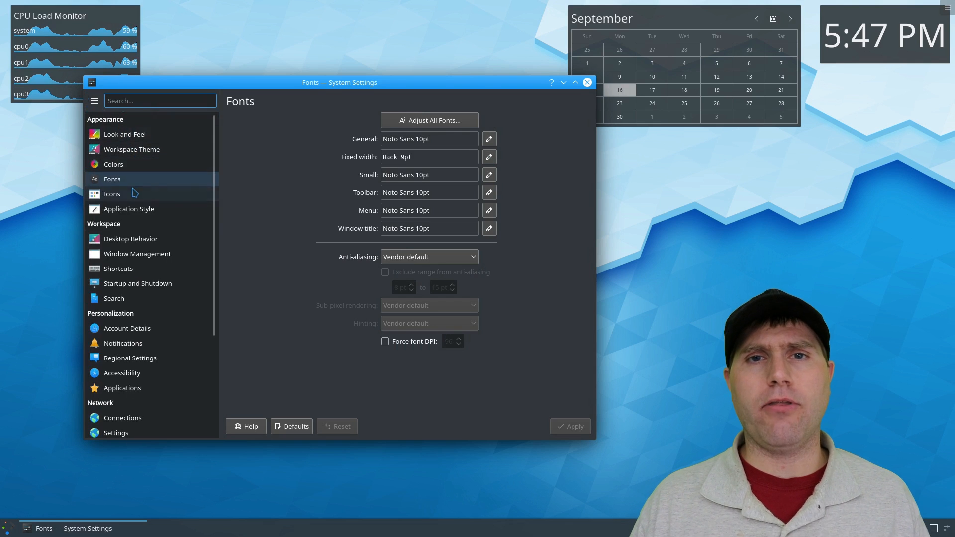
left_click(112, 194)
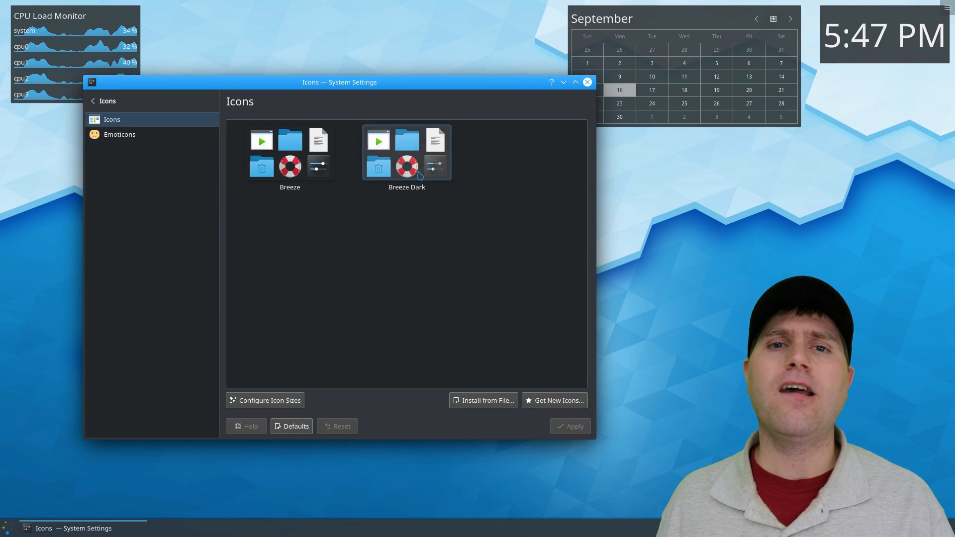
left_click(553, 400)
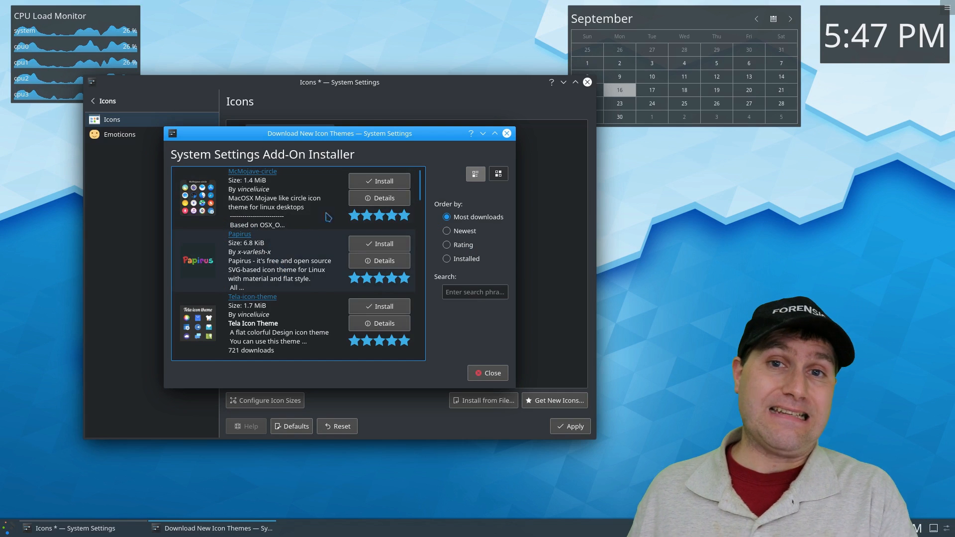
Install 01-McMojave-circle, the first Papirus archive and a Mojave CT icon variant.
left_click(378, 181)
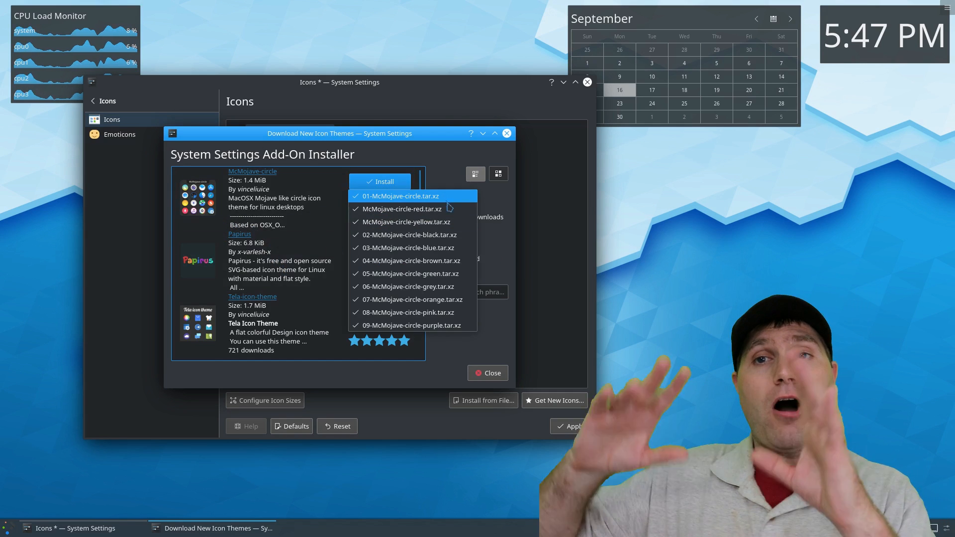
left_click(380, 181)
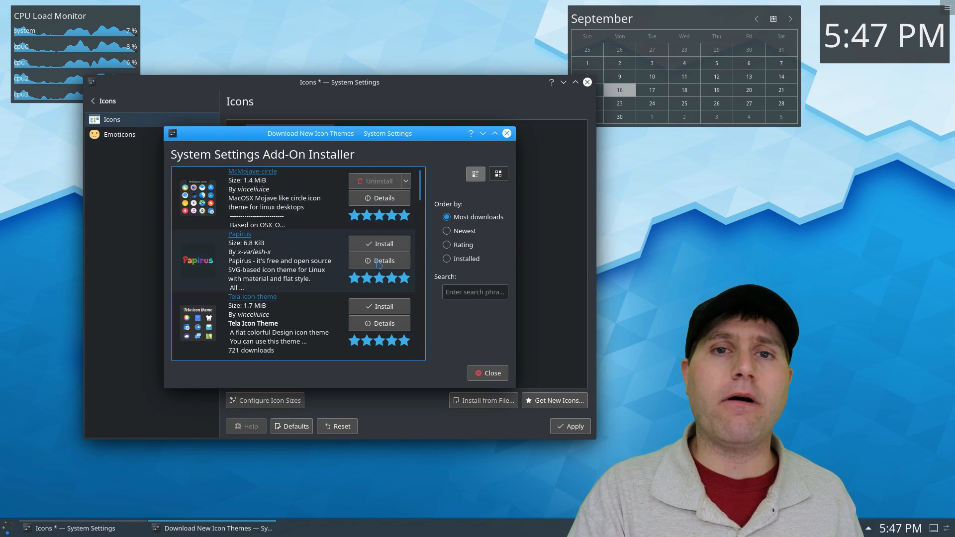
left_click(379, 244)
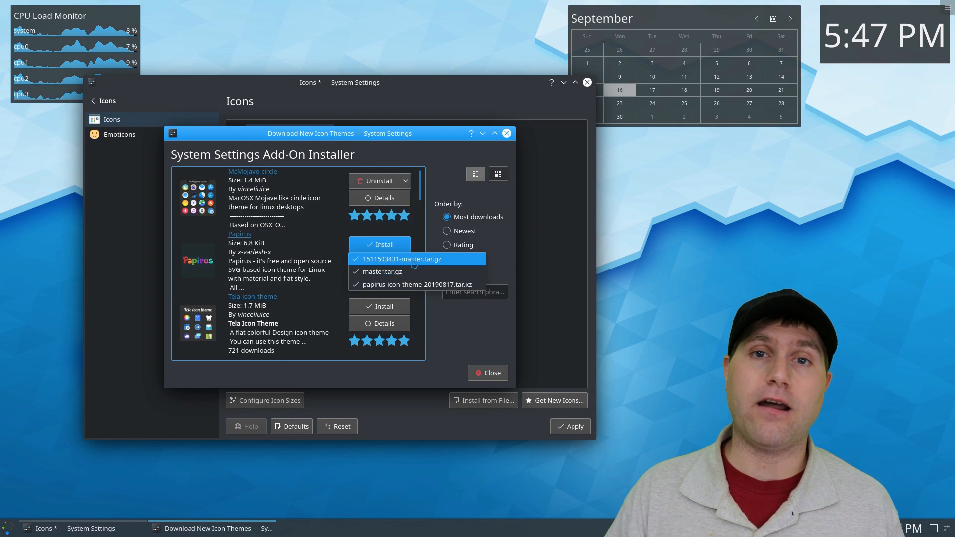
left_click(402, 258)
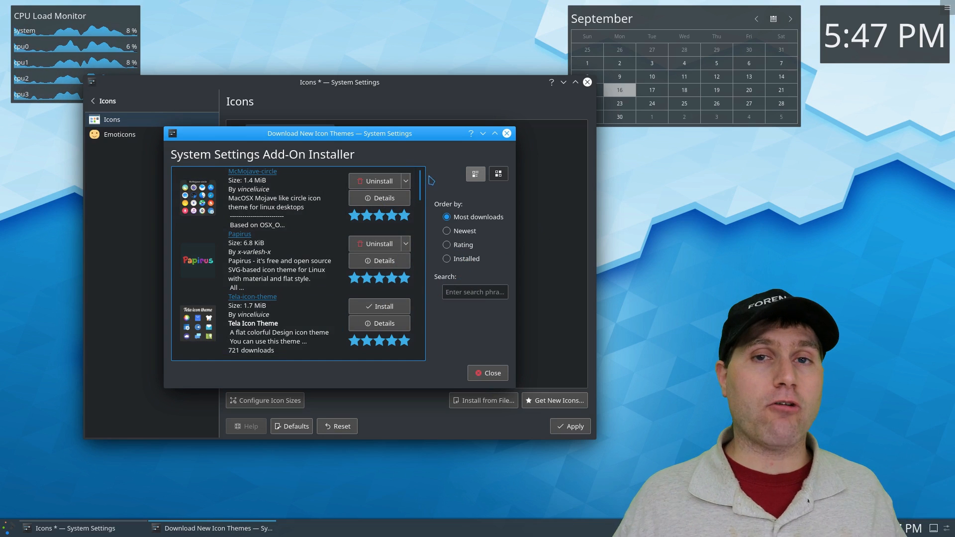
scroll("down", 3)
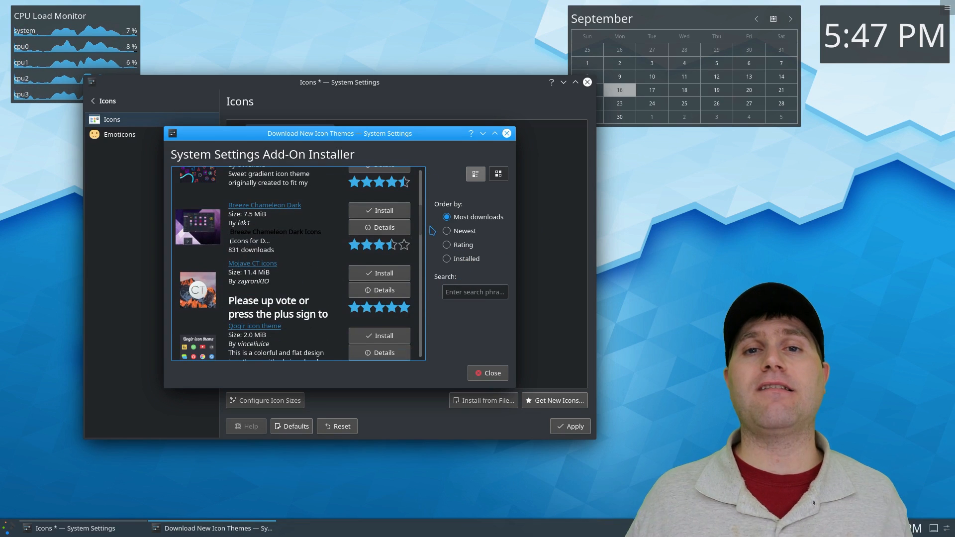
left_click(379, 272)
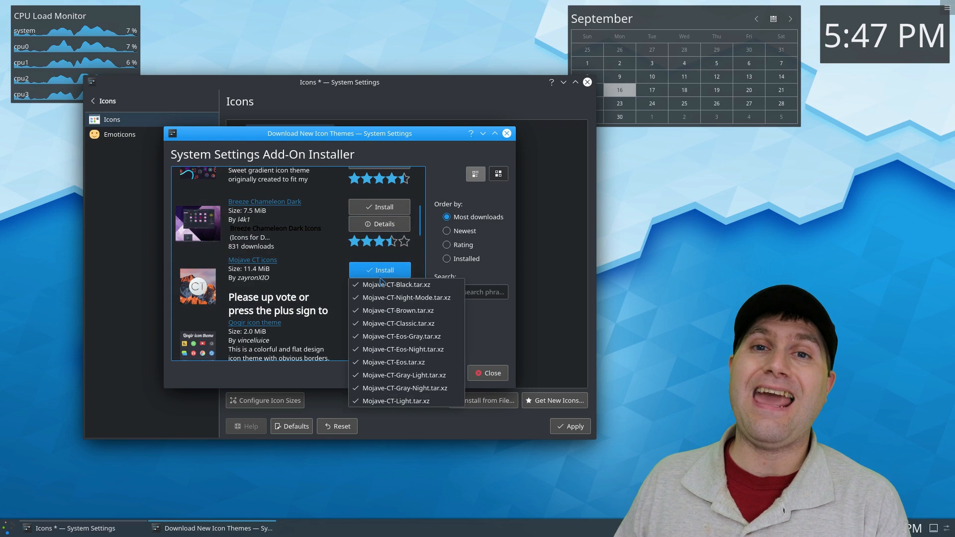
left_click(379, 270)
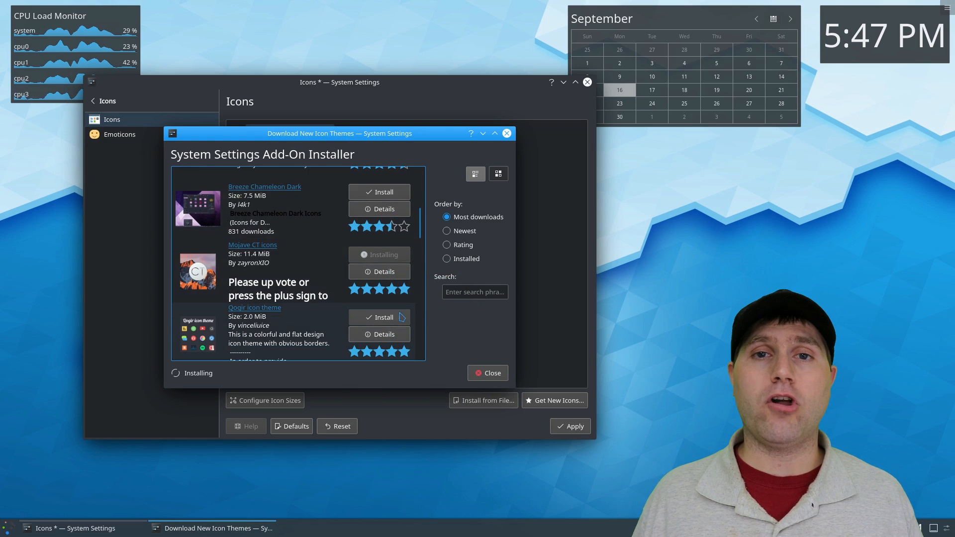
Install the OieIcons icon theme further down the list and close the installer.
scroll("down", 3)
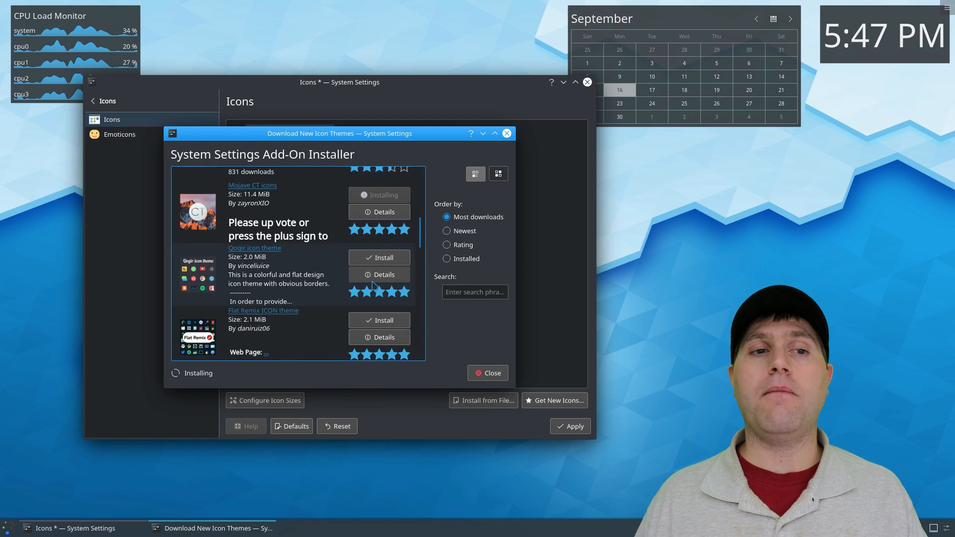
scroll("down", 3)
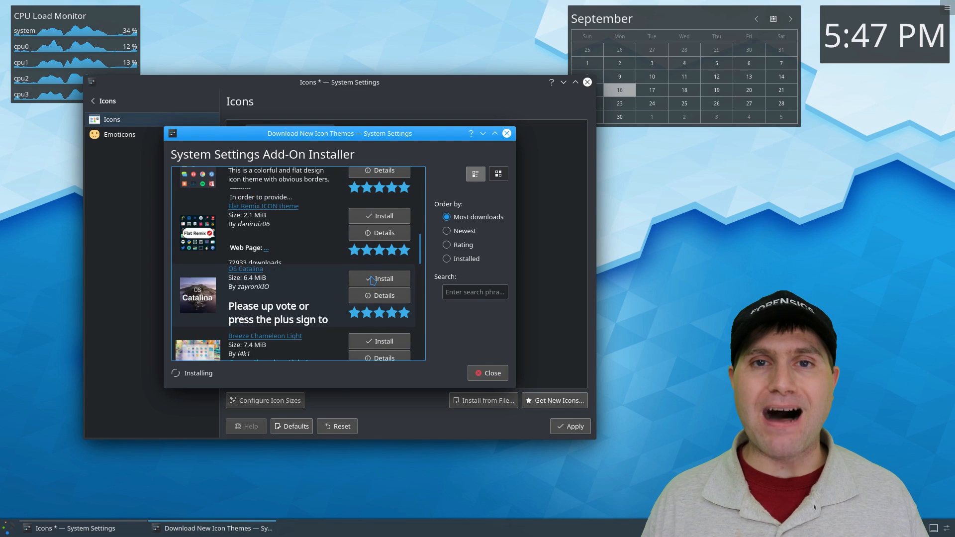
scroll("down", 3)
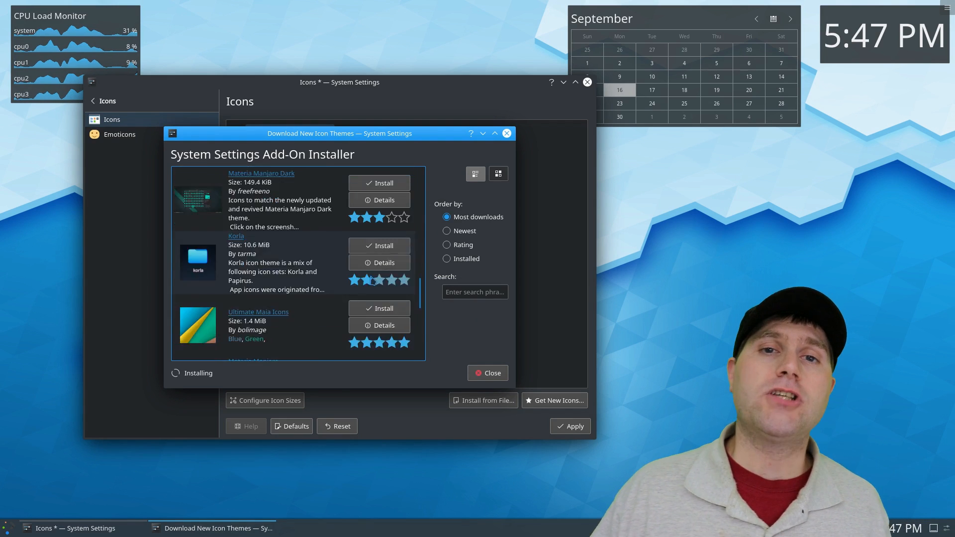
scroll("down", 3)
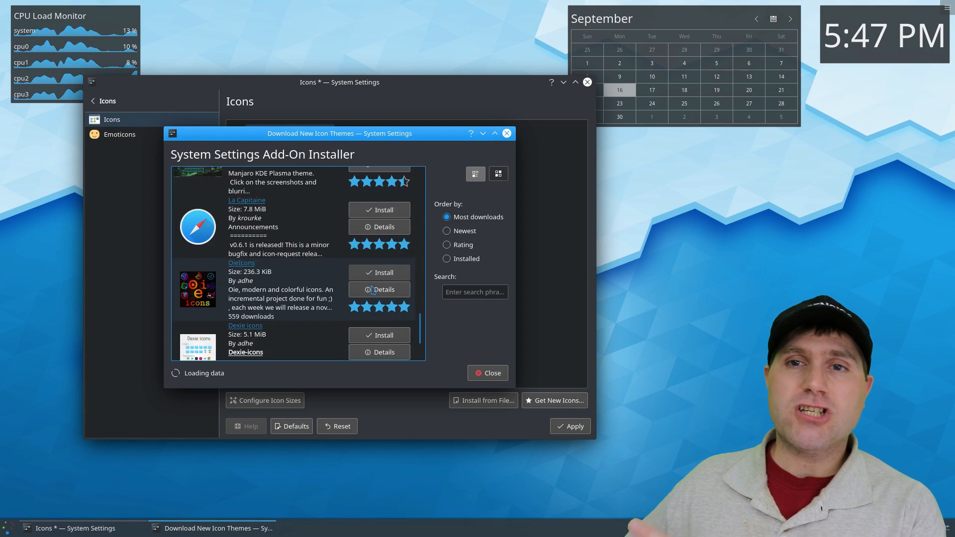
left_click(378, 272)
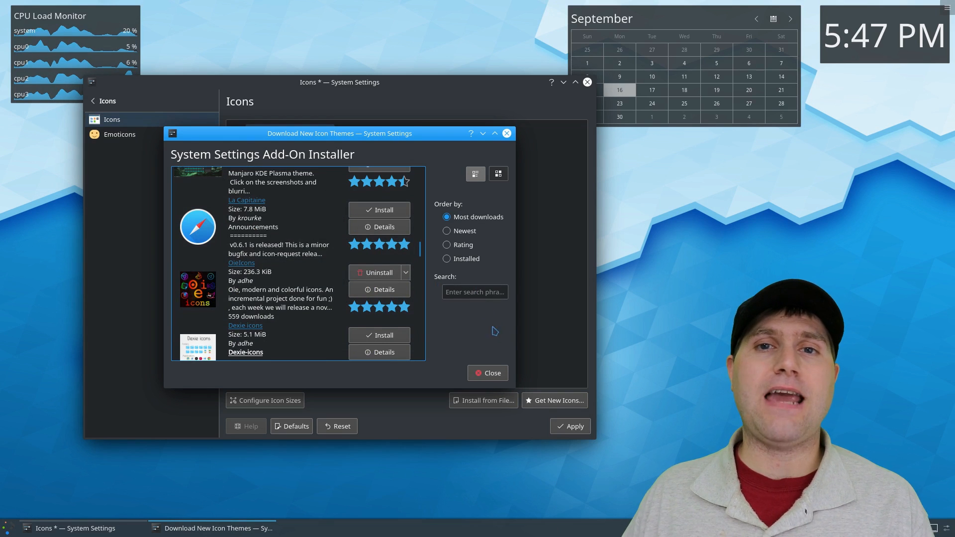
left_click(487, 373)
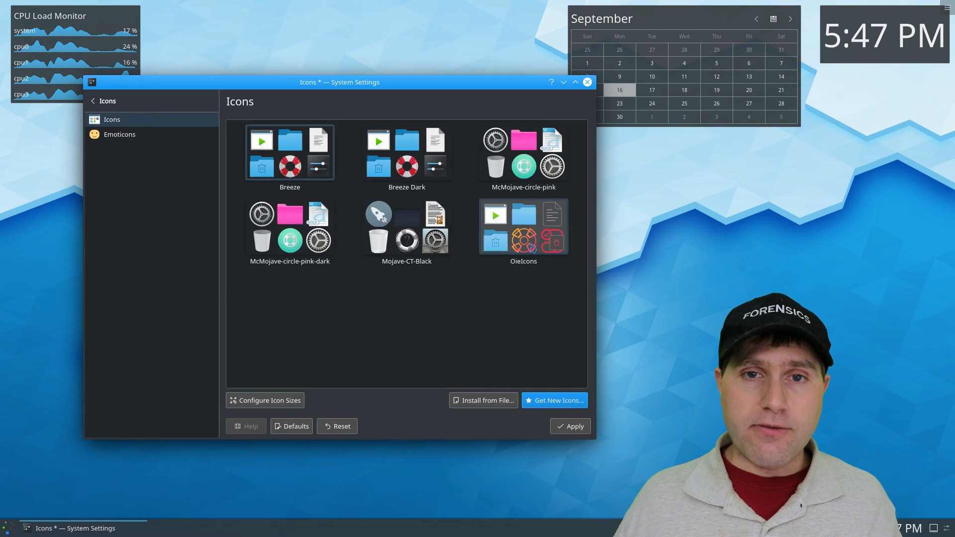
Apply the OieIcons icon theme, go back to the categories list, and close System Settings.
left_click(570, 425)
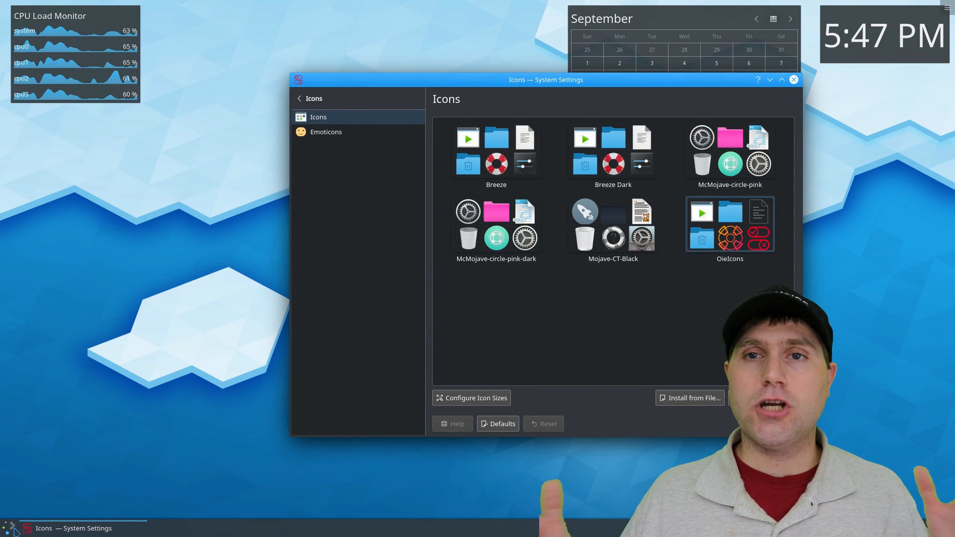
left_click(9, 527)
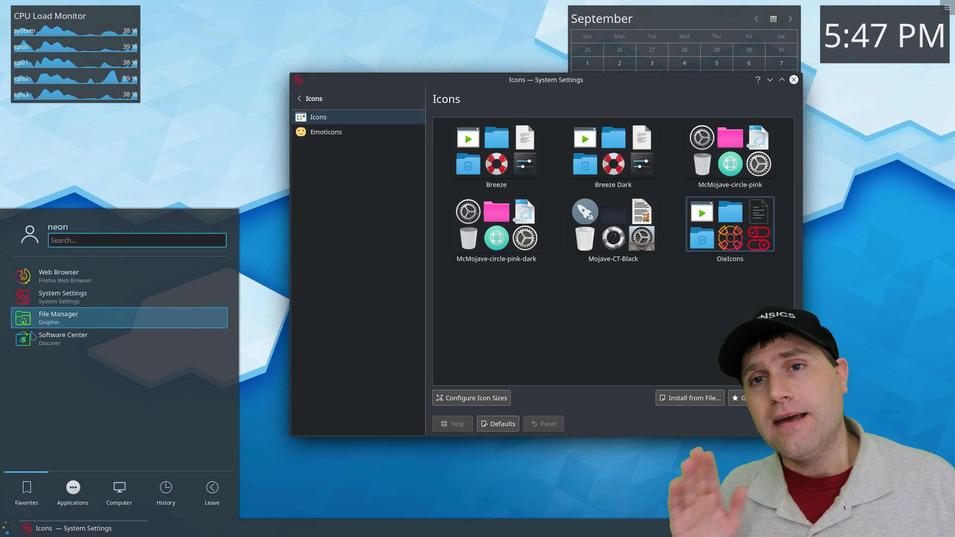
left_click(72, 487)
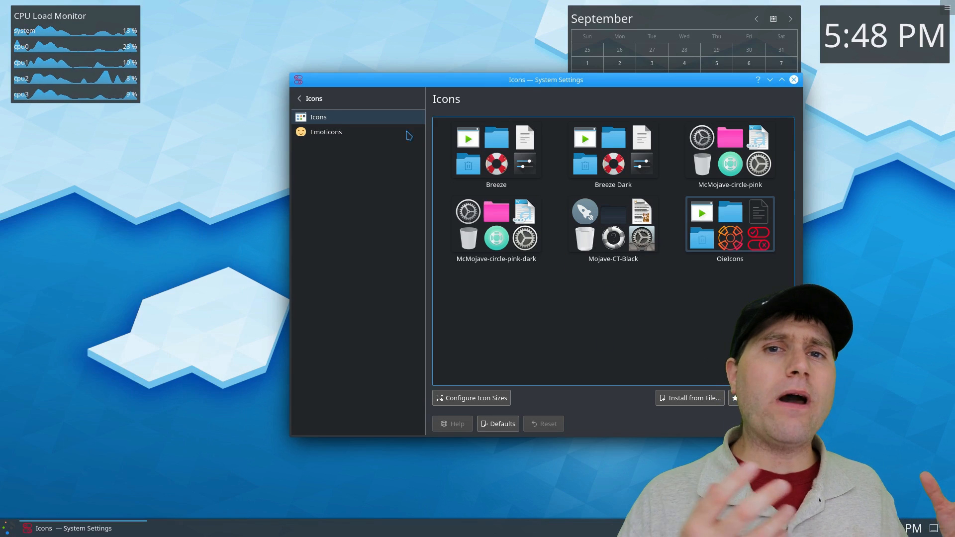
left_click(299, 98)
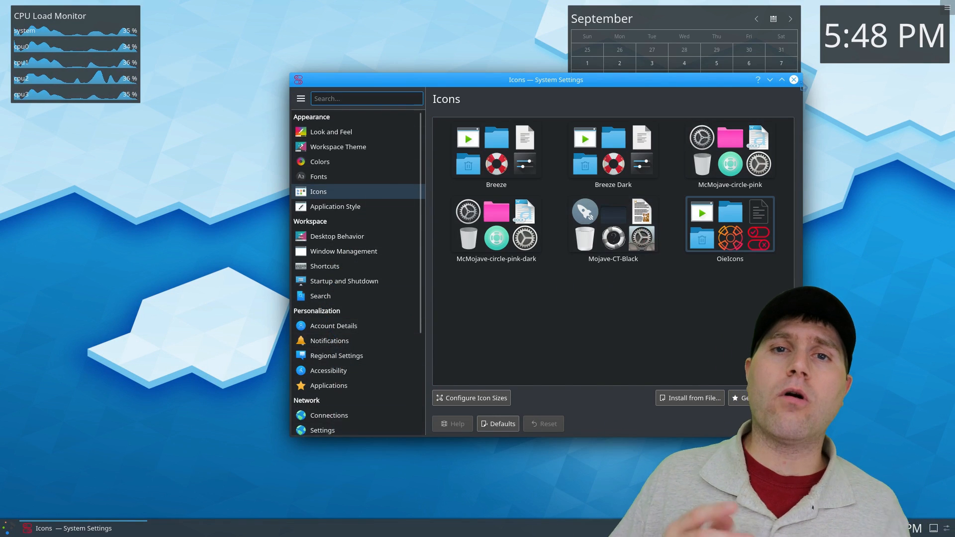
left_click(794, 79)
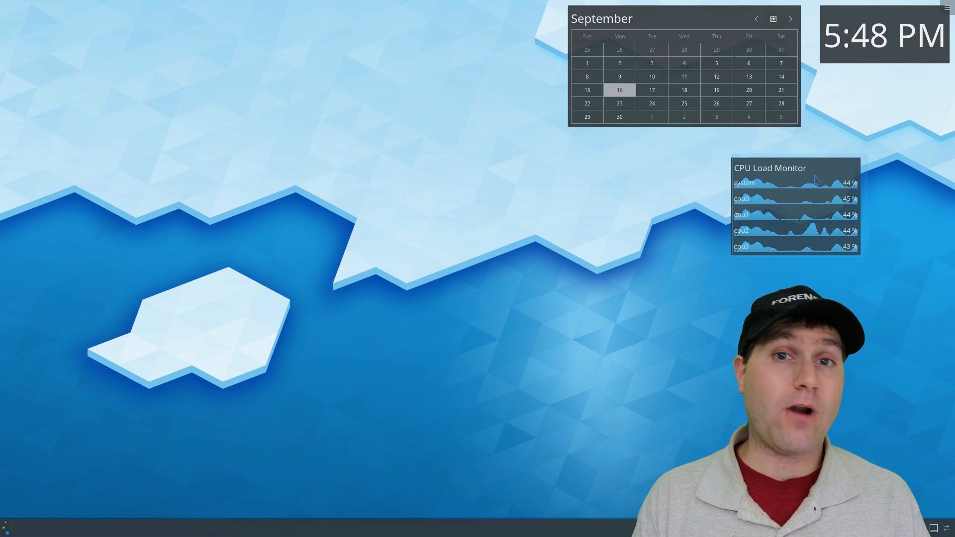
right_click(795, 183)
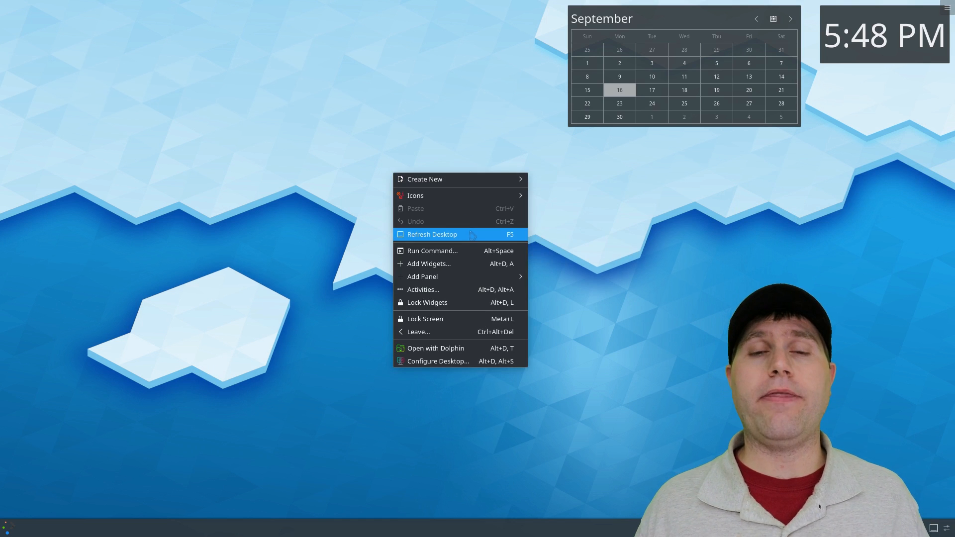
mouse_move(437, 361)
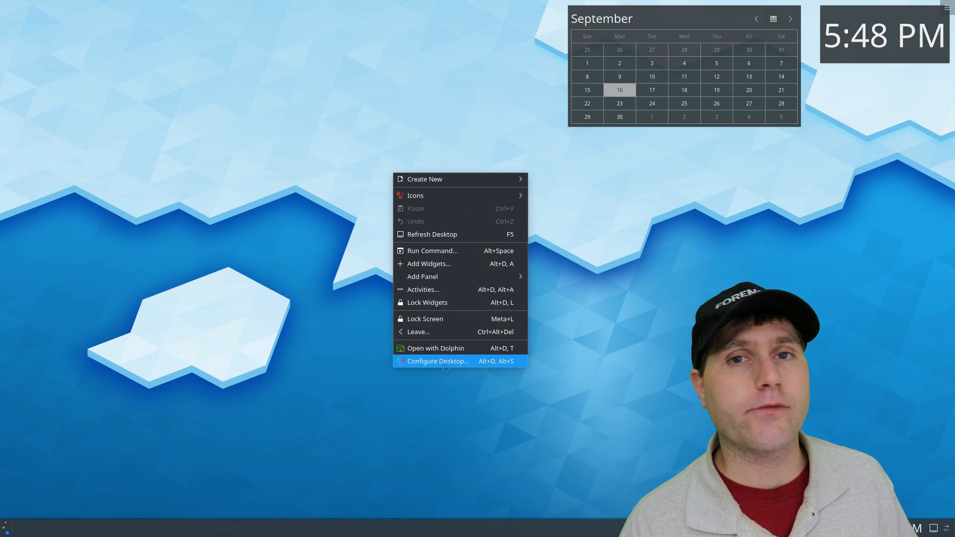
left_click(437, 361)
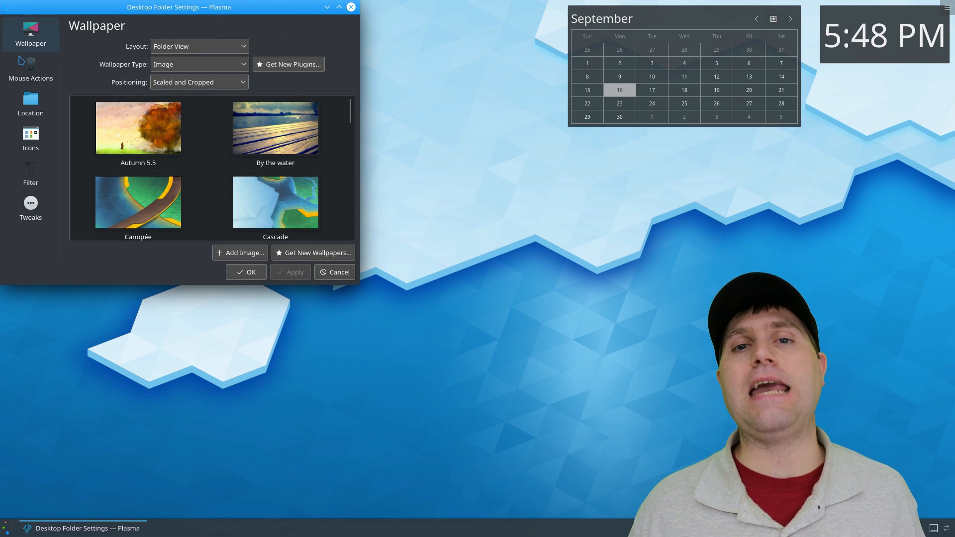
left_click(30, 68)
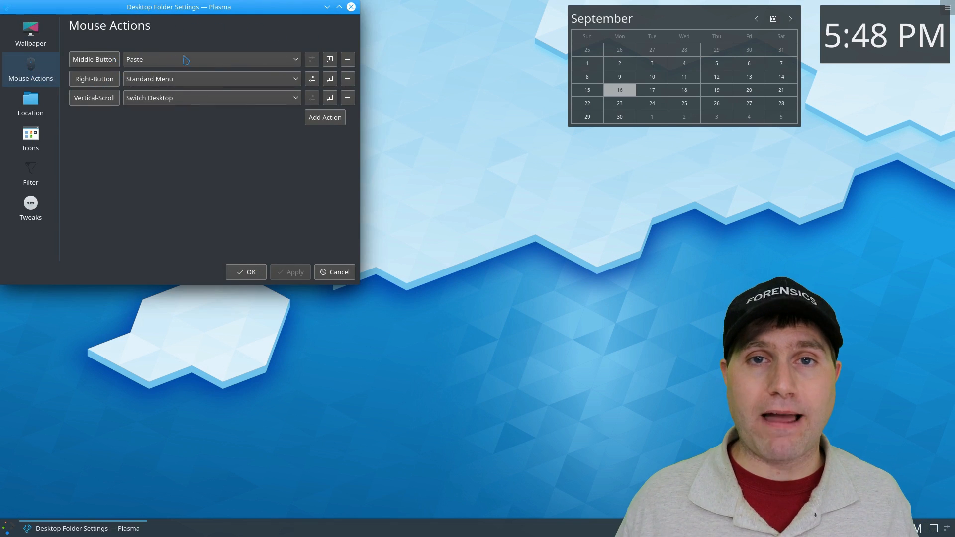
left_click(30, 103)
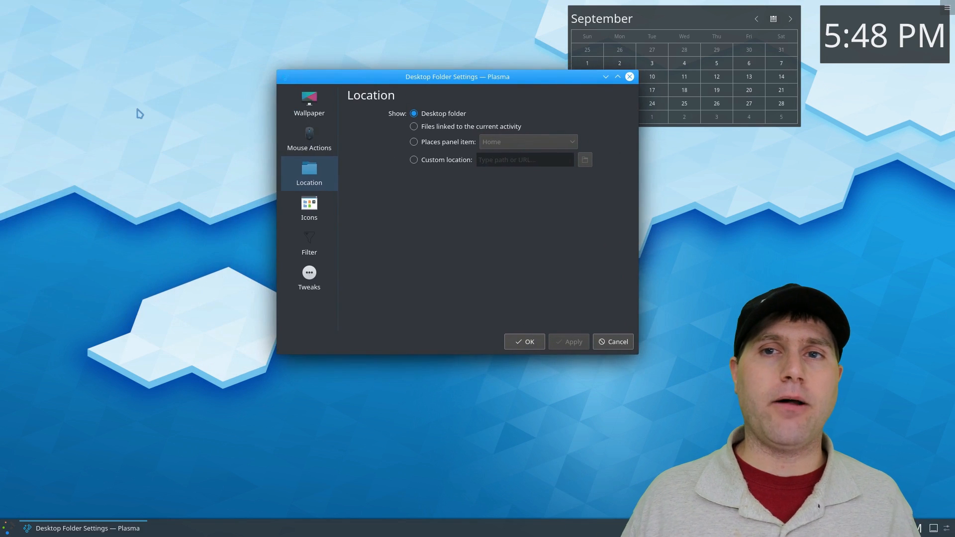
mouse_move(440, 133)
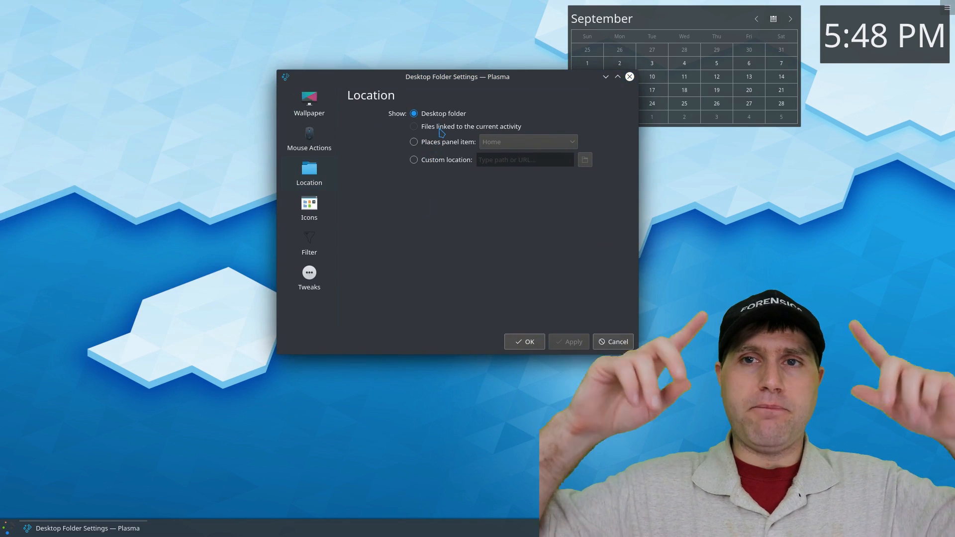
left_click(413, 141)
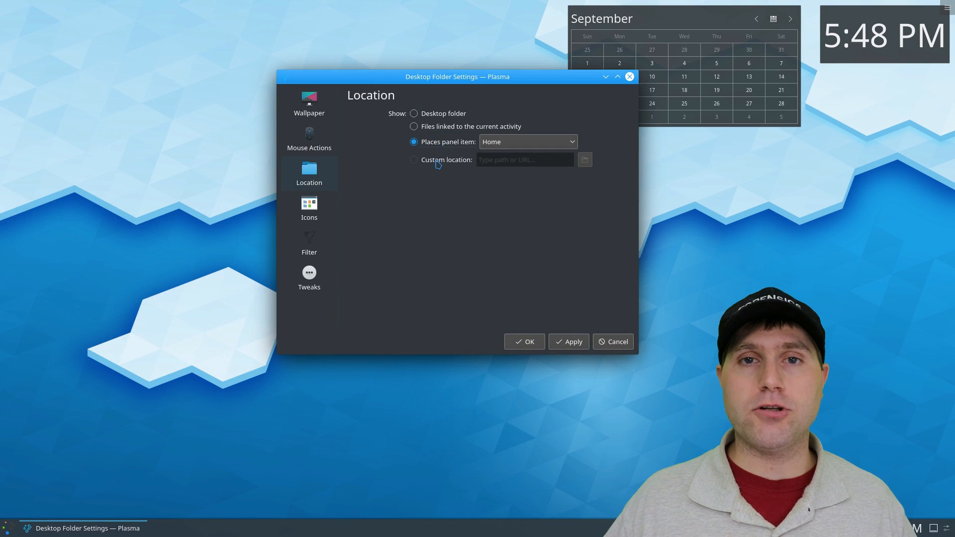
left_click(413, 113)
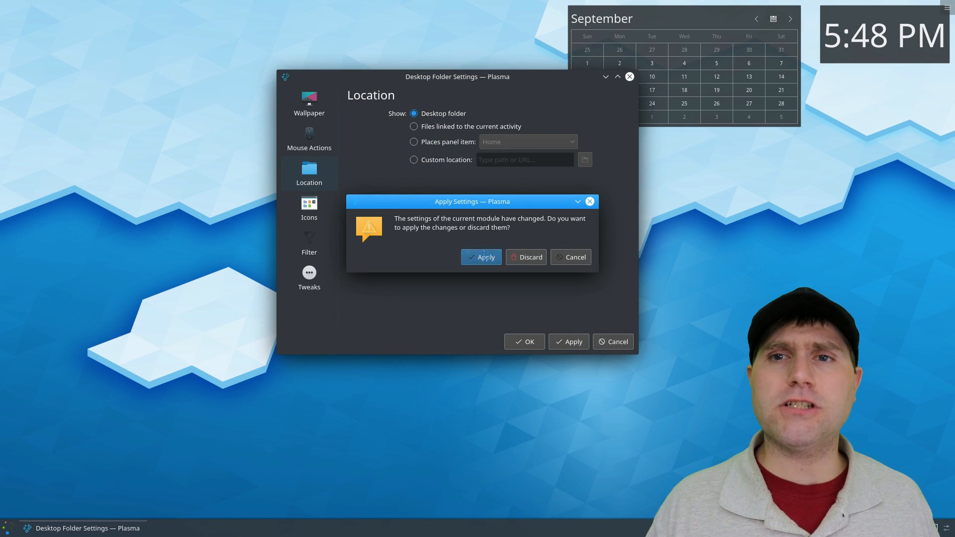
left_click(480, 257)
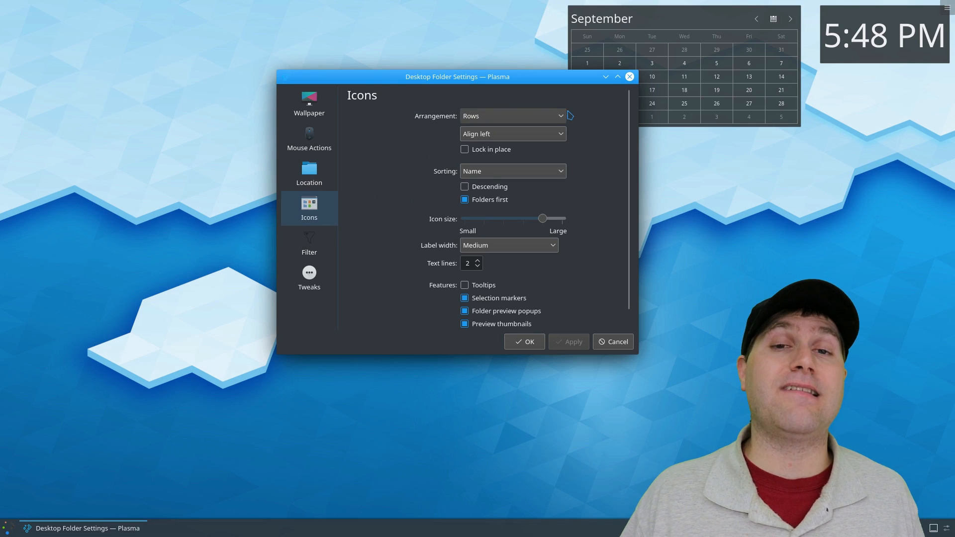
mouse_move(541, 190)
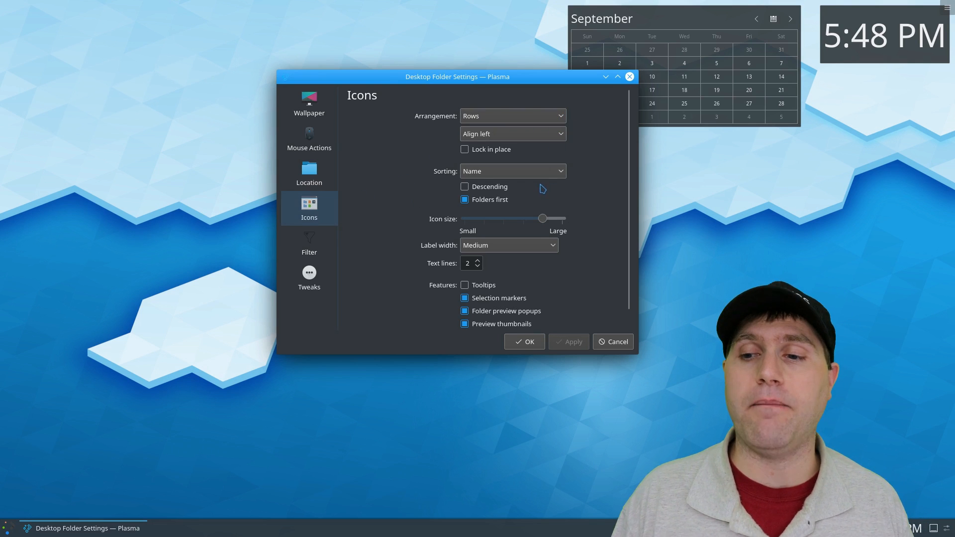
left_click(464, 323)
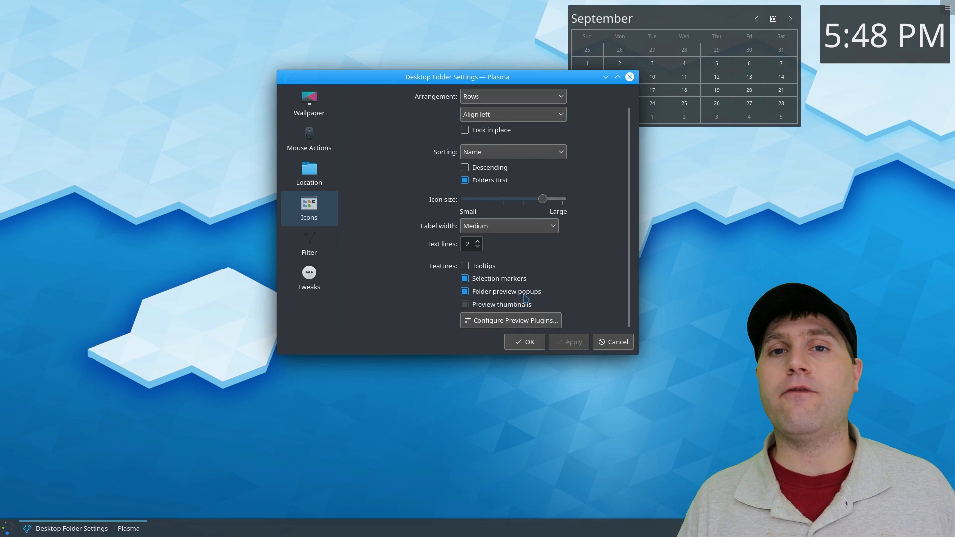
left_click(309, 243)
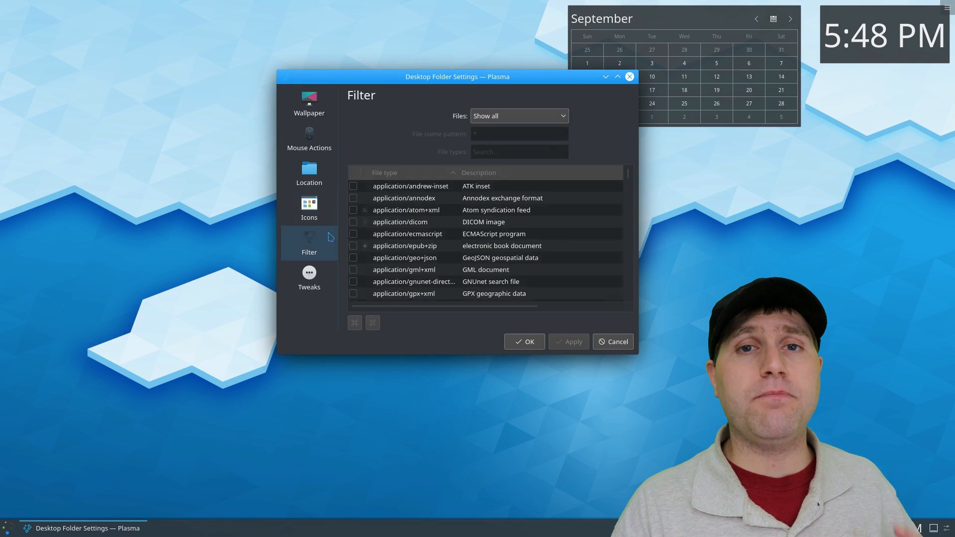
left_click(309, 277)
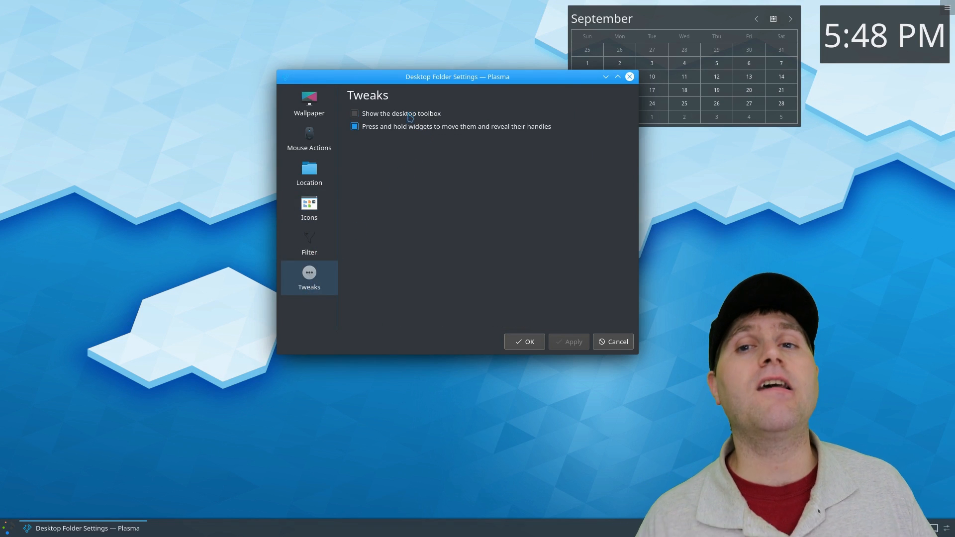
left_click(309, 139)
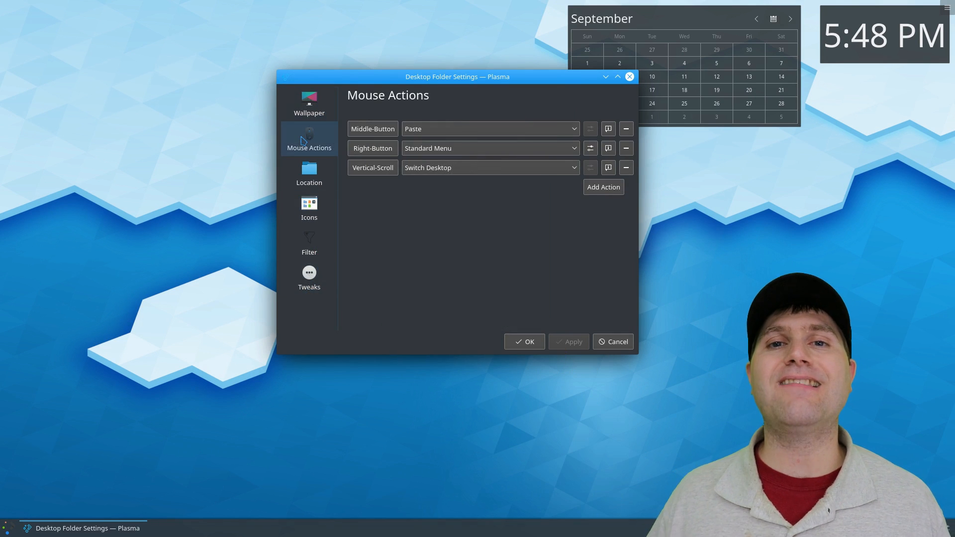
left_click(309, 174)
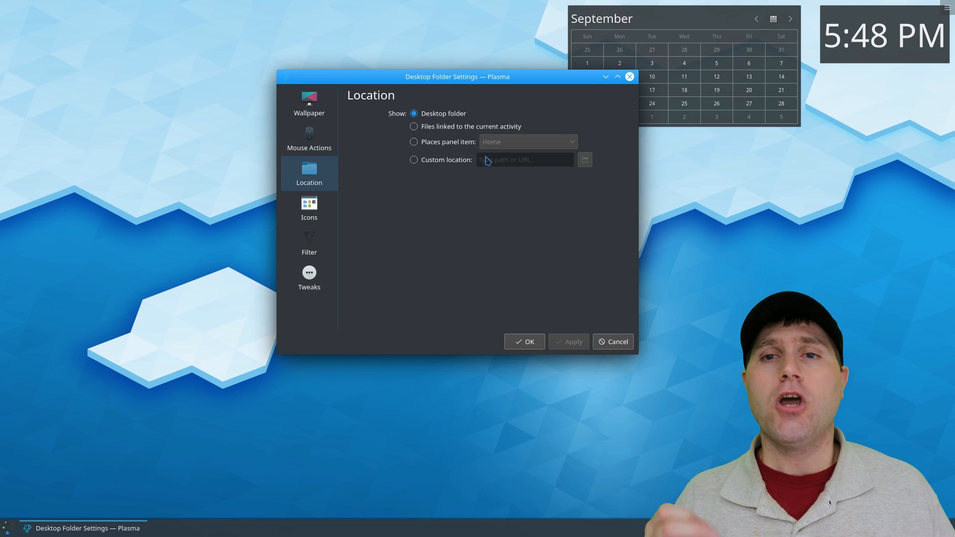
mouse_move(607, 336)
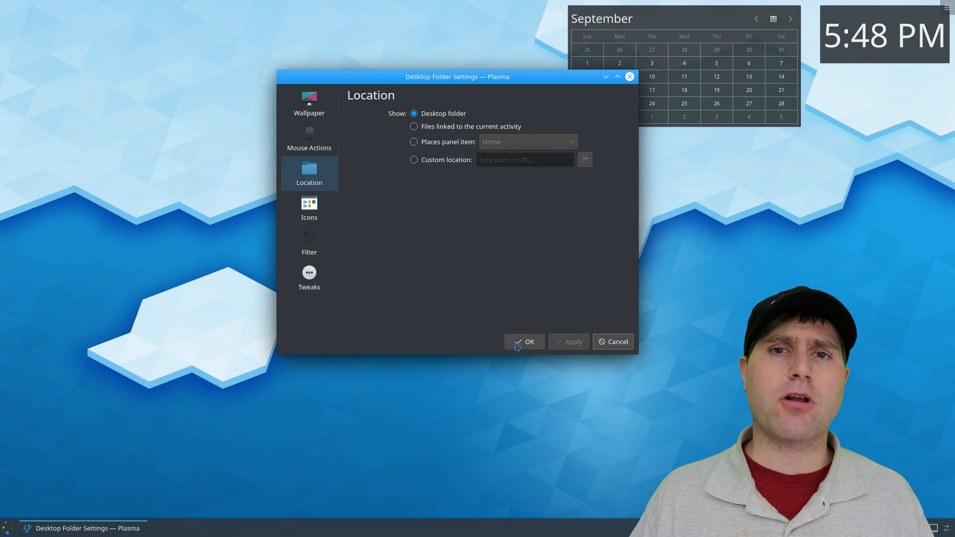
left_click(529, 342)
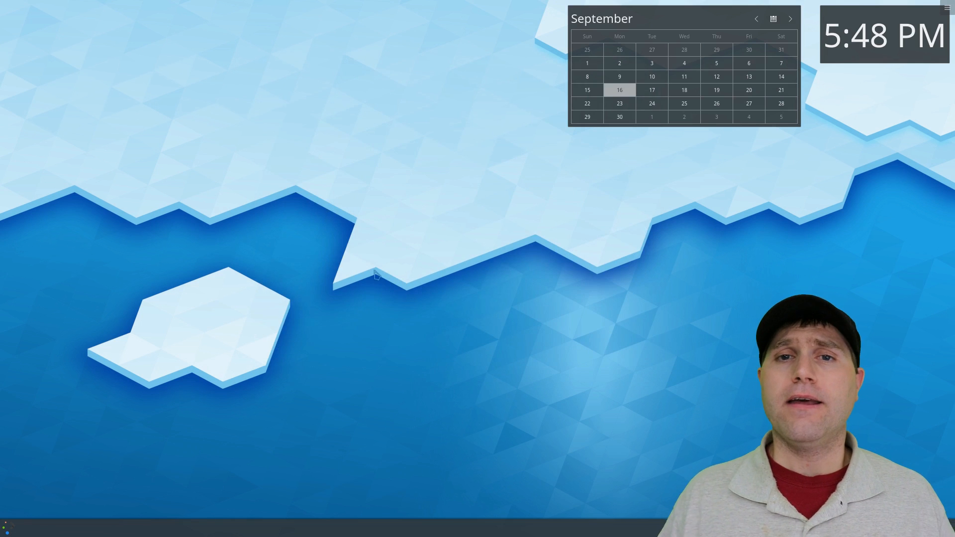
right_click(376, 277)
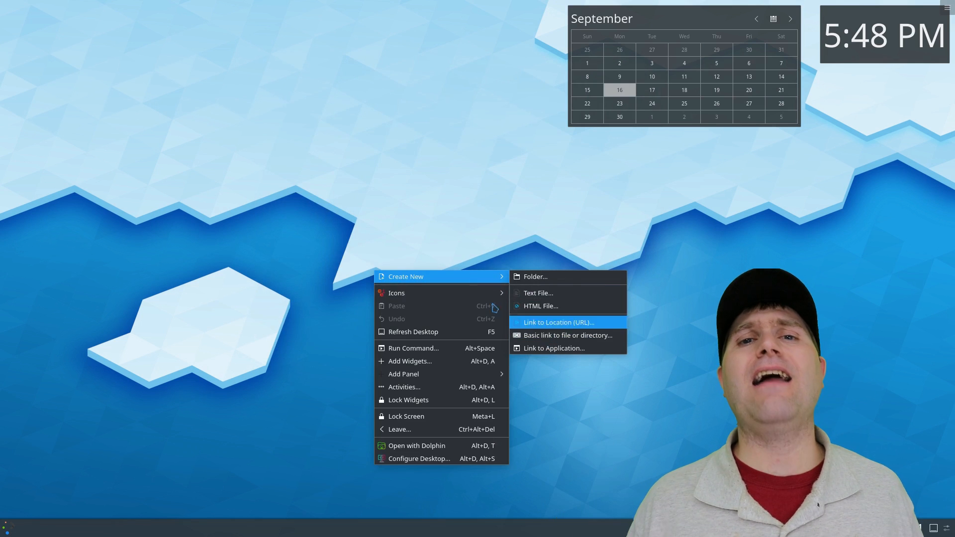
mouse_move(419, 458)
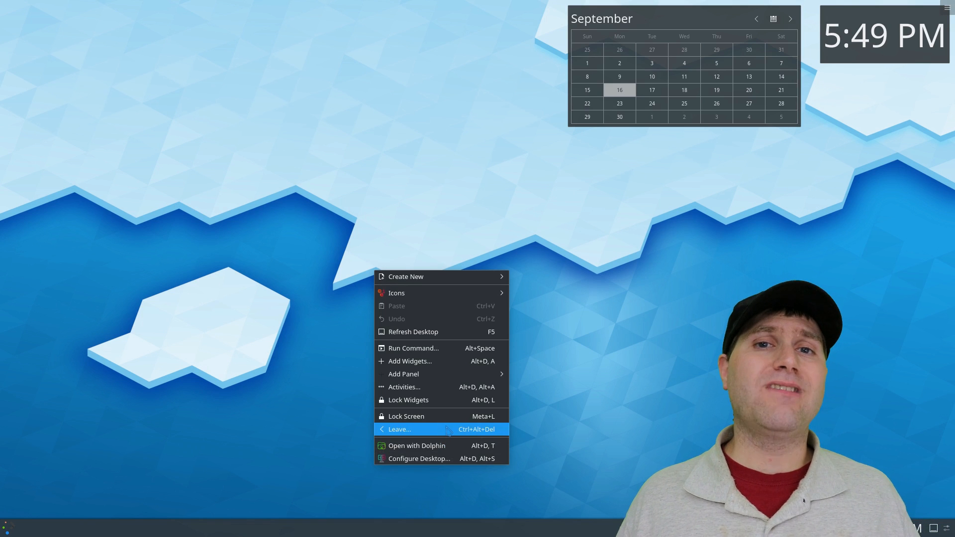
left_click(398, 429)
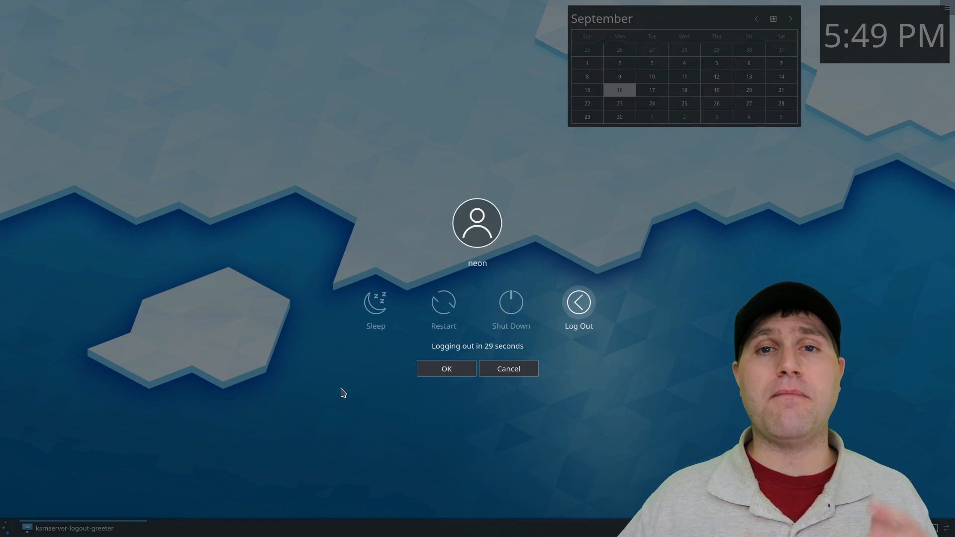
left_click(507, 368)
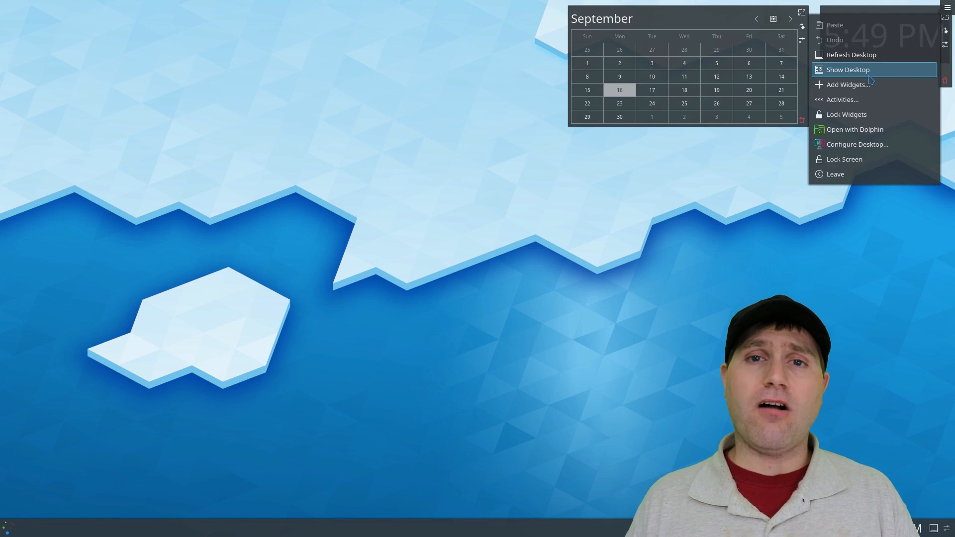
mouse_move(846, 114)
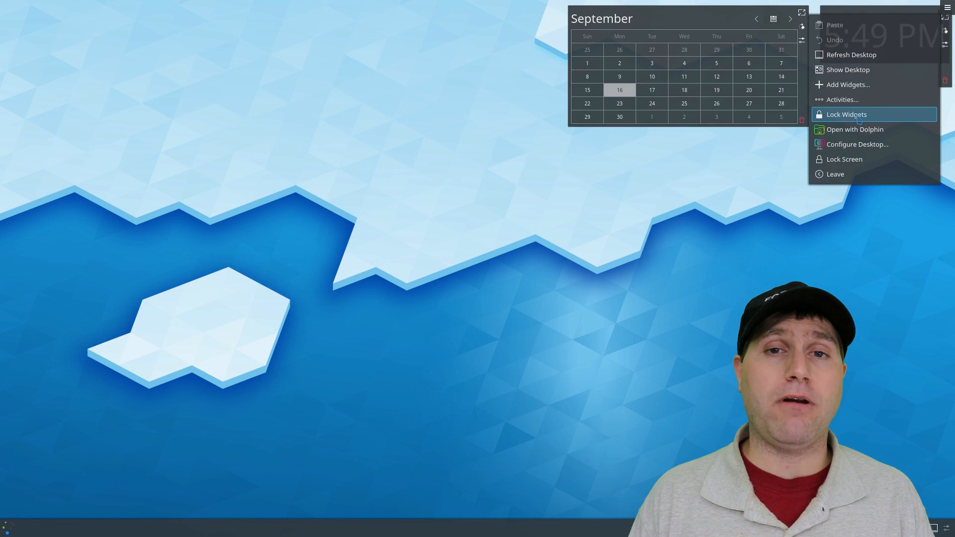
mouse_move(854, 130)
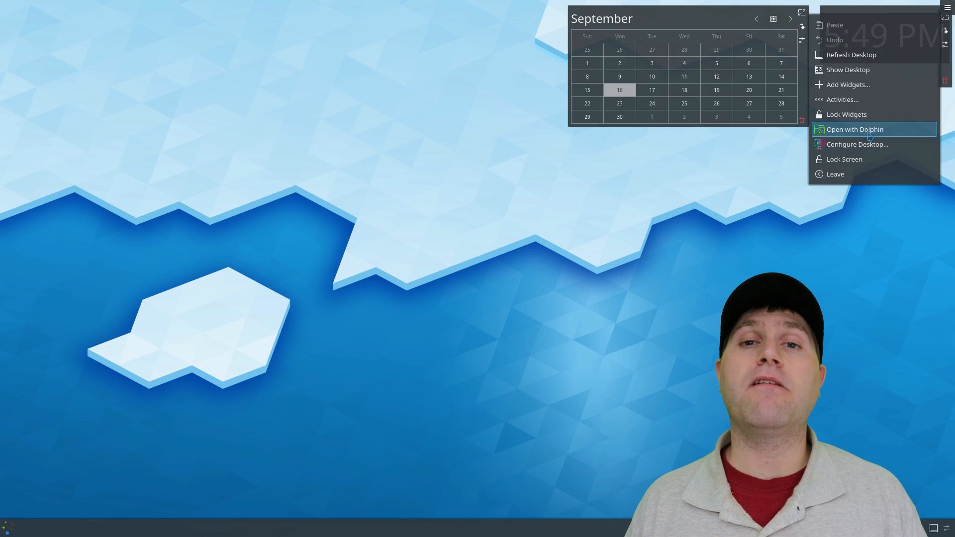
Choose Open with Dolphin from the desktop toolbox to view the desktop folder.
left_click(854, 129)
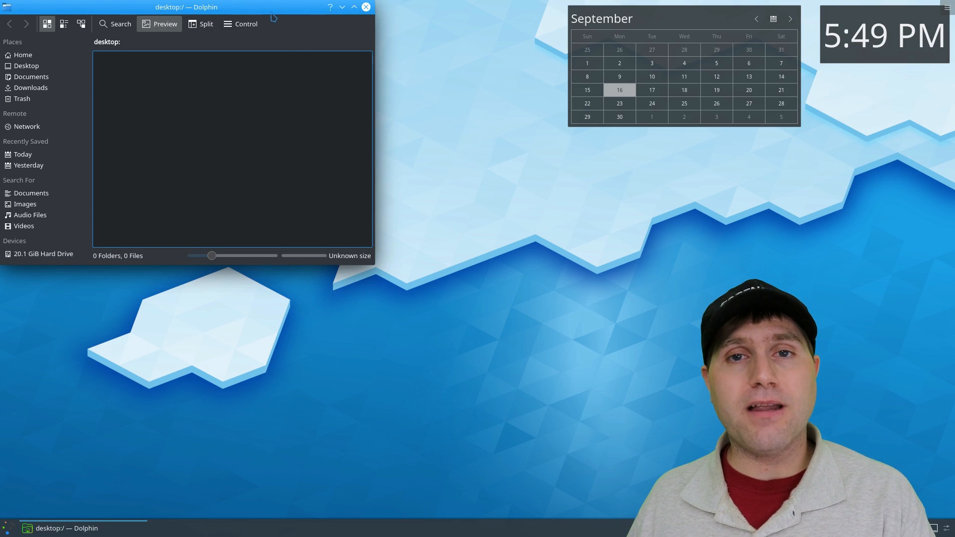
Centre the Dolphin window and browse the Documents, Downloads and Today places.
left_click_drag(185, 7, 312, 138)
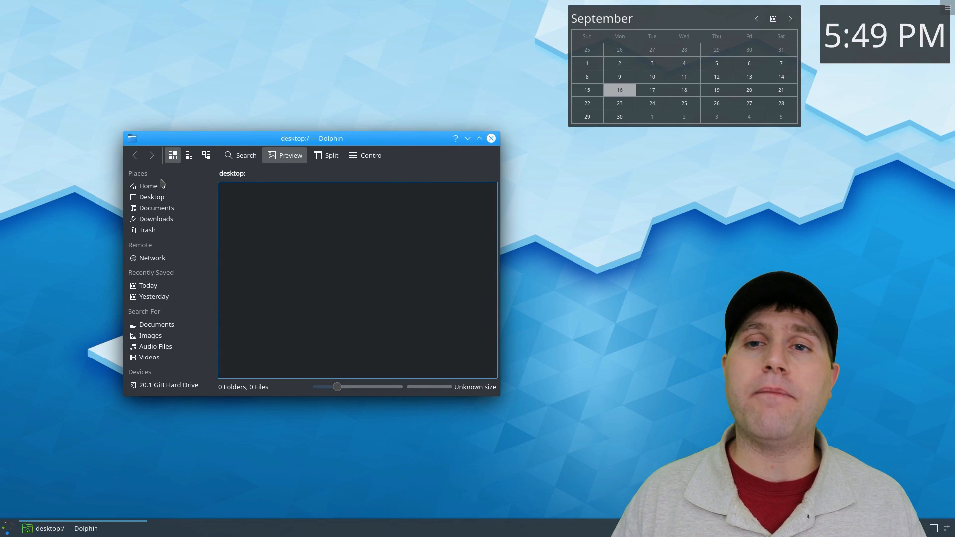
left_click(156, 208)
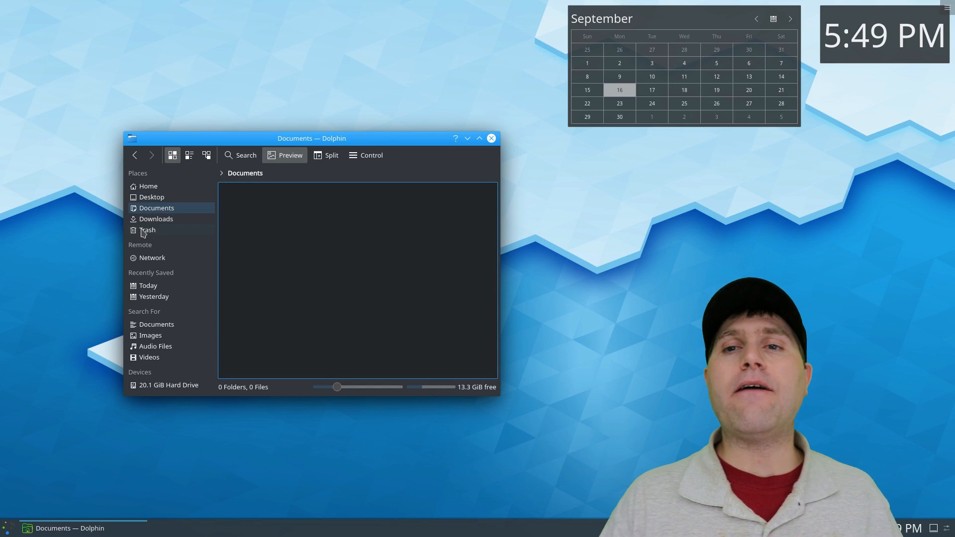
left_click(156, 219)
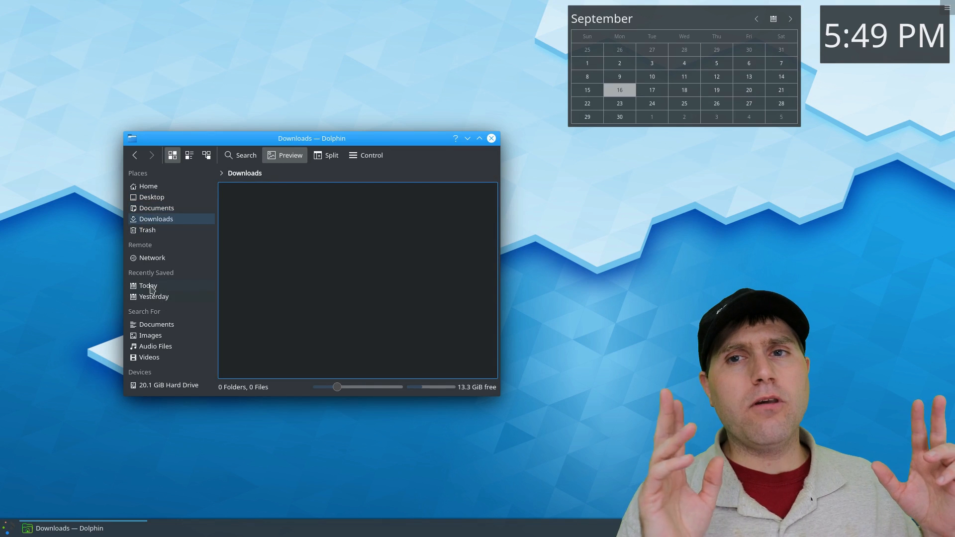
left_click(241, 155)
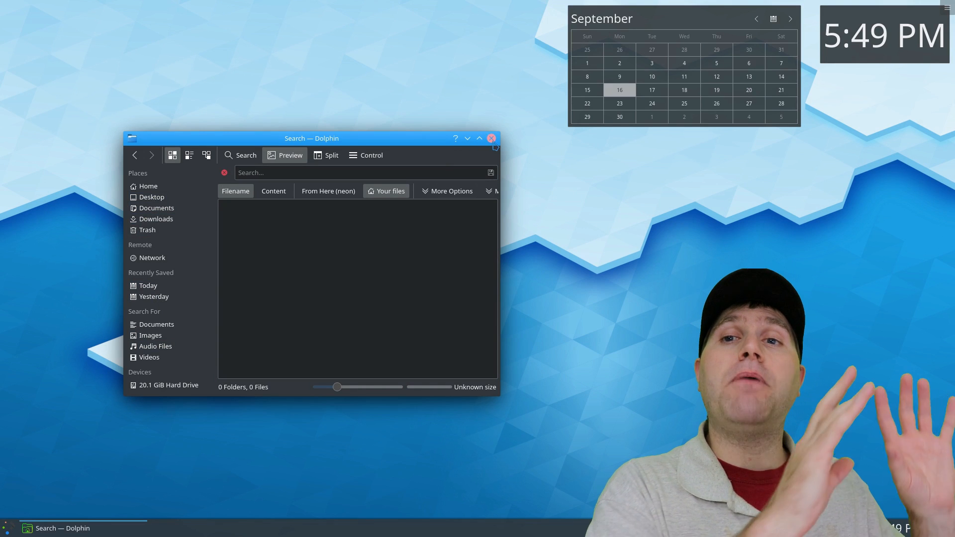
Close the Dolphin file manager.
left_click(491, 139)
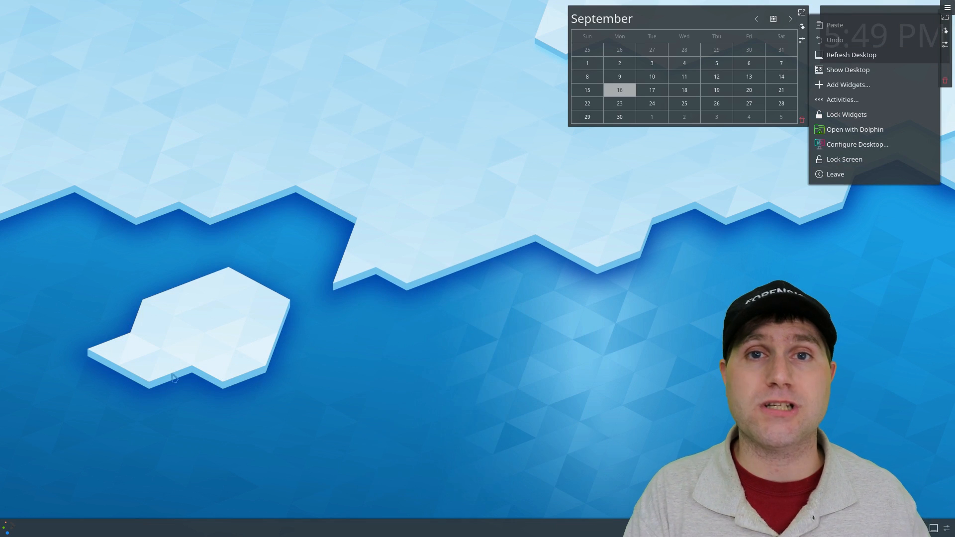
mouse_move(437, 395)
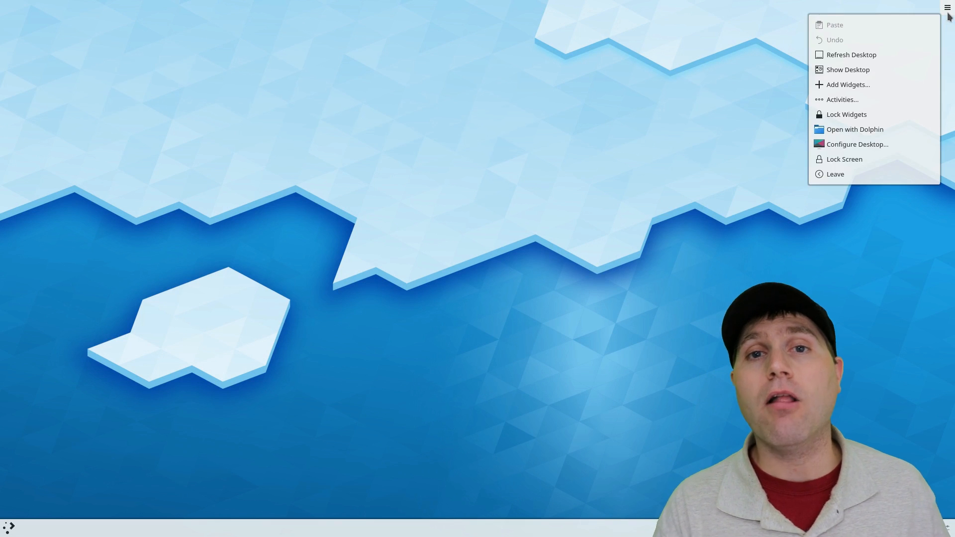
mouse_move(854, 130)
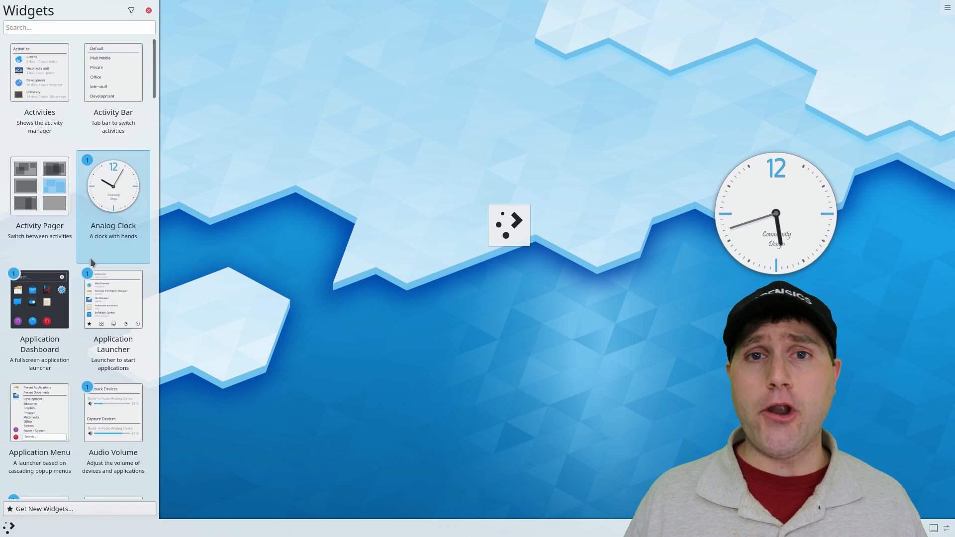
Scroll through the widget gallery, then close the Widgets panel.
scroll("down", 3)
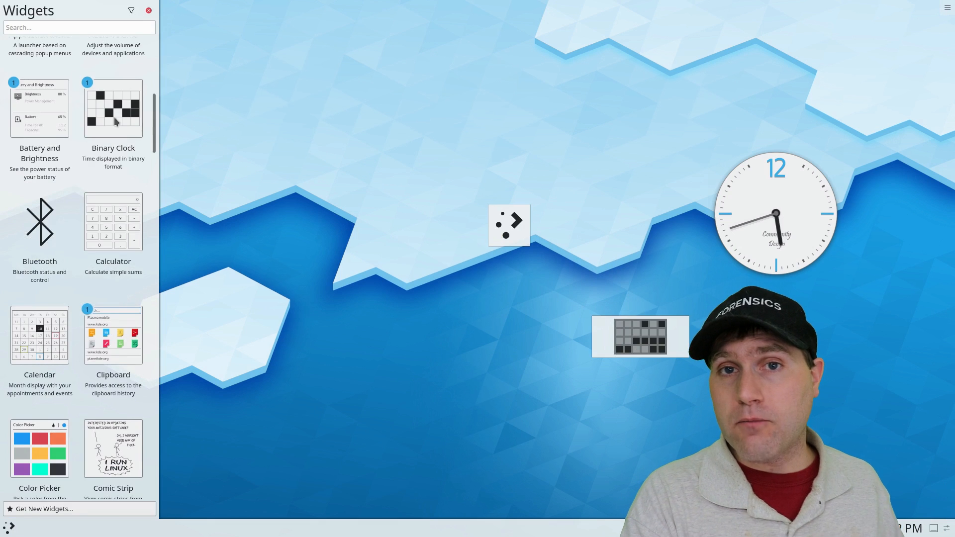
scroll("down", 3)
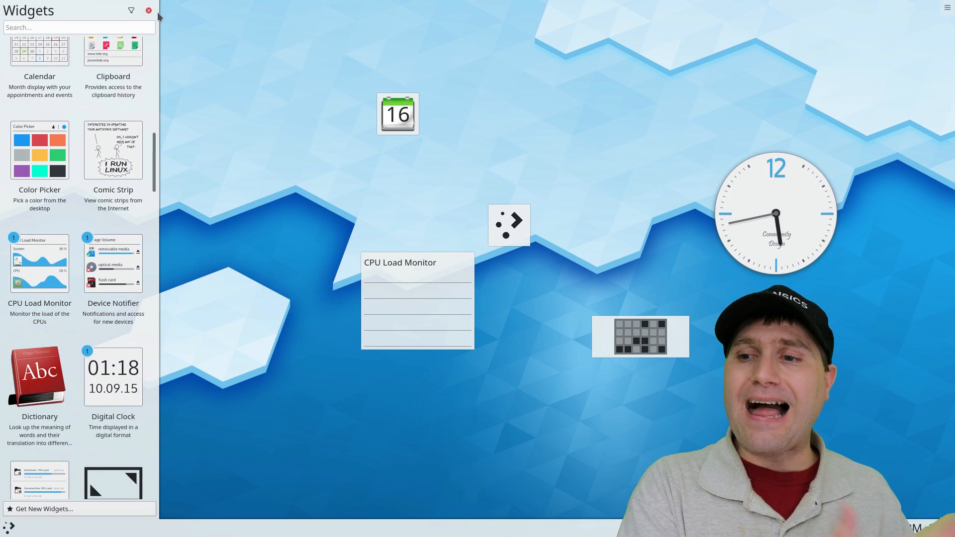
left_click(148, 10)
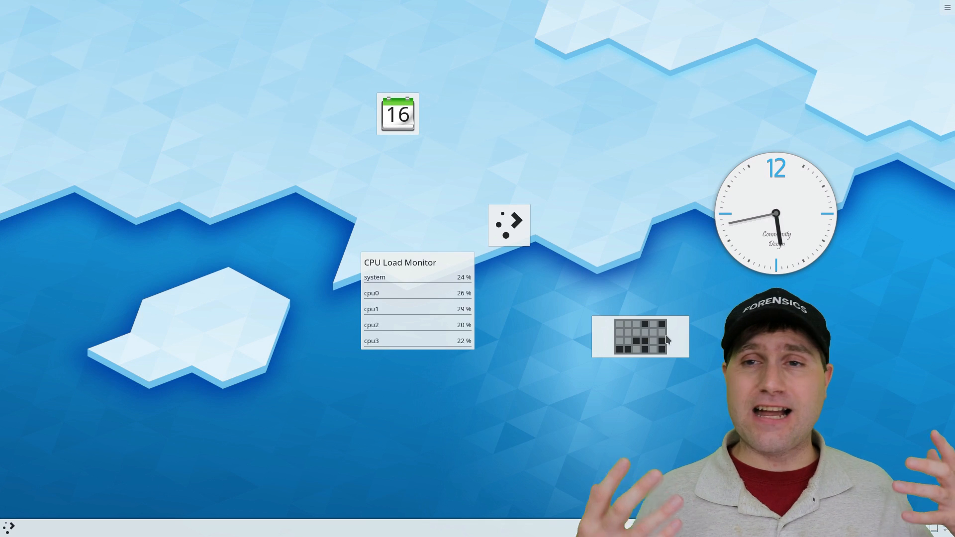
Remove the binary clock, swap the analog clock for a top-right Digital Clock, and resize the calendar.
left_click(397, 113)
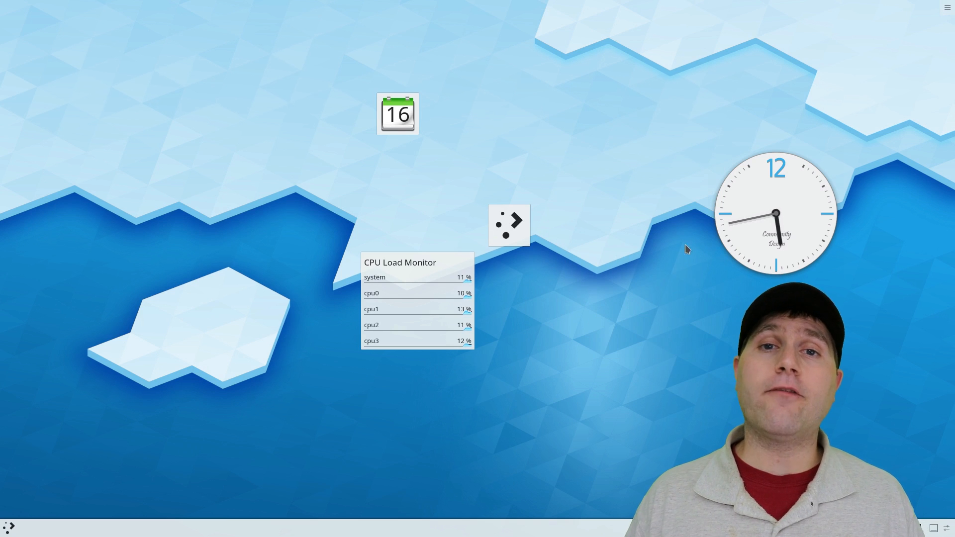
right_click(775, 213)
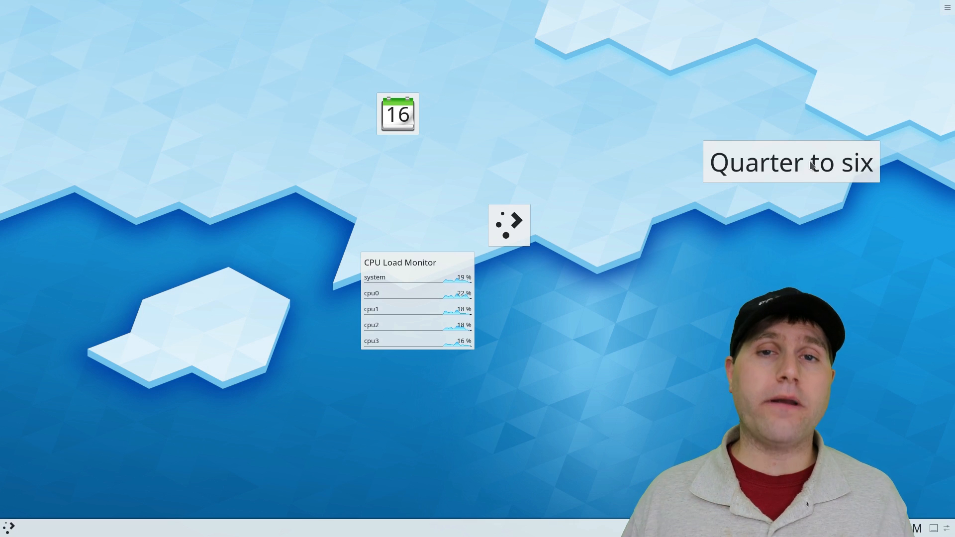
mouse_move(647, 130)
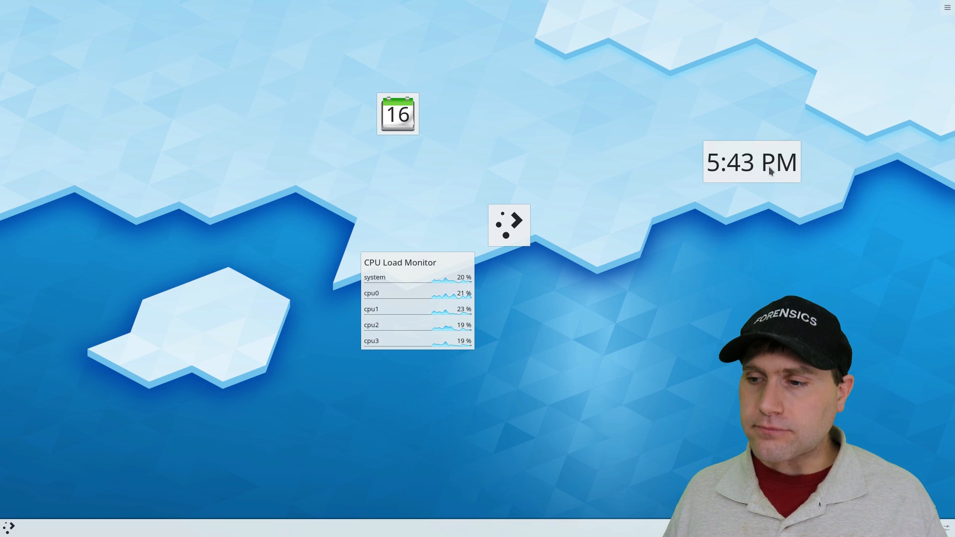
left_click(752, 162)
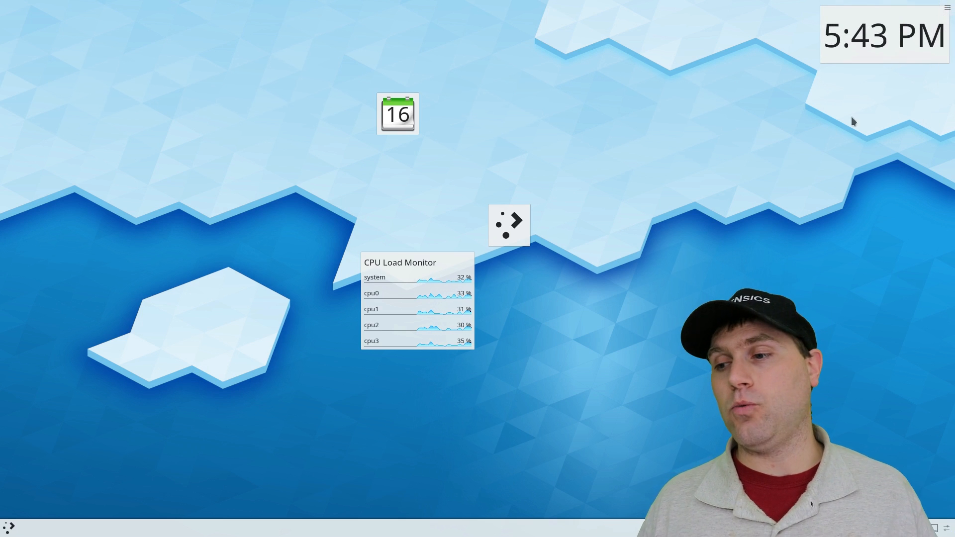
mouse_move(524, 136)
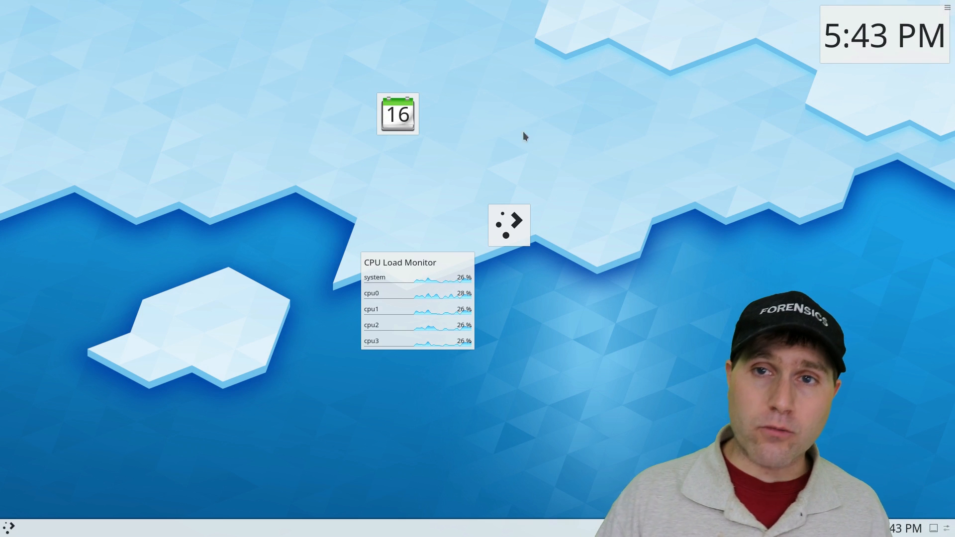
left_click(397, 113)
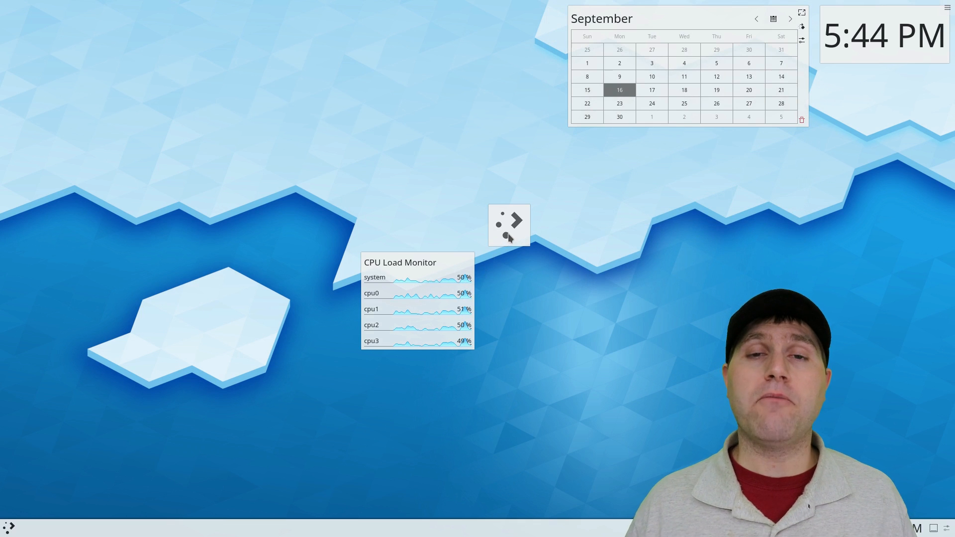
left_click(8, 527)
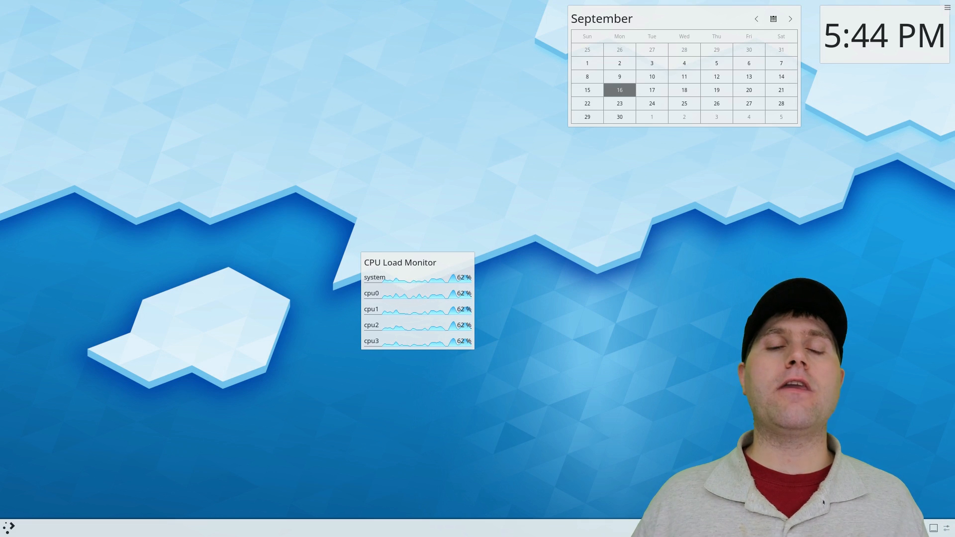
Open and close the Application Dashboard, then move the CPU Load Monitor top-left.
left_click(9, 526)
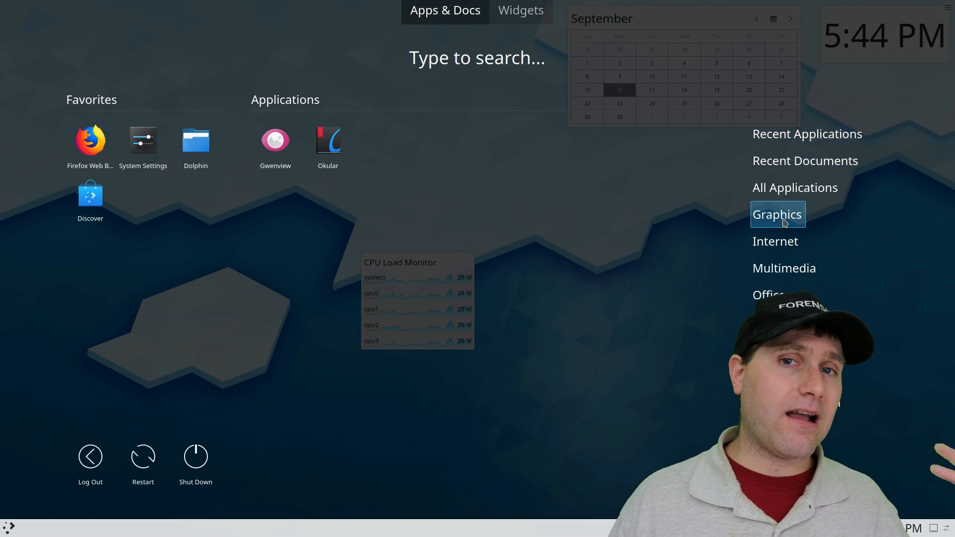
left_click(776, 214)
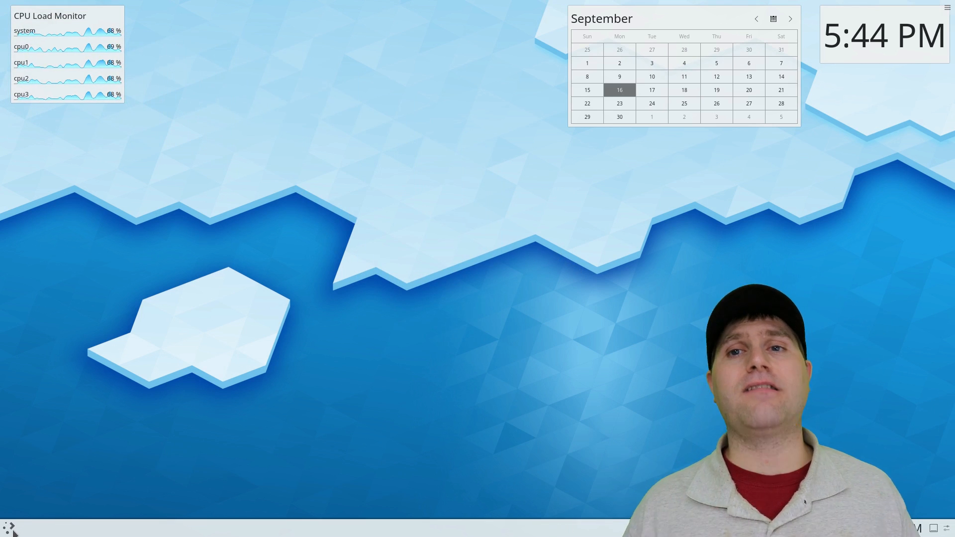
left_click(9, 526)
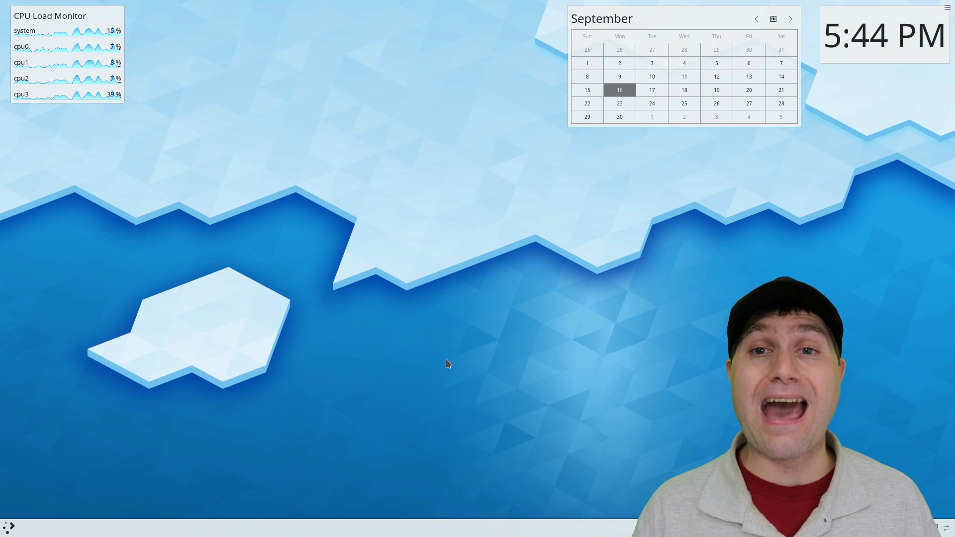
left_click(8, 527)
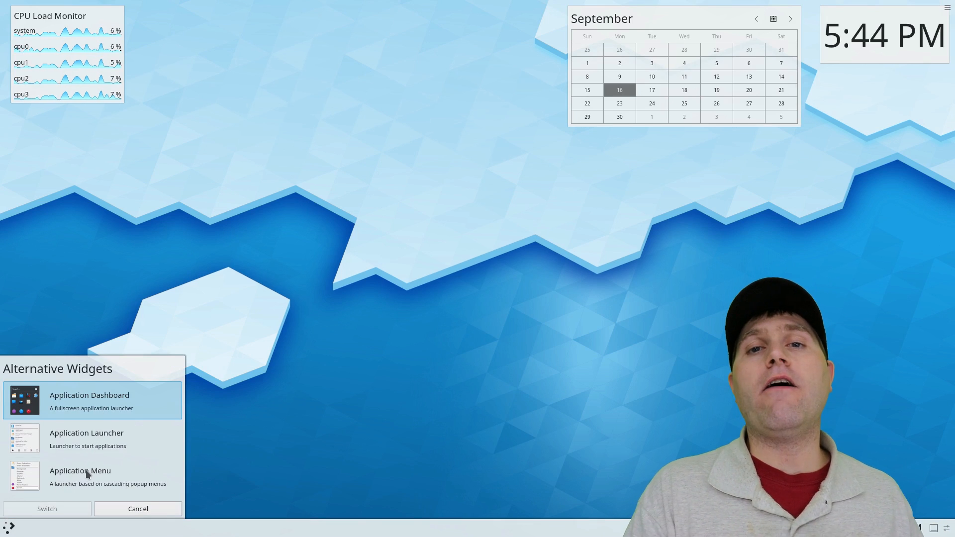
Try the cascading Application Menu, then switch back to the standard Application Launcher.
left_click(137, 508)
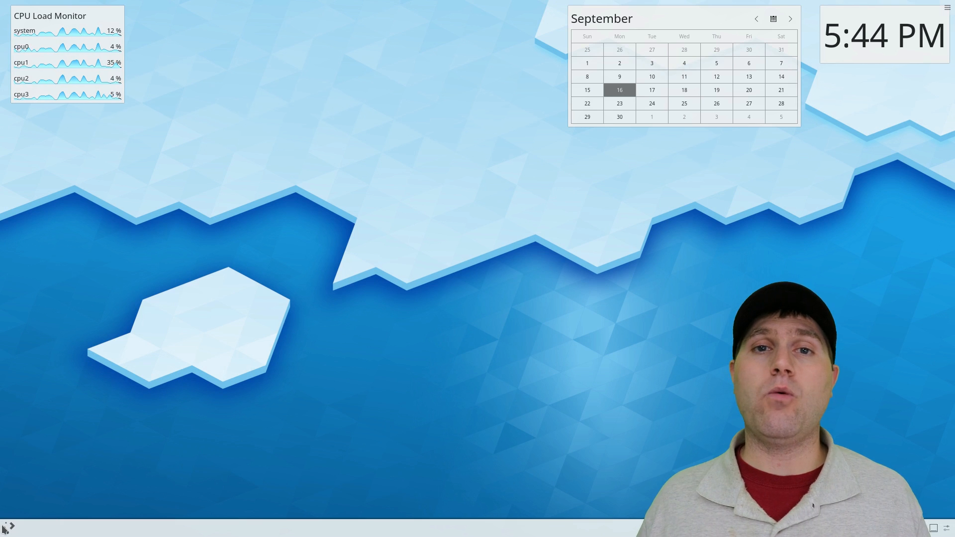
left_click(8, 527)
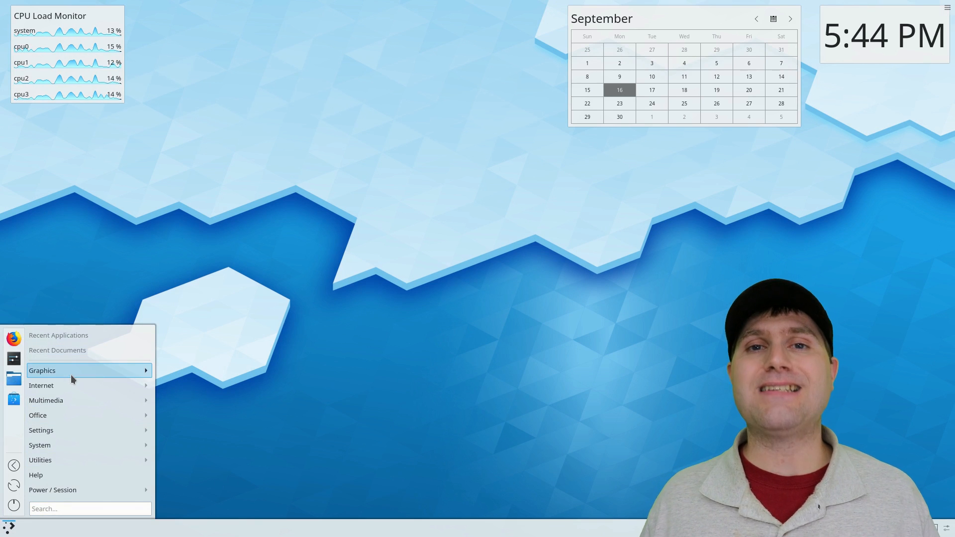
type("f")
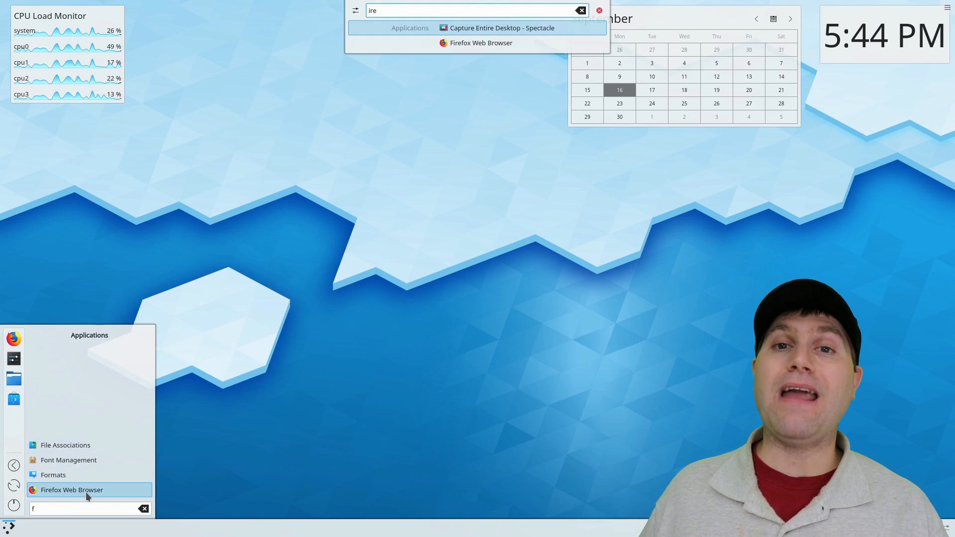
right_click(9, 527)
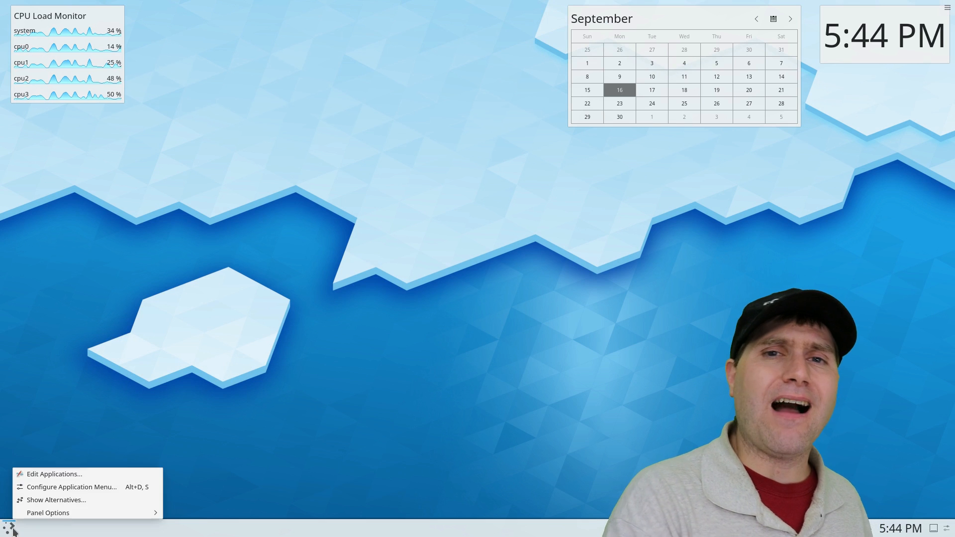
left_click(56, 500)
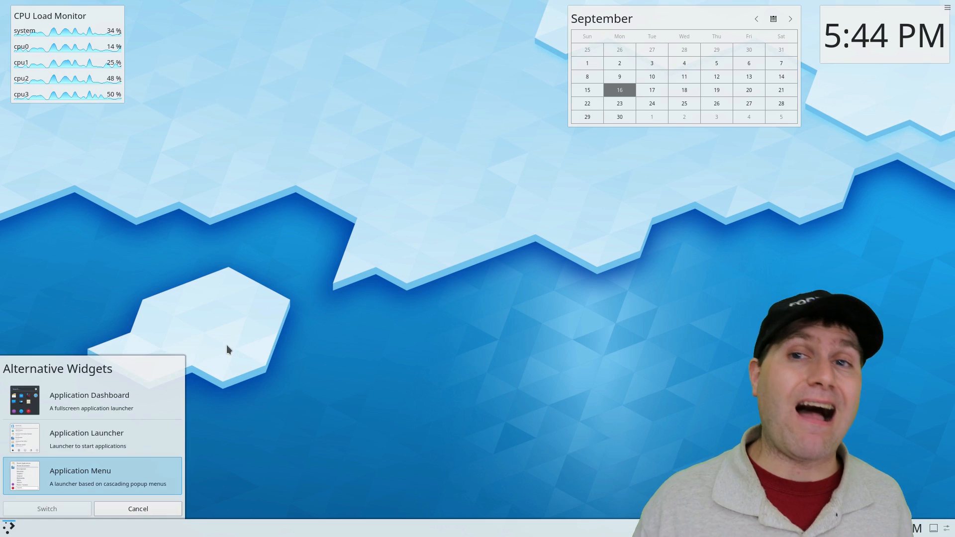
left_click(92, 437)
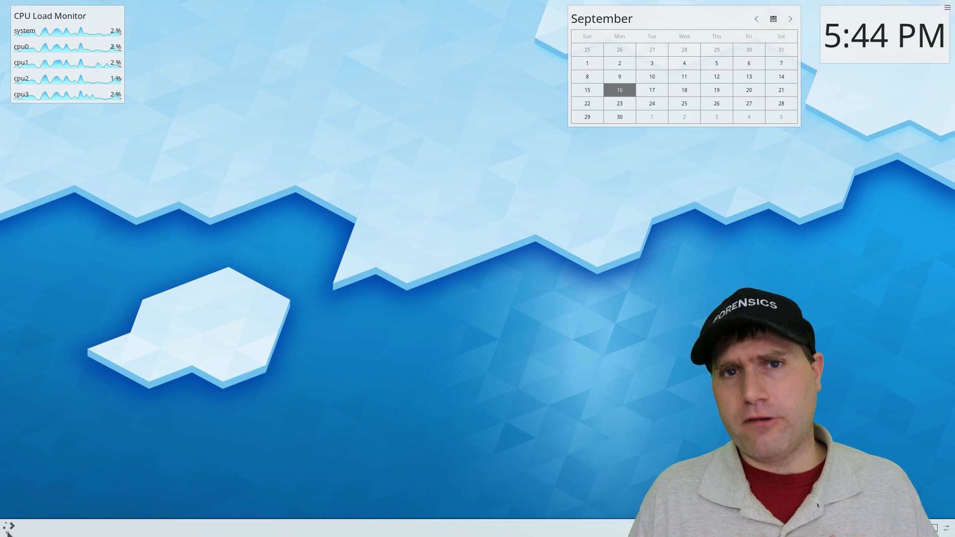
Launch System Settings from the Application Launcher.
left_click(9, 527)
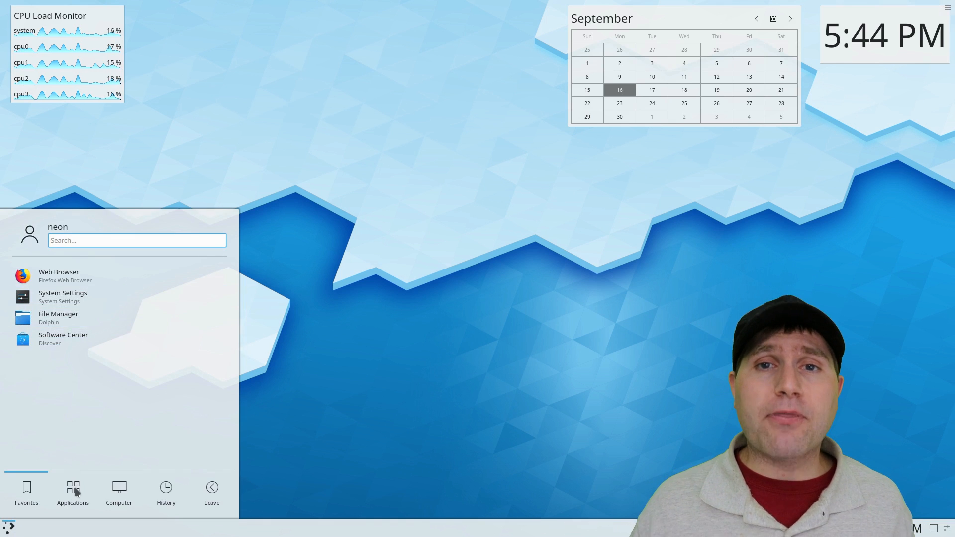
left_click(119, 494)
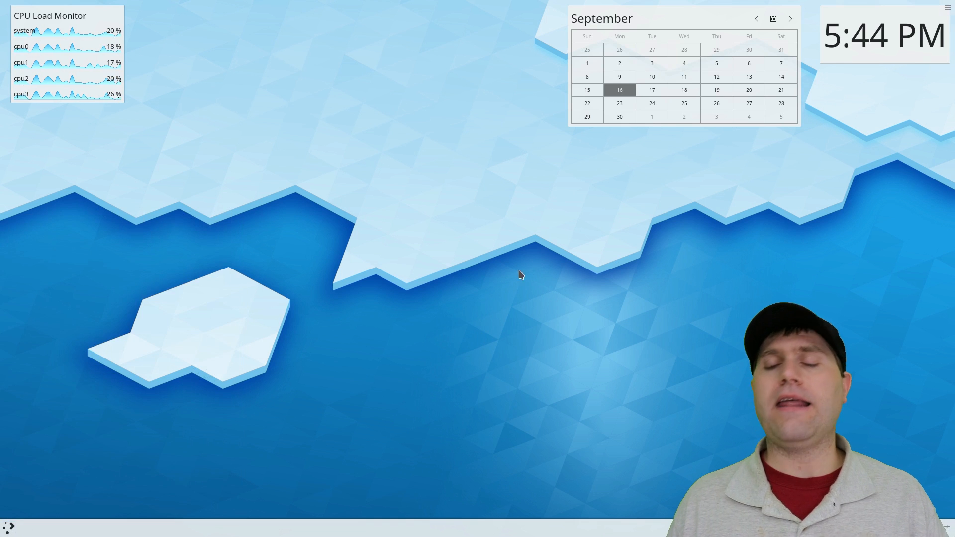
left_click(8, 527)
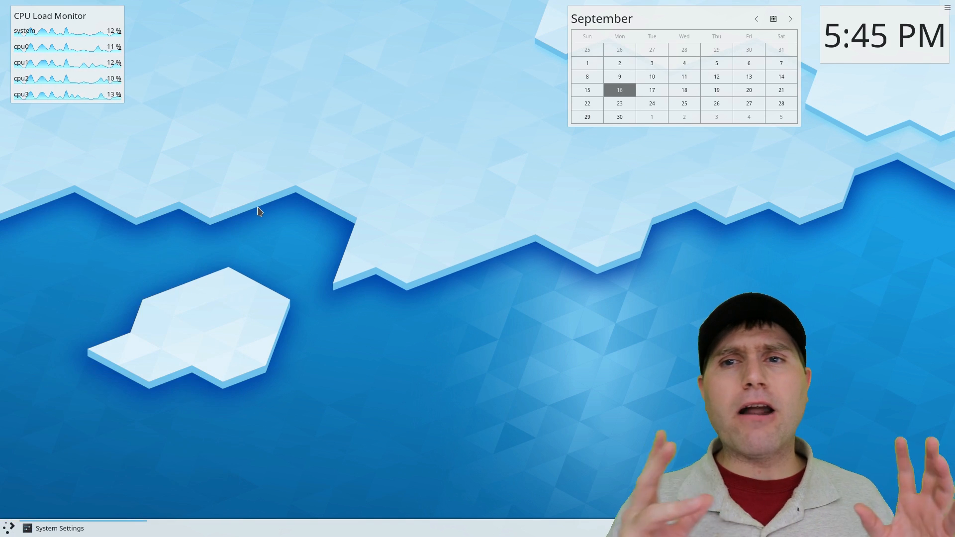
left_click(59, 529)
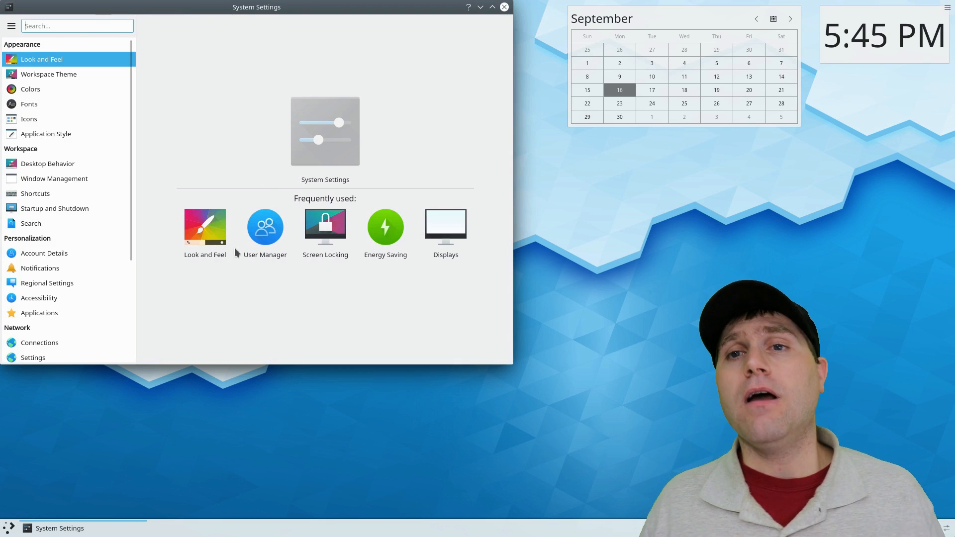
Apply the Breeze Dark look and feel, then go to the Workspace Theme page.
left_click(42, 59)
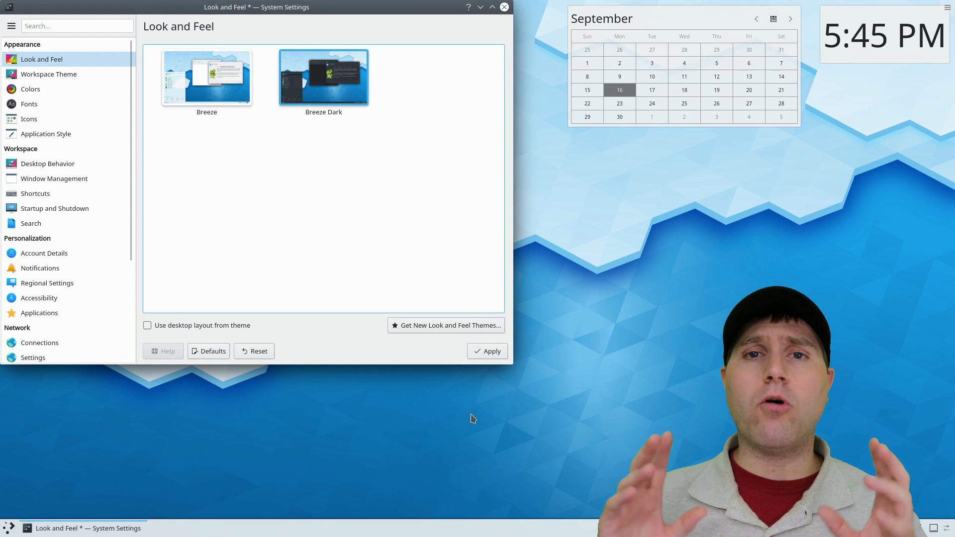
left_click(209, 350)
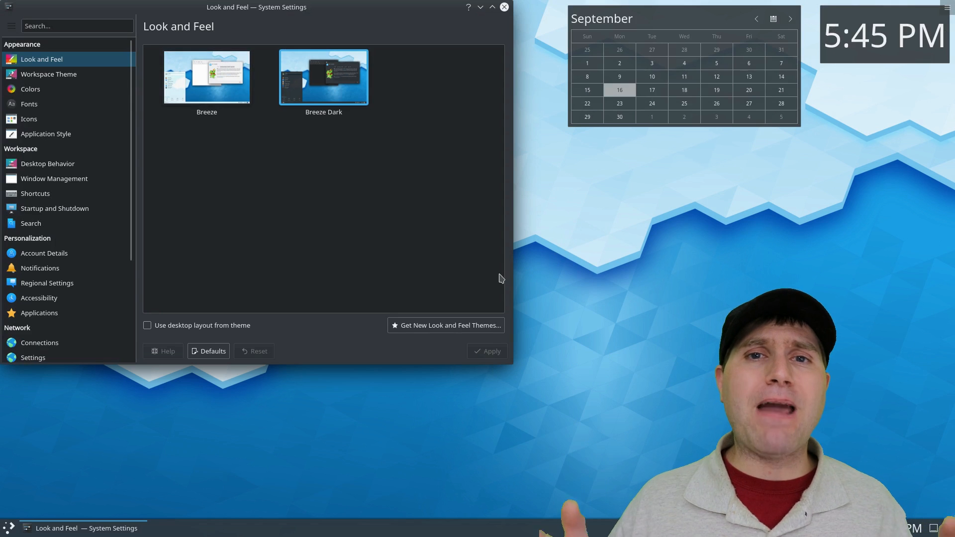
left_click(49, 74)
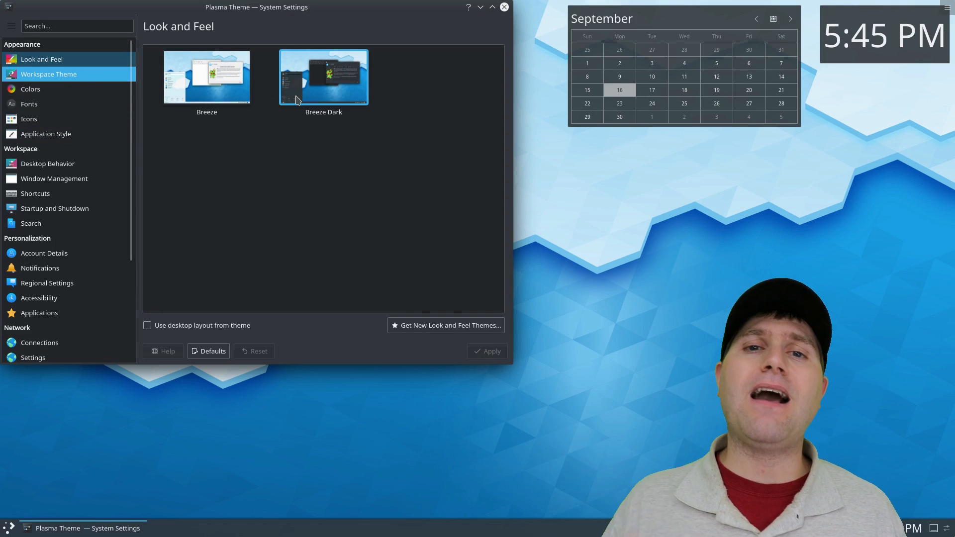
Apply the Air Plasma theme, then the Oxygen Plasma theme.
left_click(48, 74)
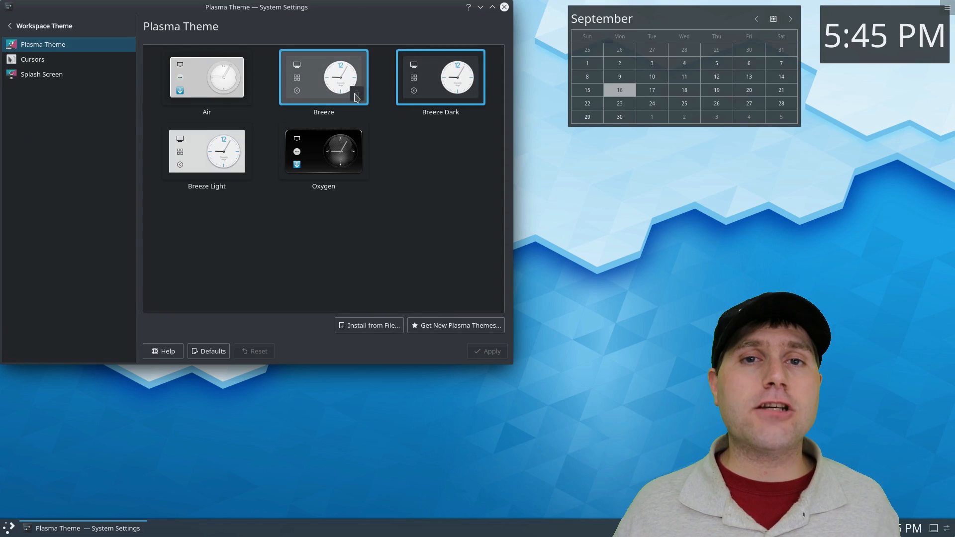
left_click(207, 77)
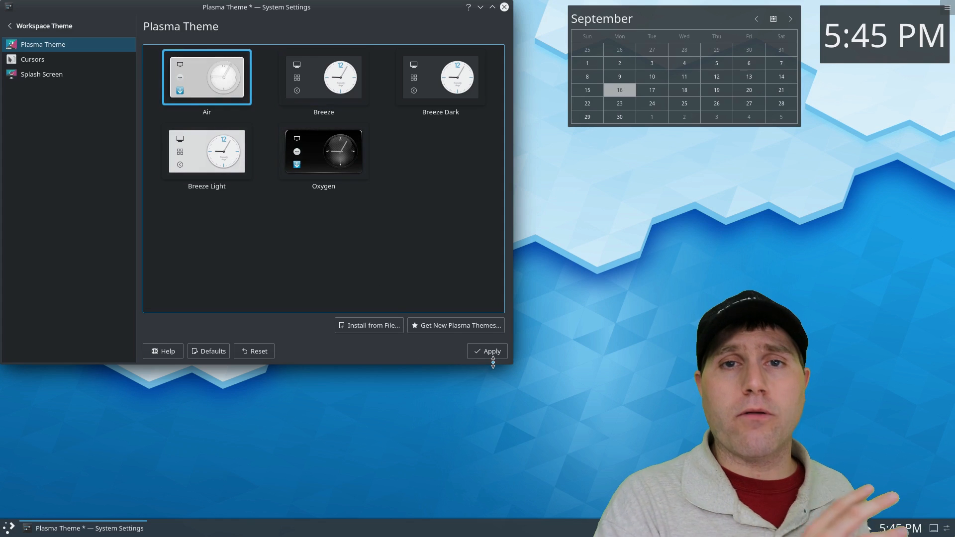
left_click(486, 350)
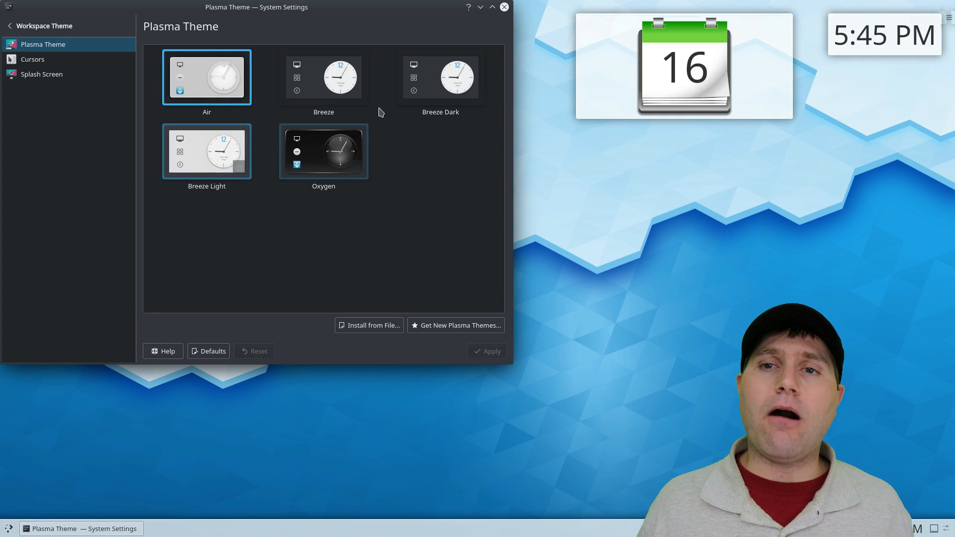
left_click(323, 152)
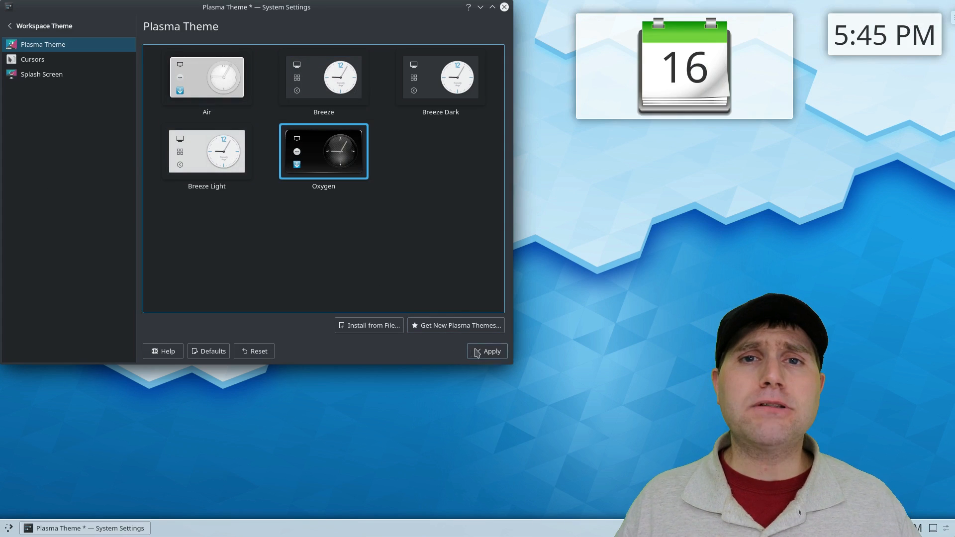
left_click(487, 350)
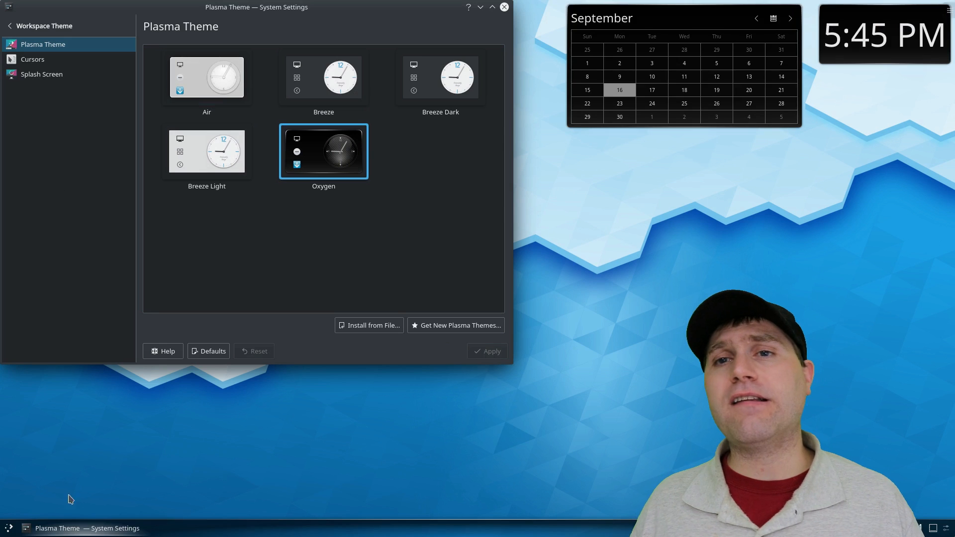
Preview the Breeze Light Plasma theme, then return to Breeze Dark.
left_click(8, 527)
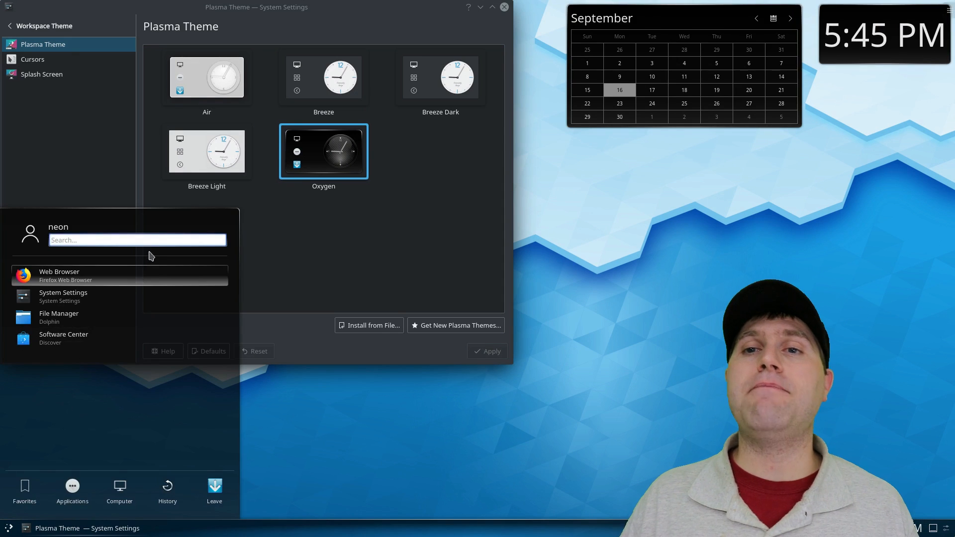
left_click(206, 152)
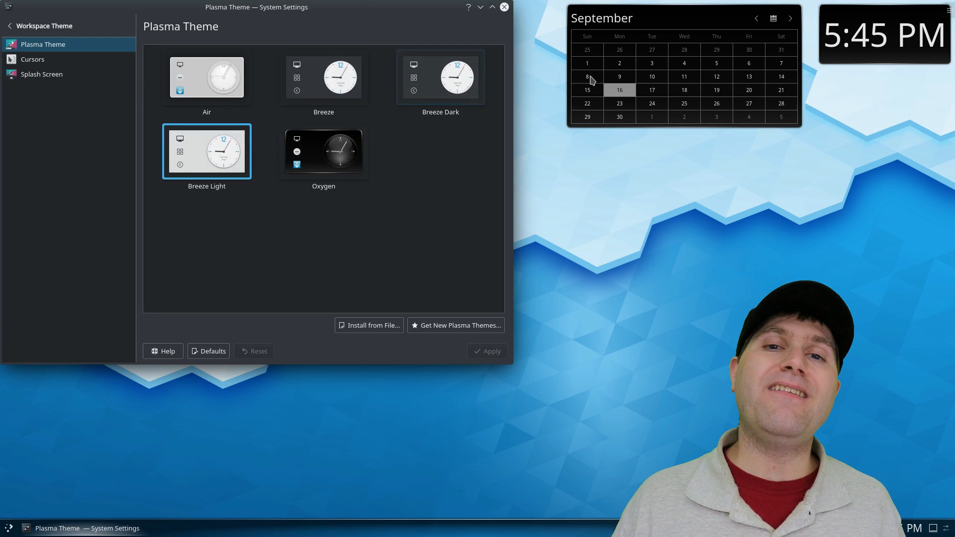
left_click(8, 527)
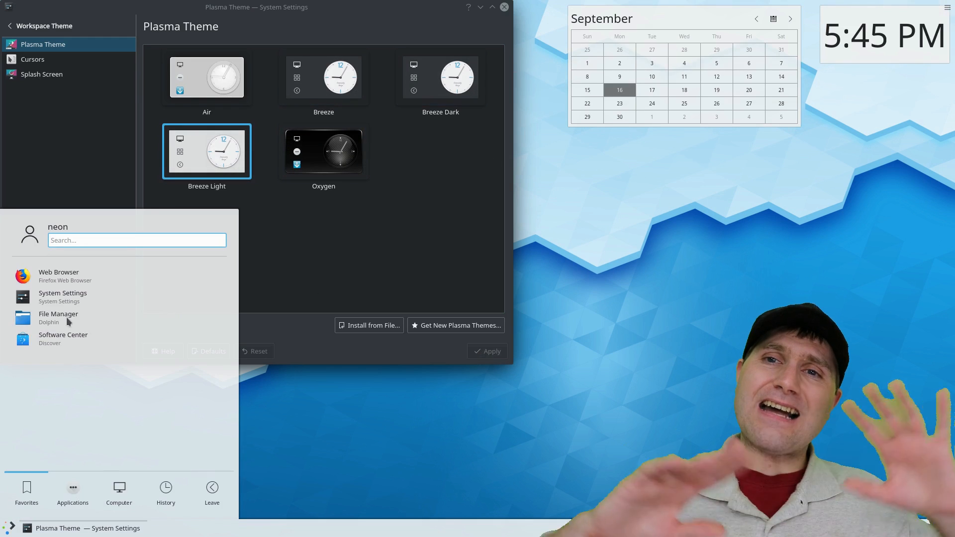
left_click(324, 78)
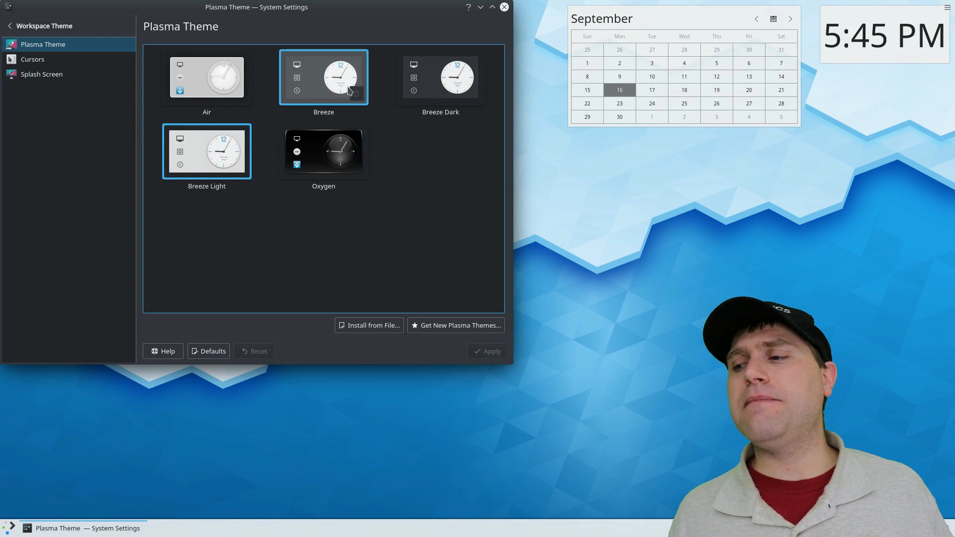
left_click(440, 76)
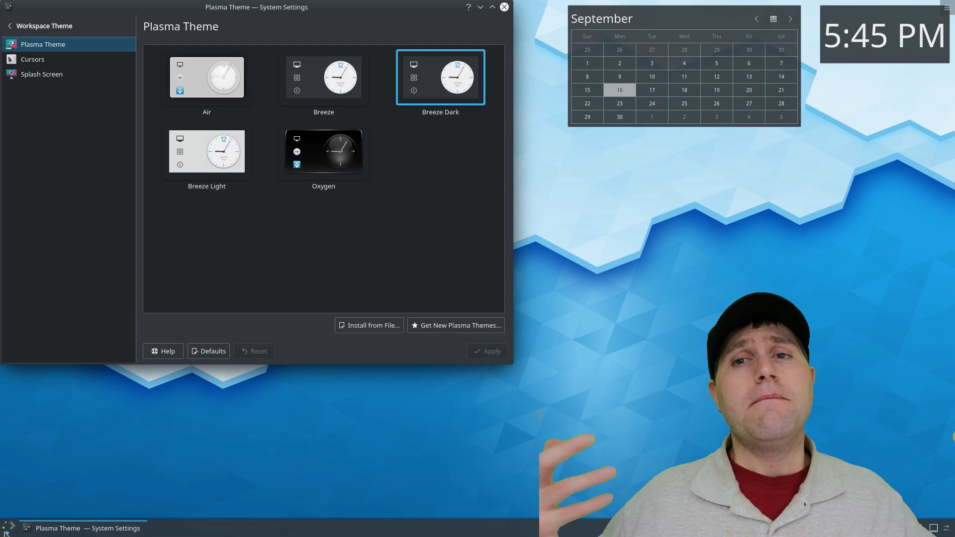
left_click(207, 77)
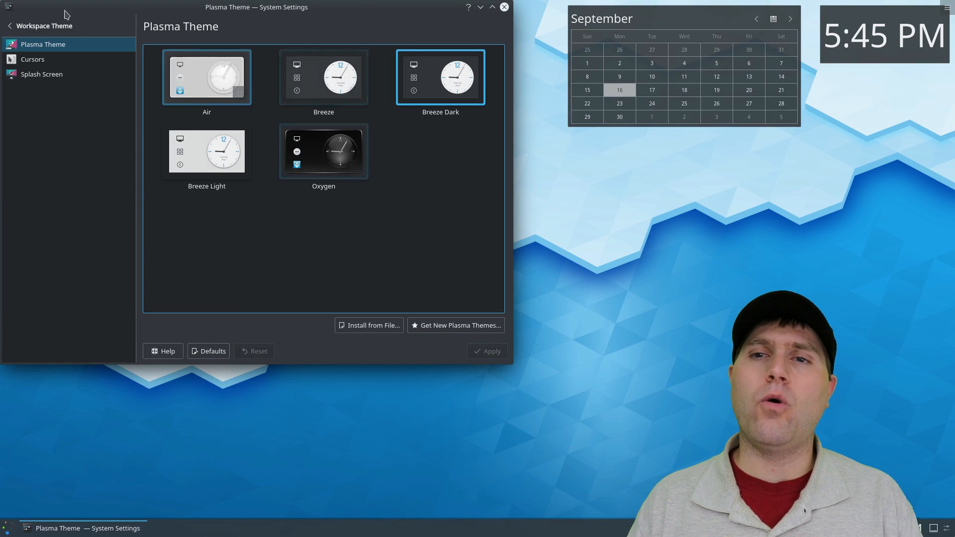
Try the Breeze Light cursors, revert to Breeze, and open Get New Cursors.
left_click(32, 60)
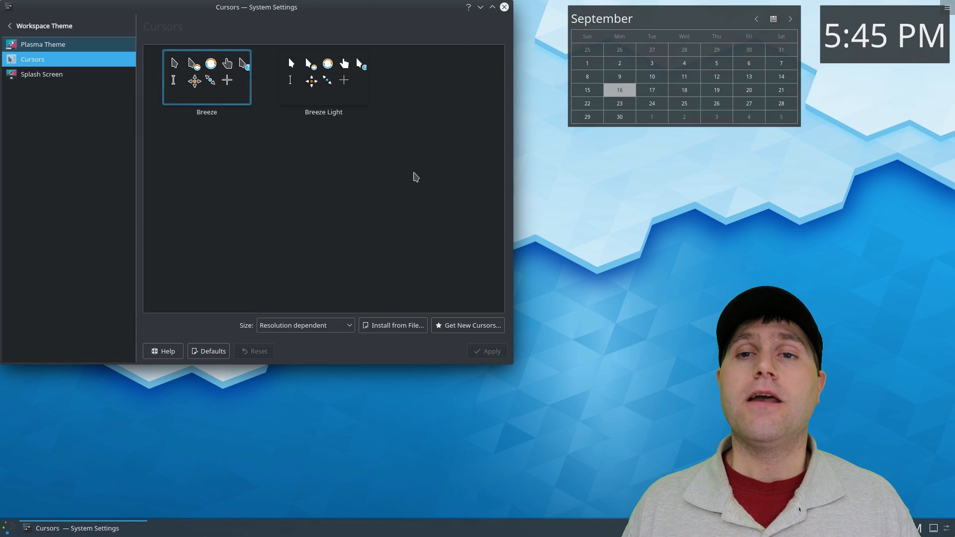
left_click(323, 77)
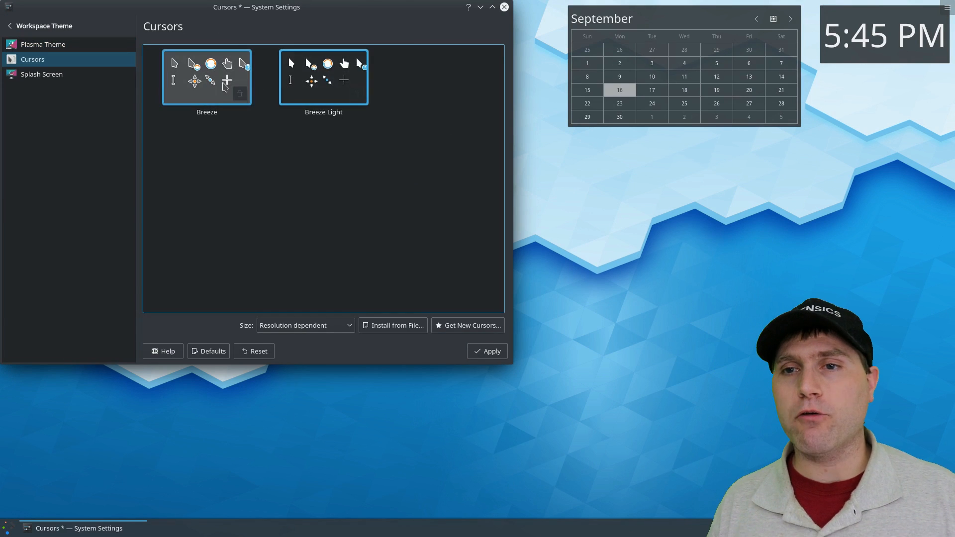
left_click(254, 350)
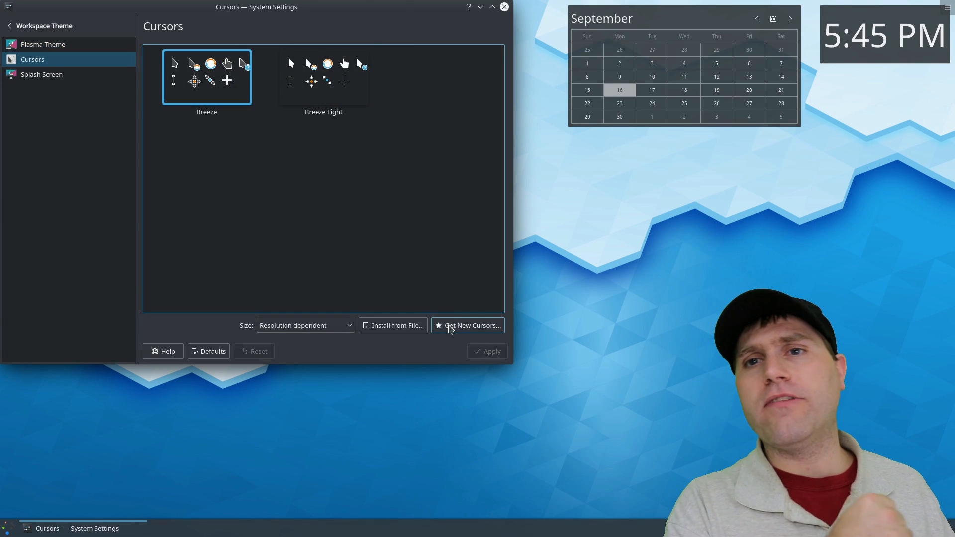
left_click(472, 325)
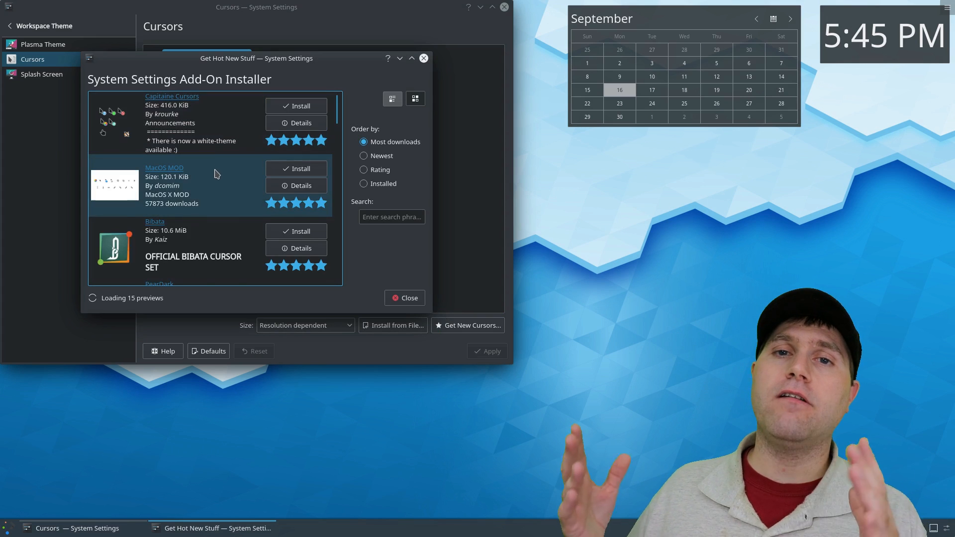
Scroll the cursor add-ons and show Bibata's download files (master.zip, Pack.tar.gz).
scroll("down", 3)
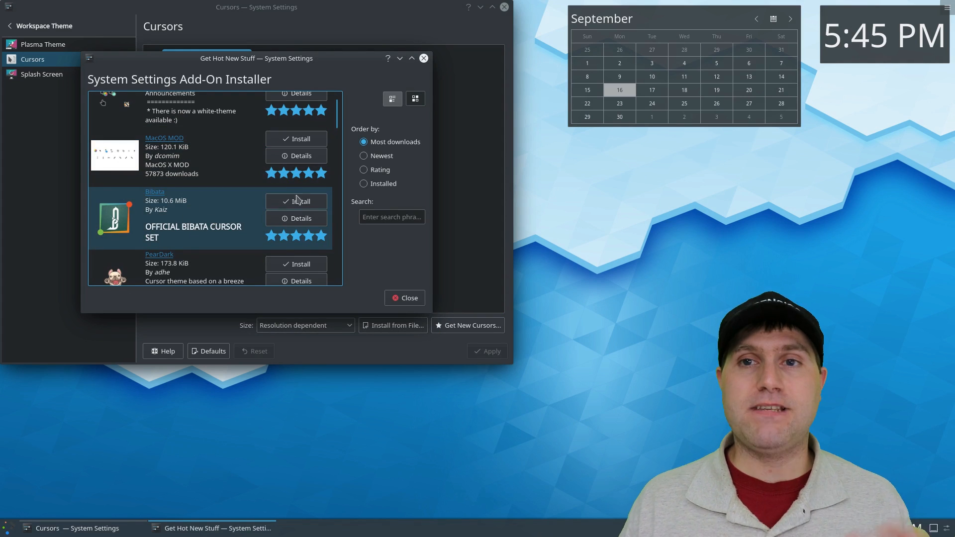
left_click(296, 202)
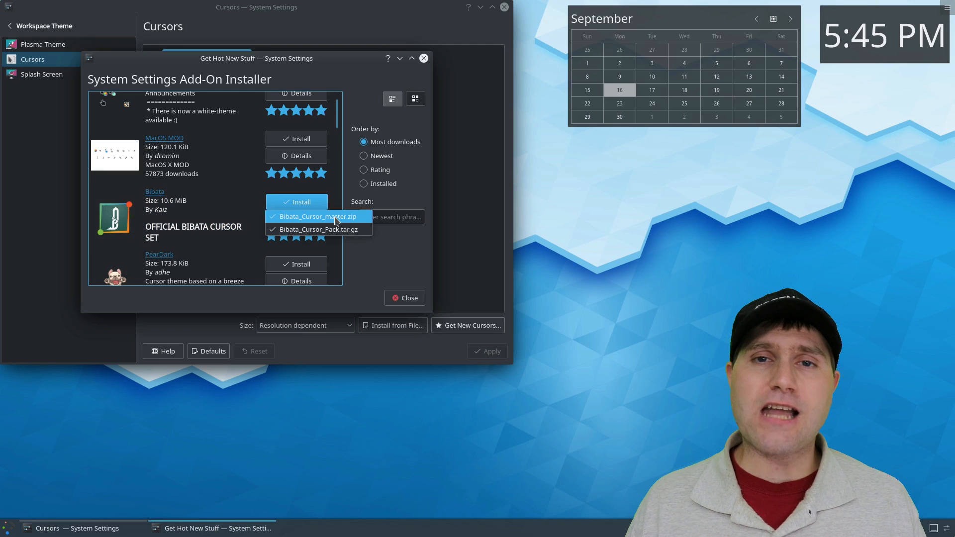